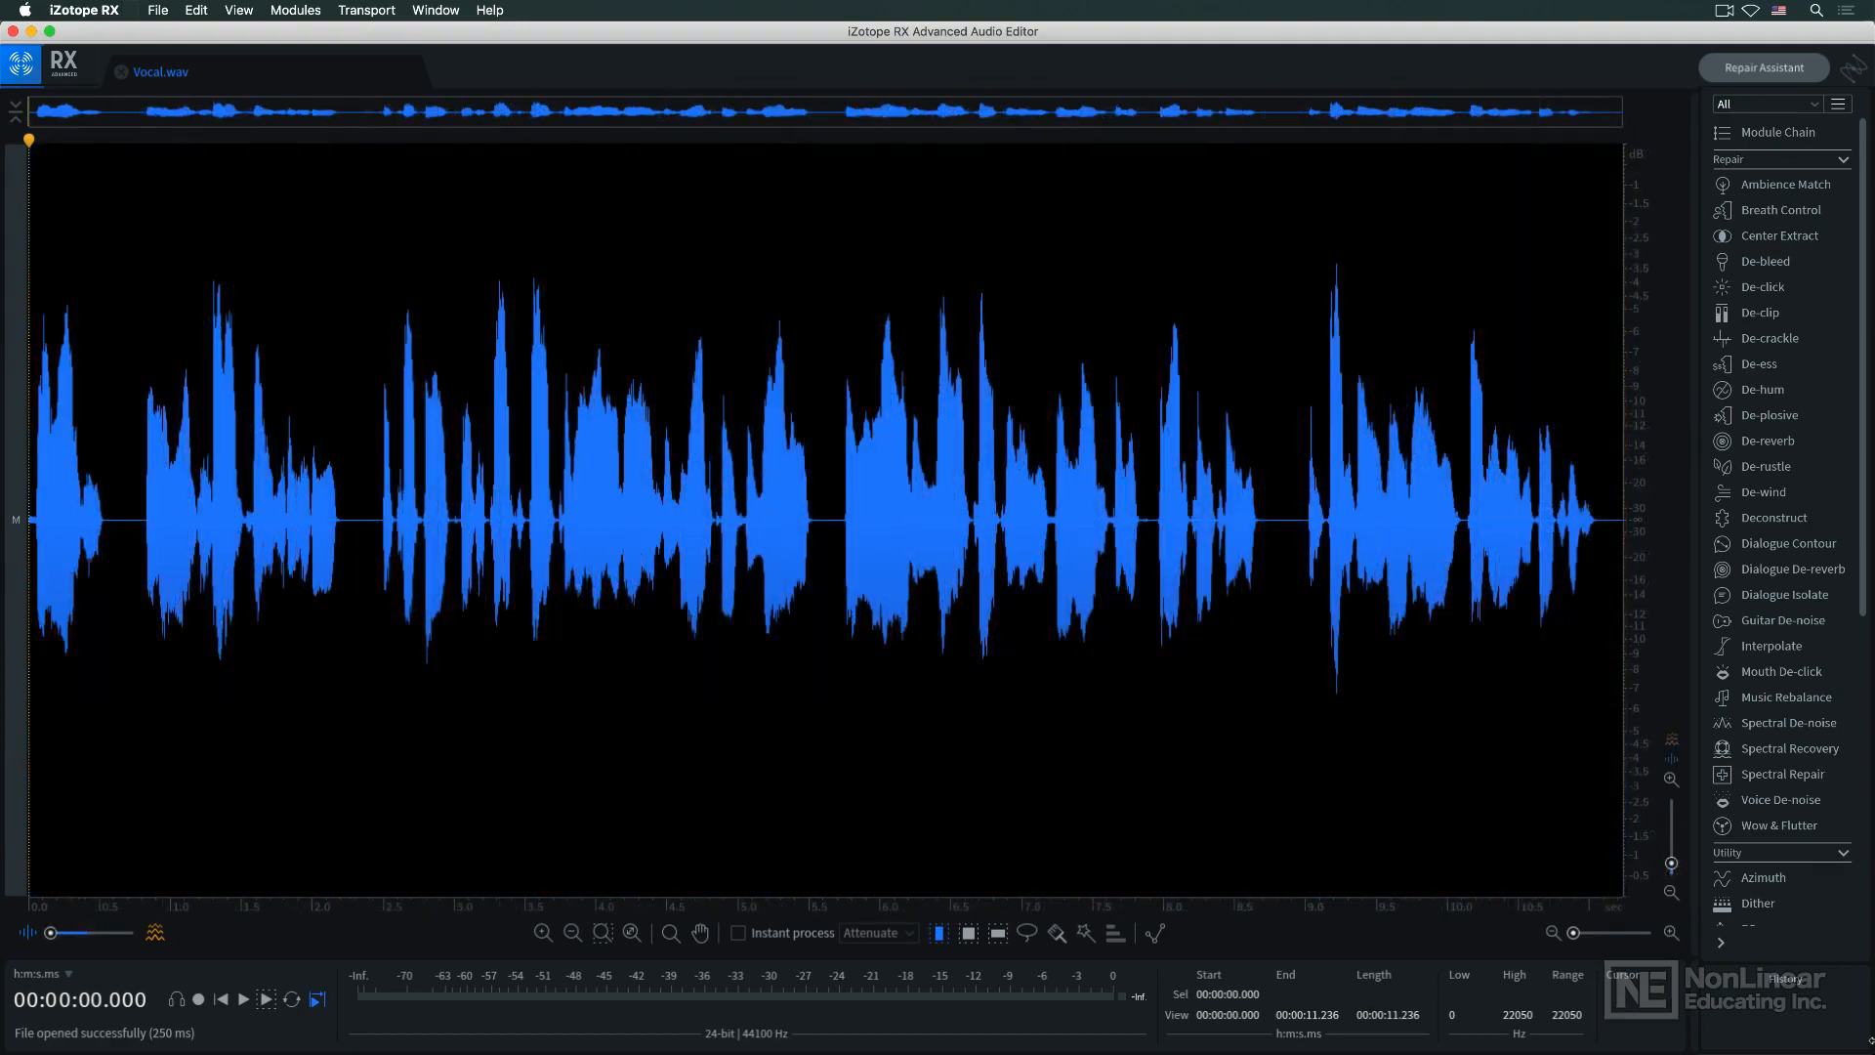
Step: Move the waveform/spectrogram blend slider to the middle so the waveform overlays the spectrogram
left_click(997, 932)
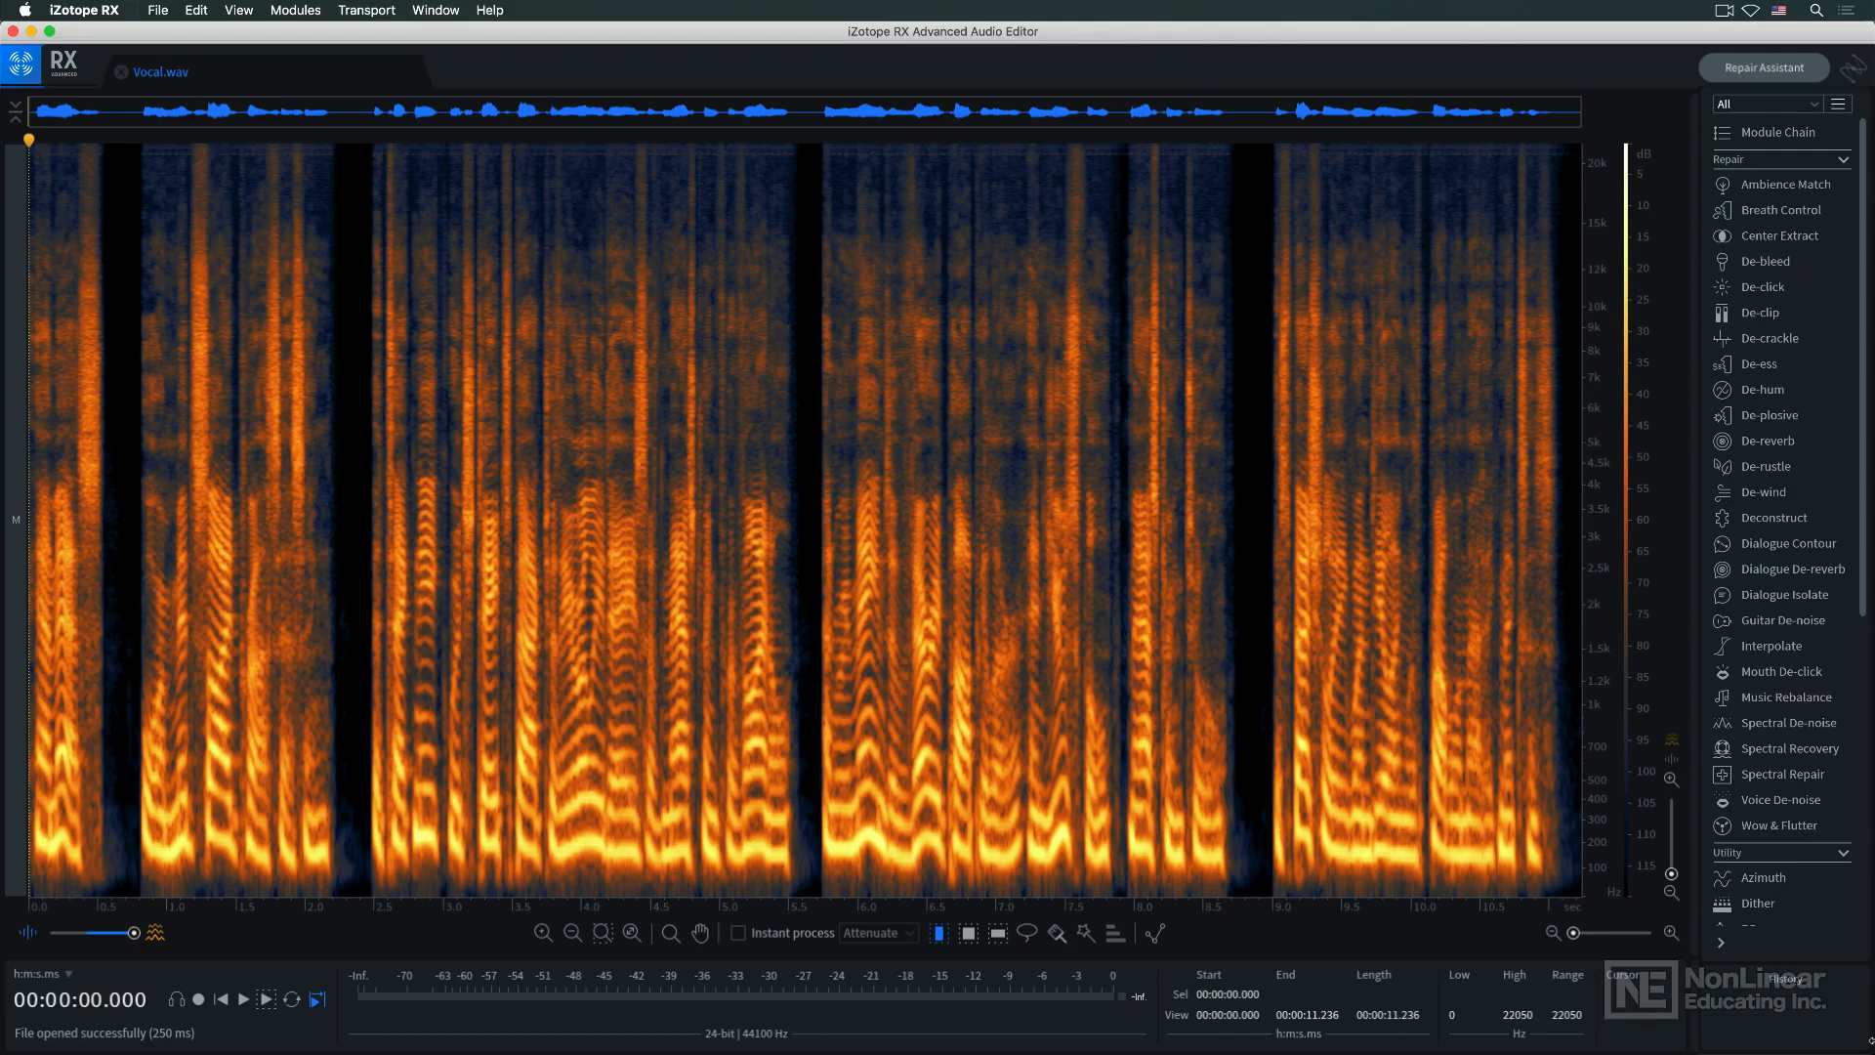
left_click_drag(36, 150, 1555, 239)
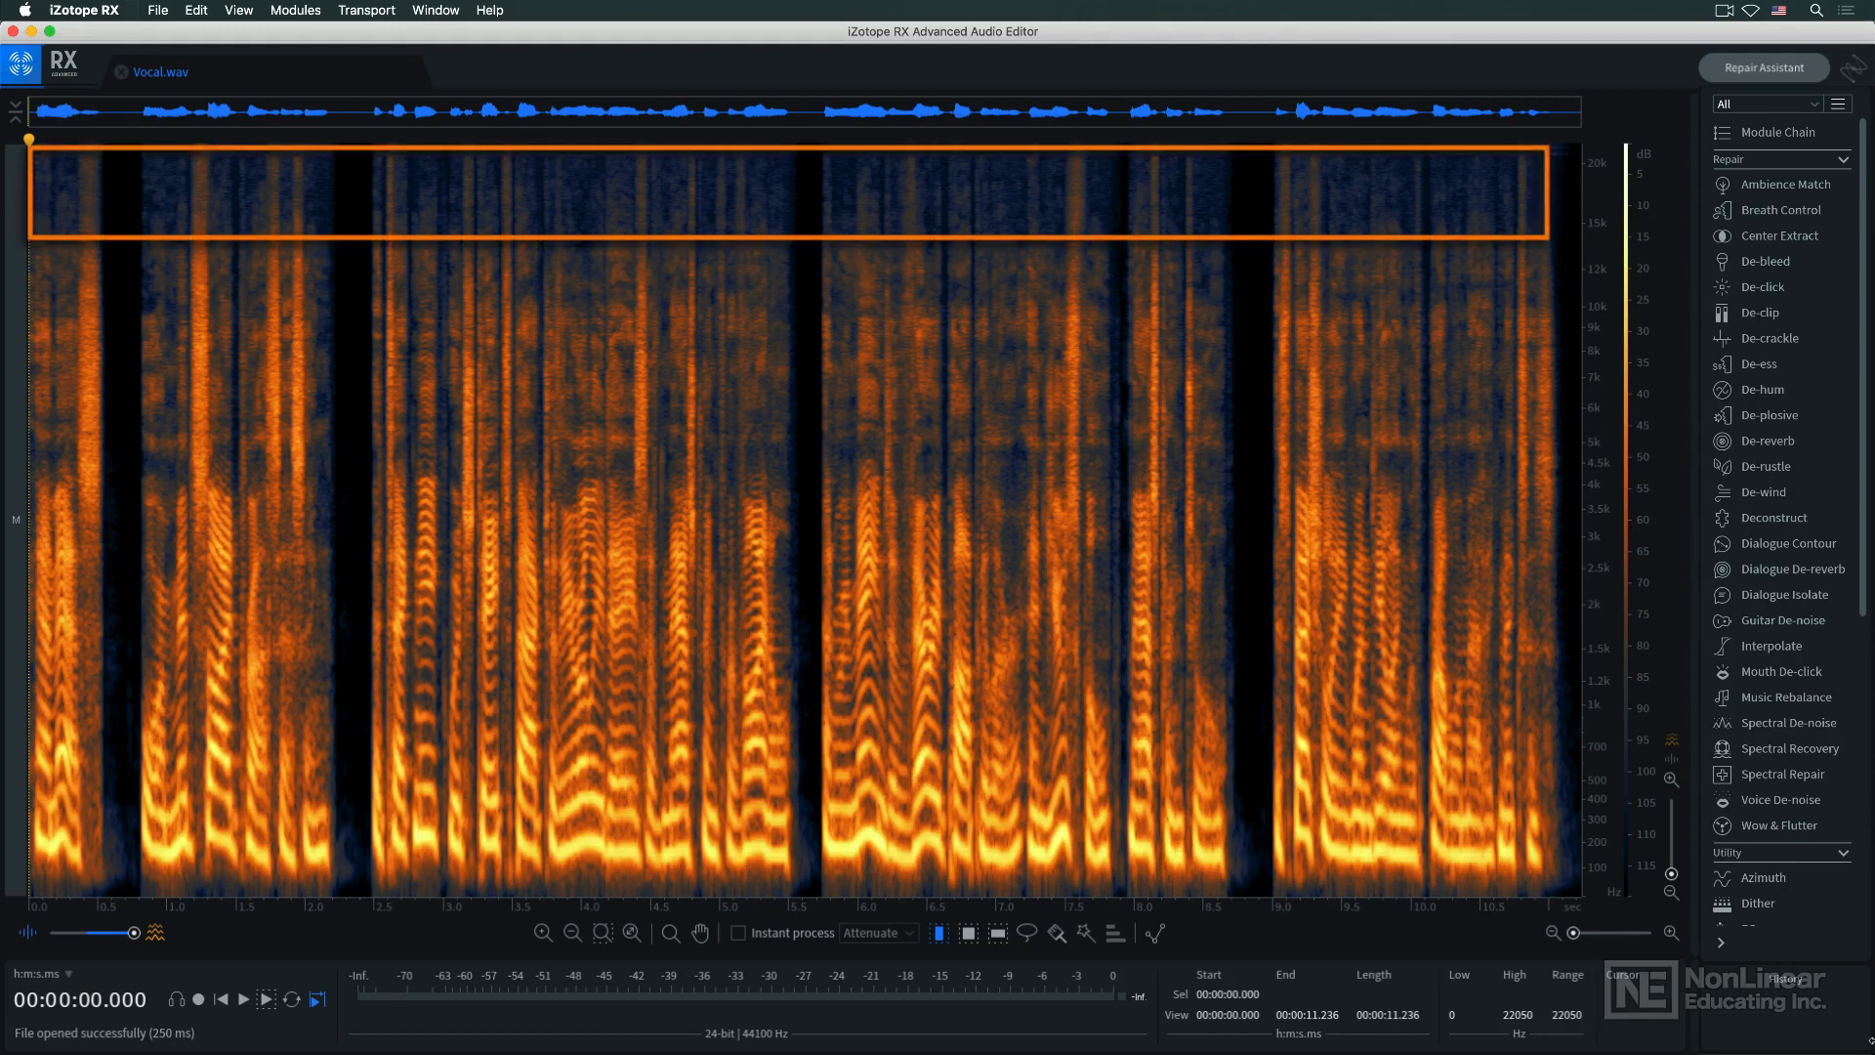
left_click_drag(795, 197, 795, 834)
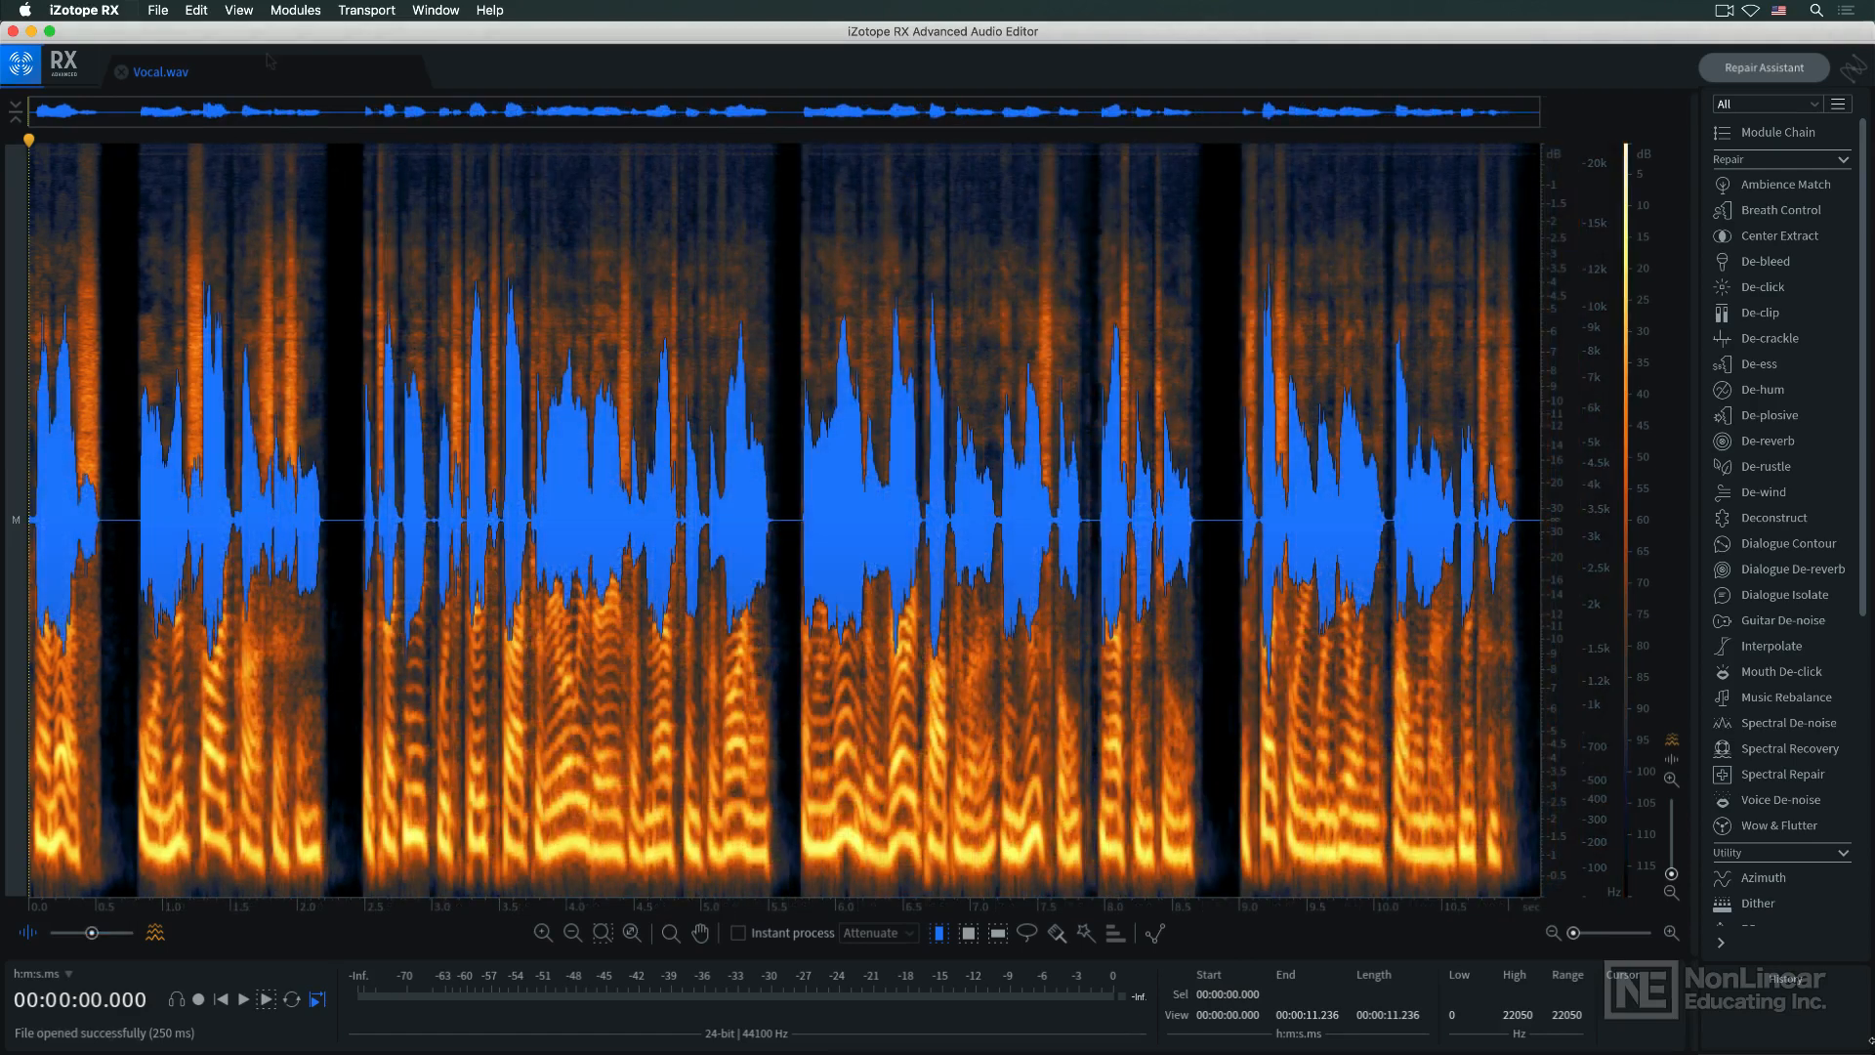
left_click(239, 10)
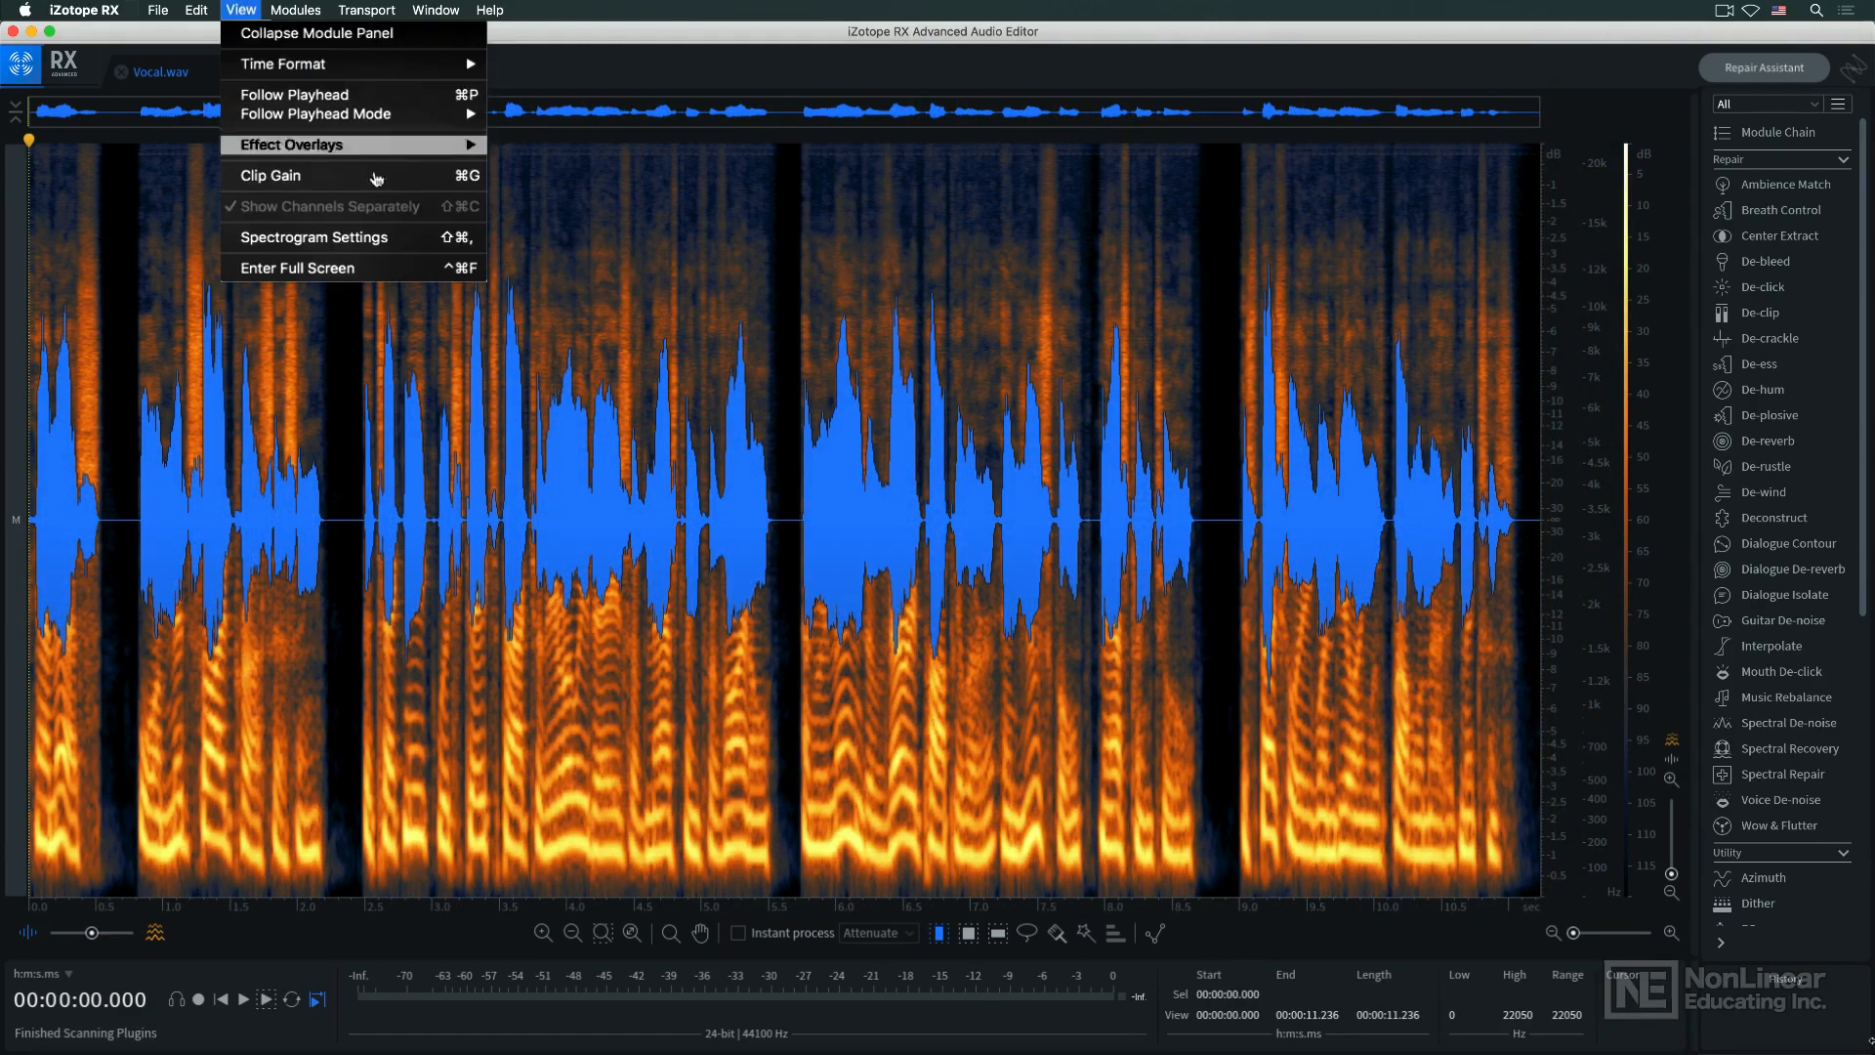
left_click(313, 236)
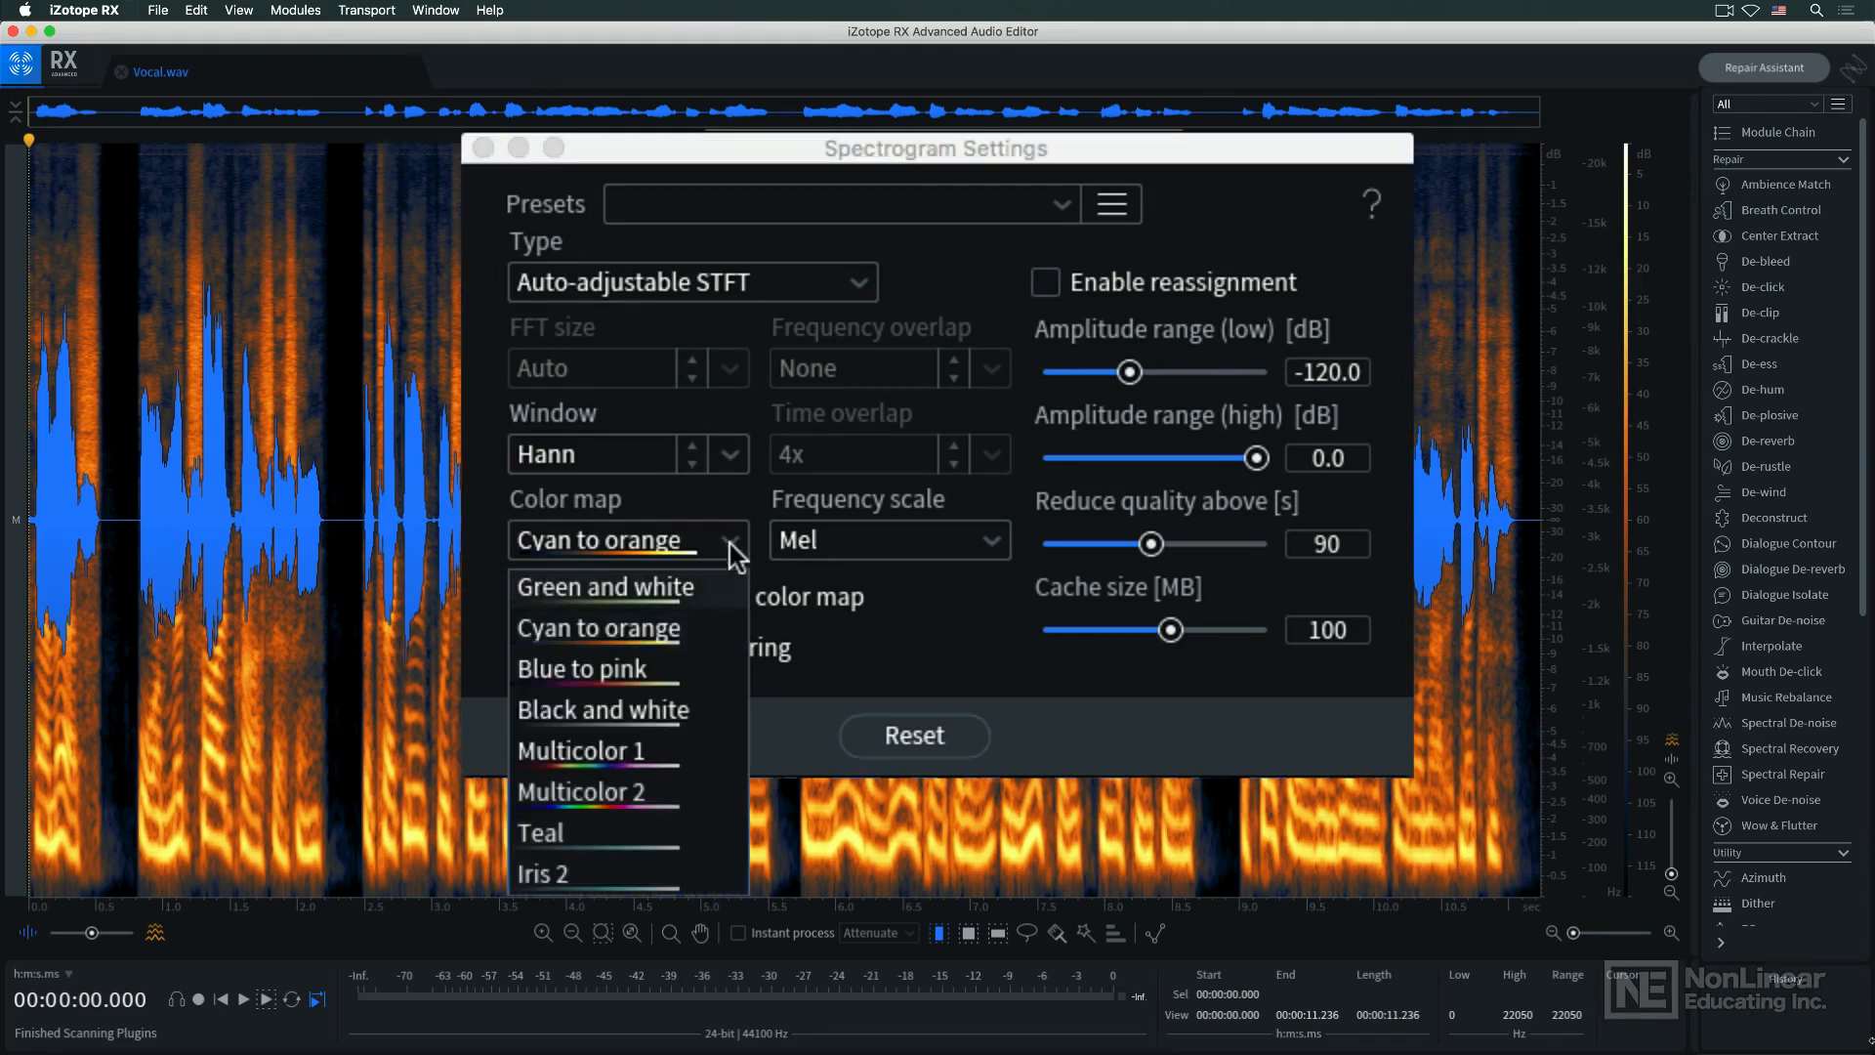
left_click(888, 539)
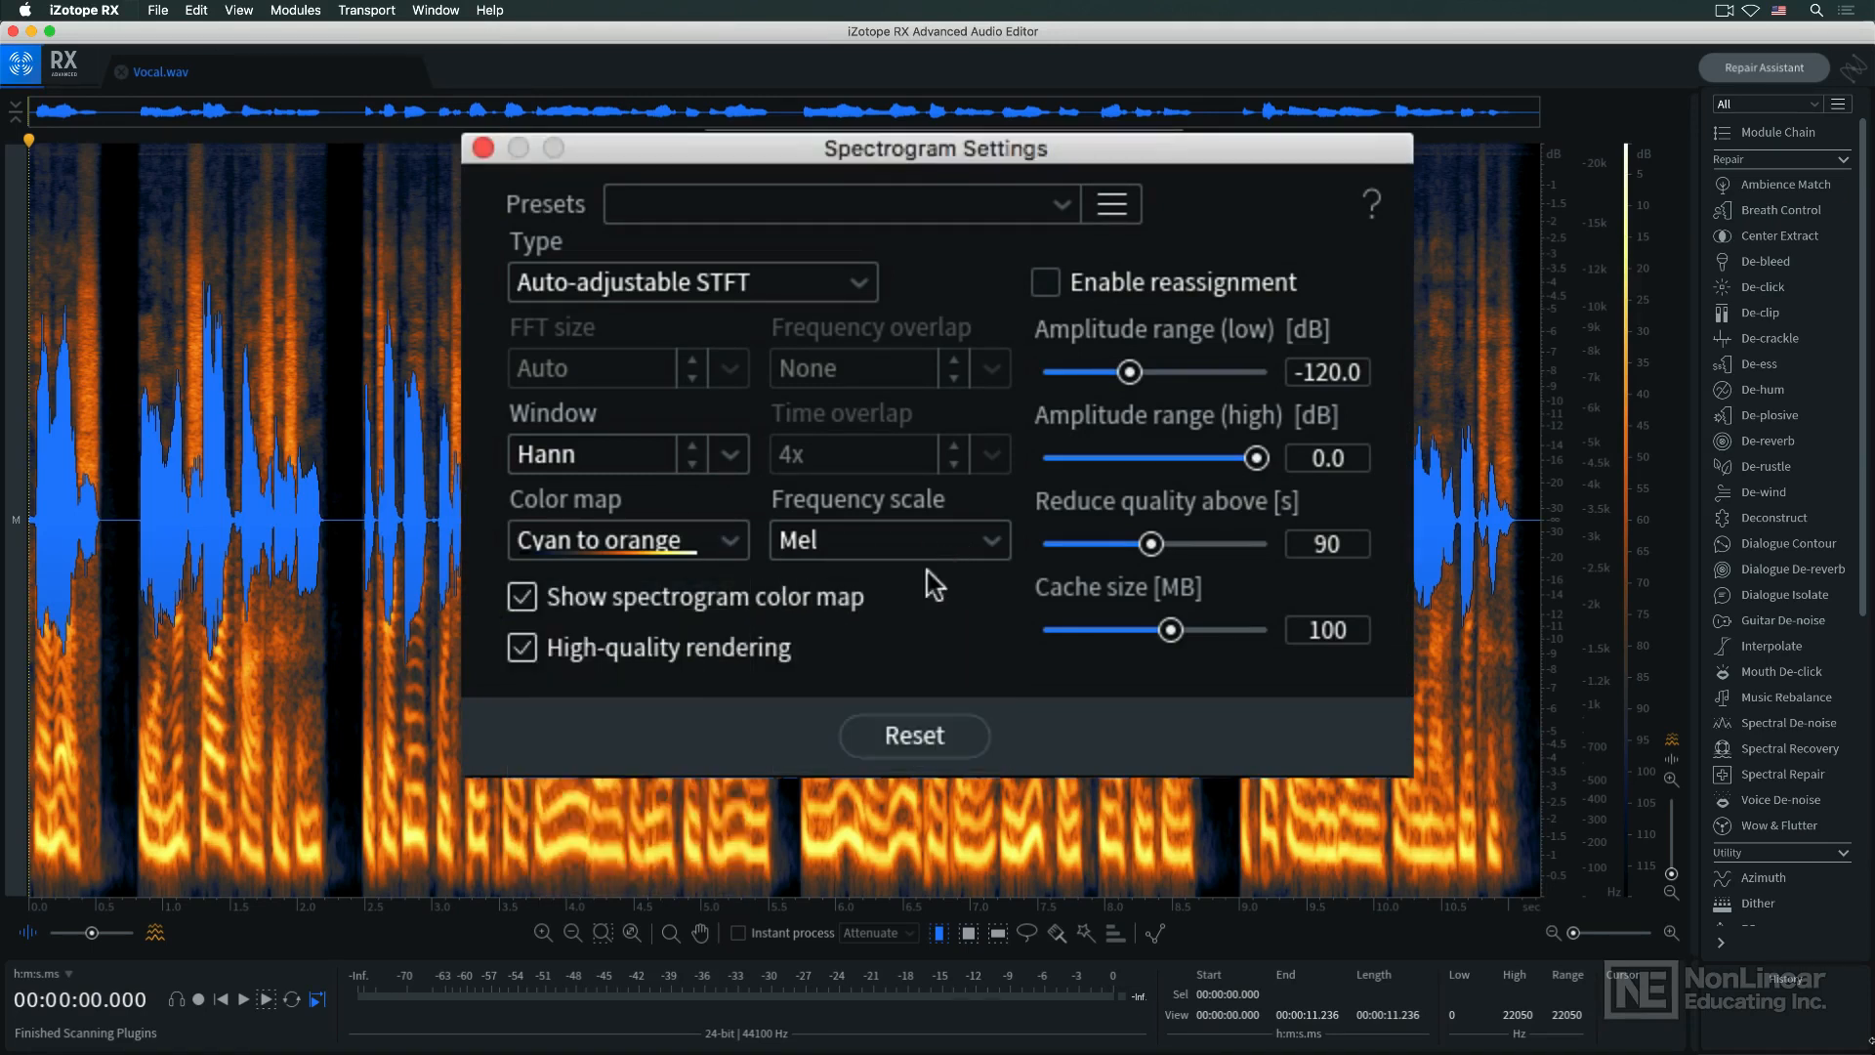
mouse_move(718, 680)
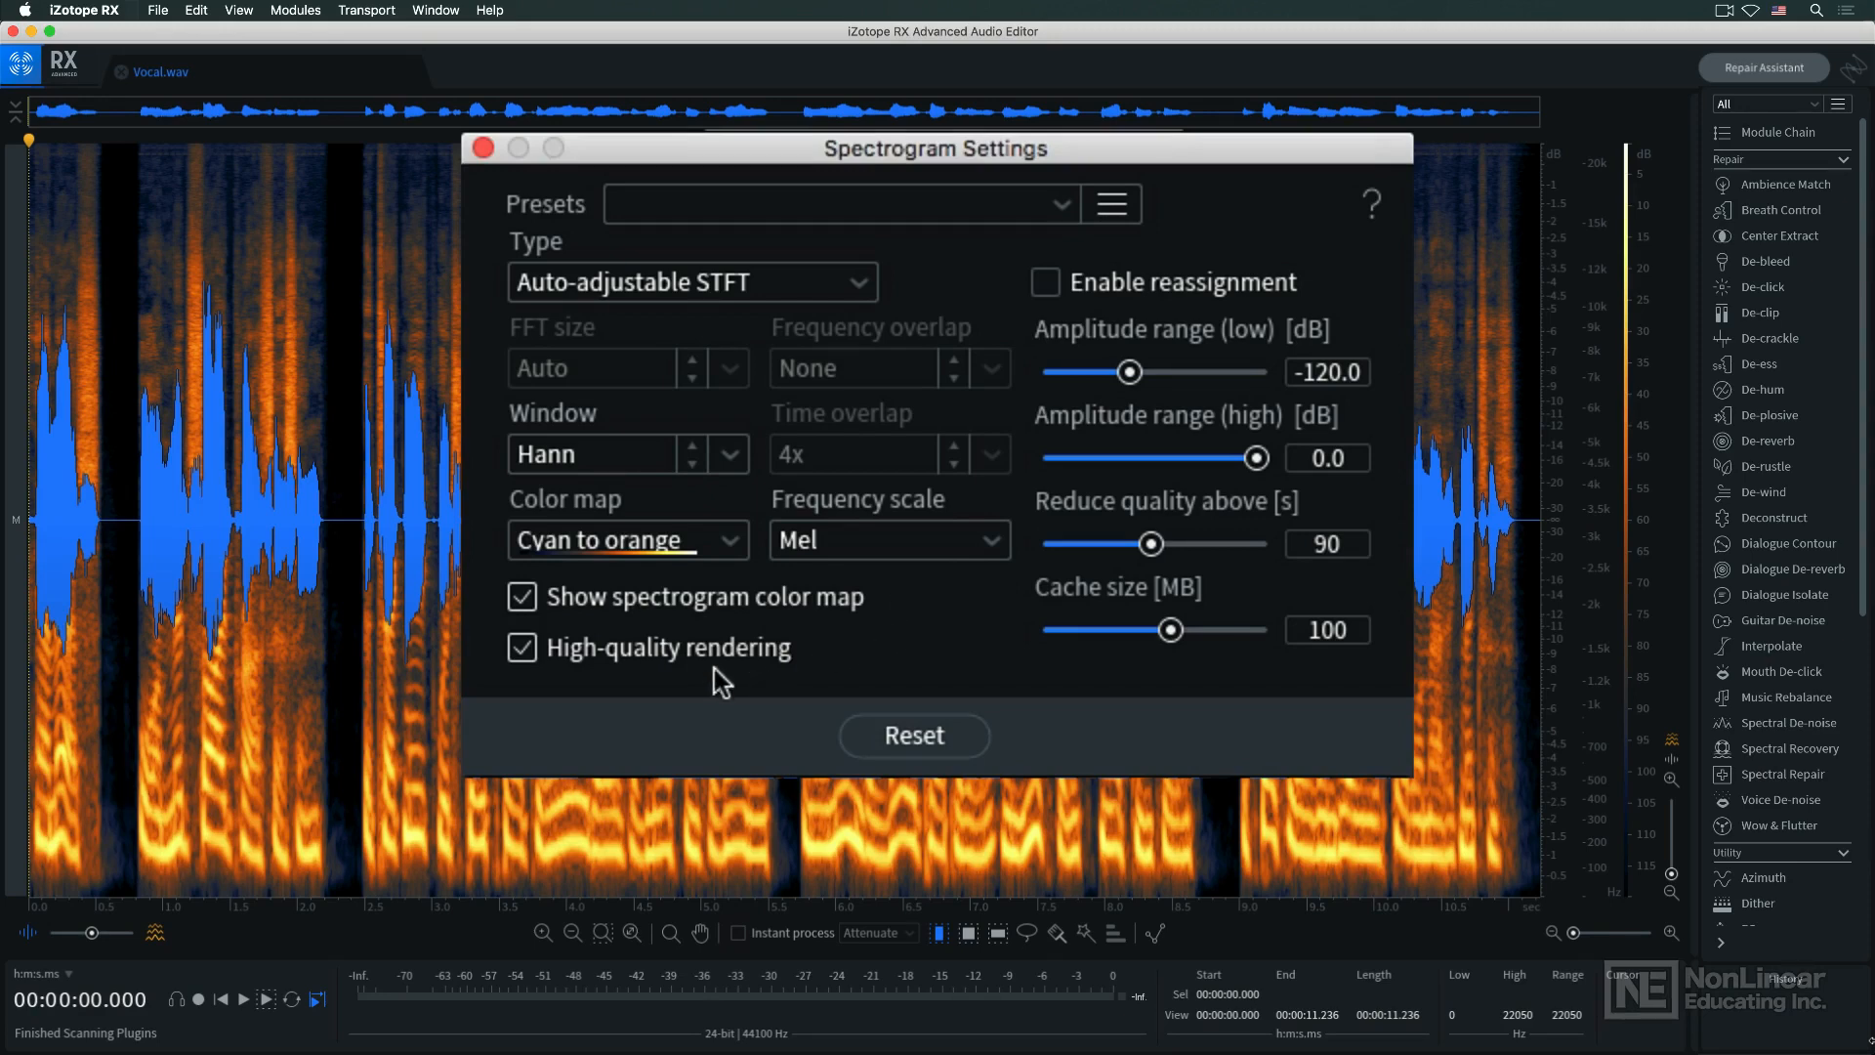
left_click(483, 147)
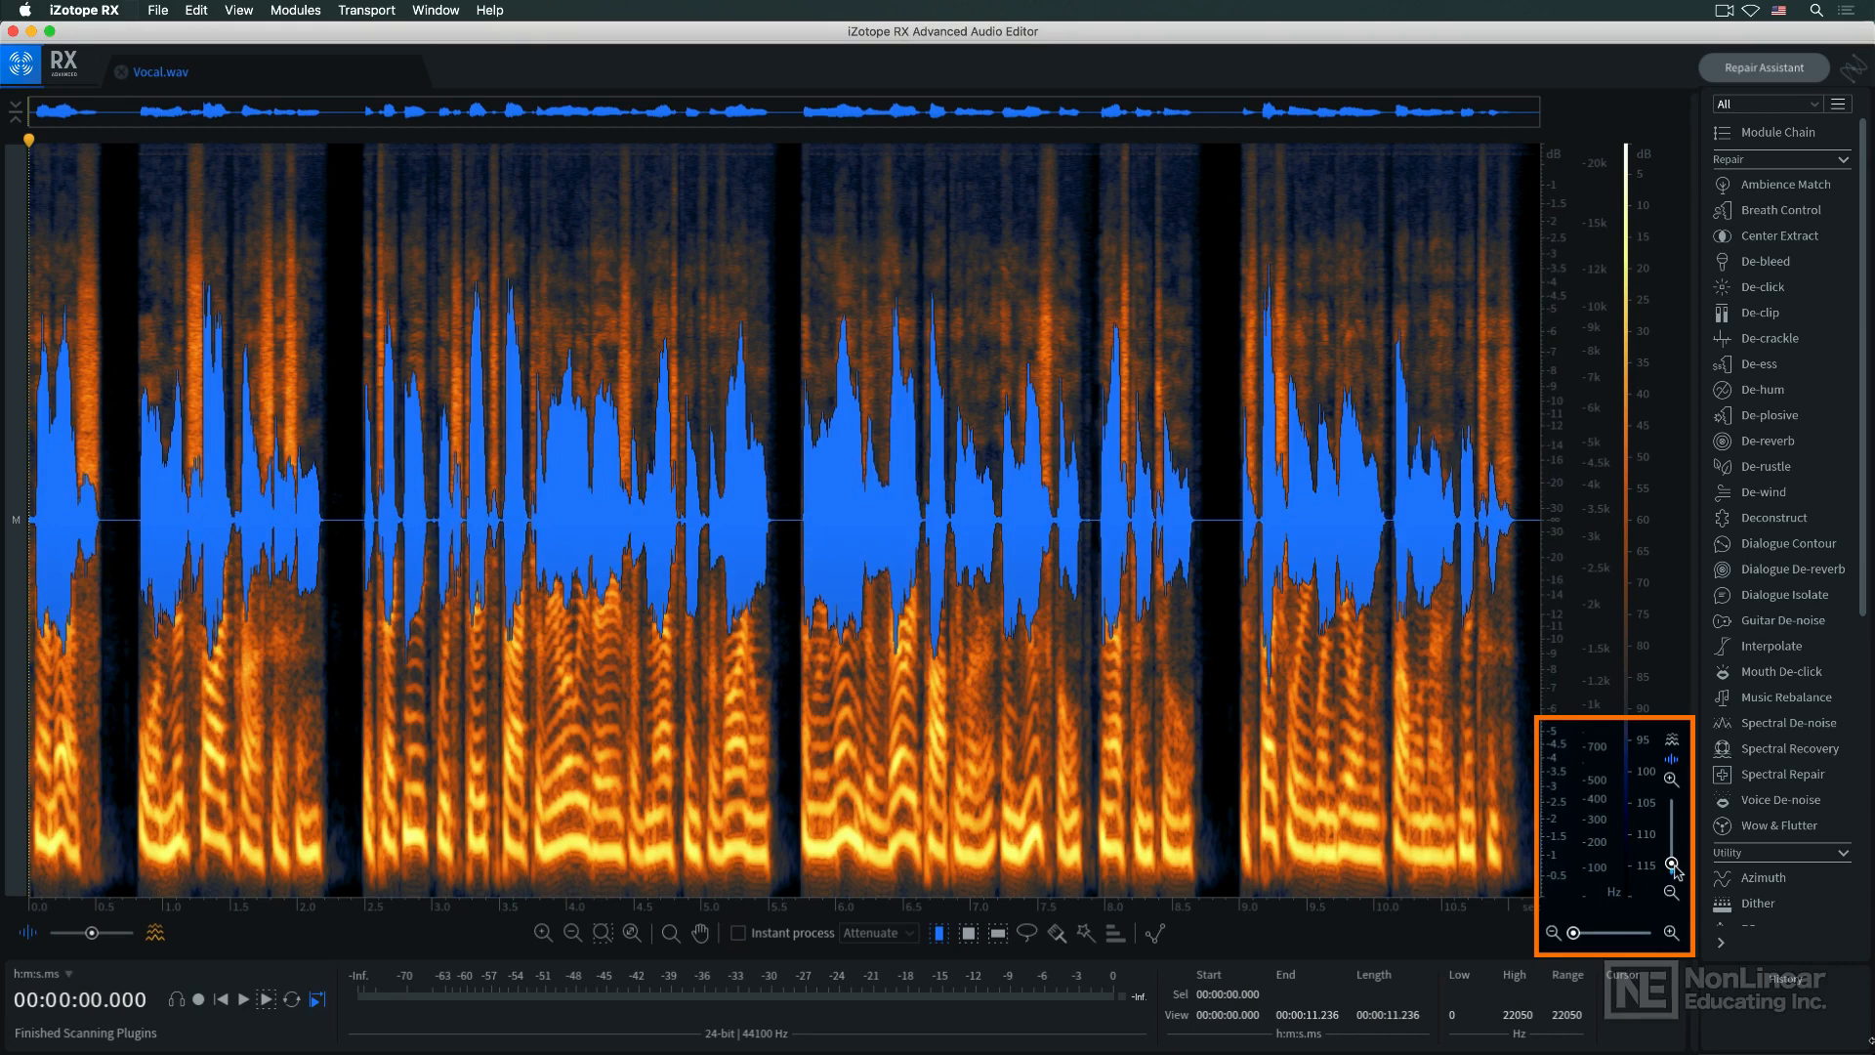
mouse_move(1671, 963)
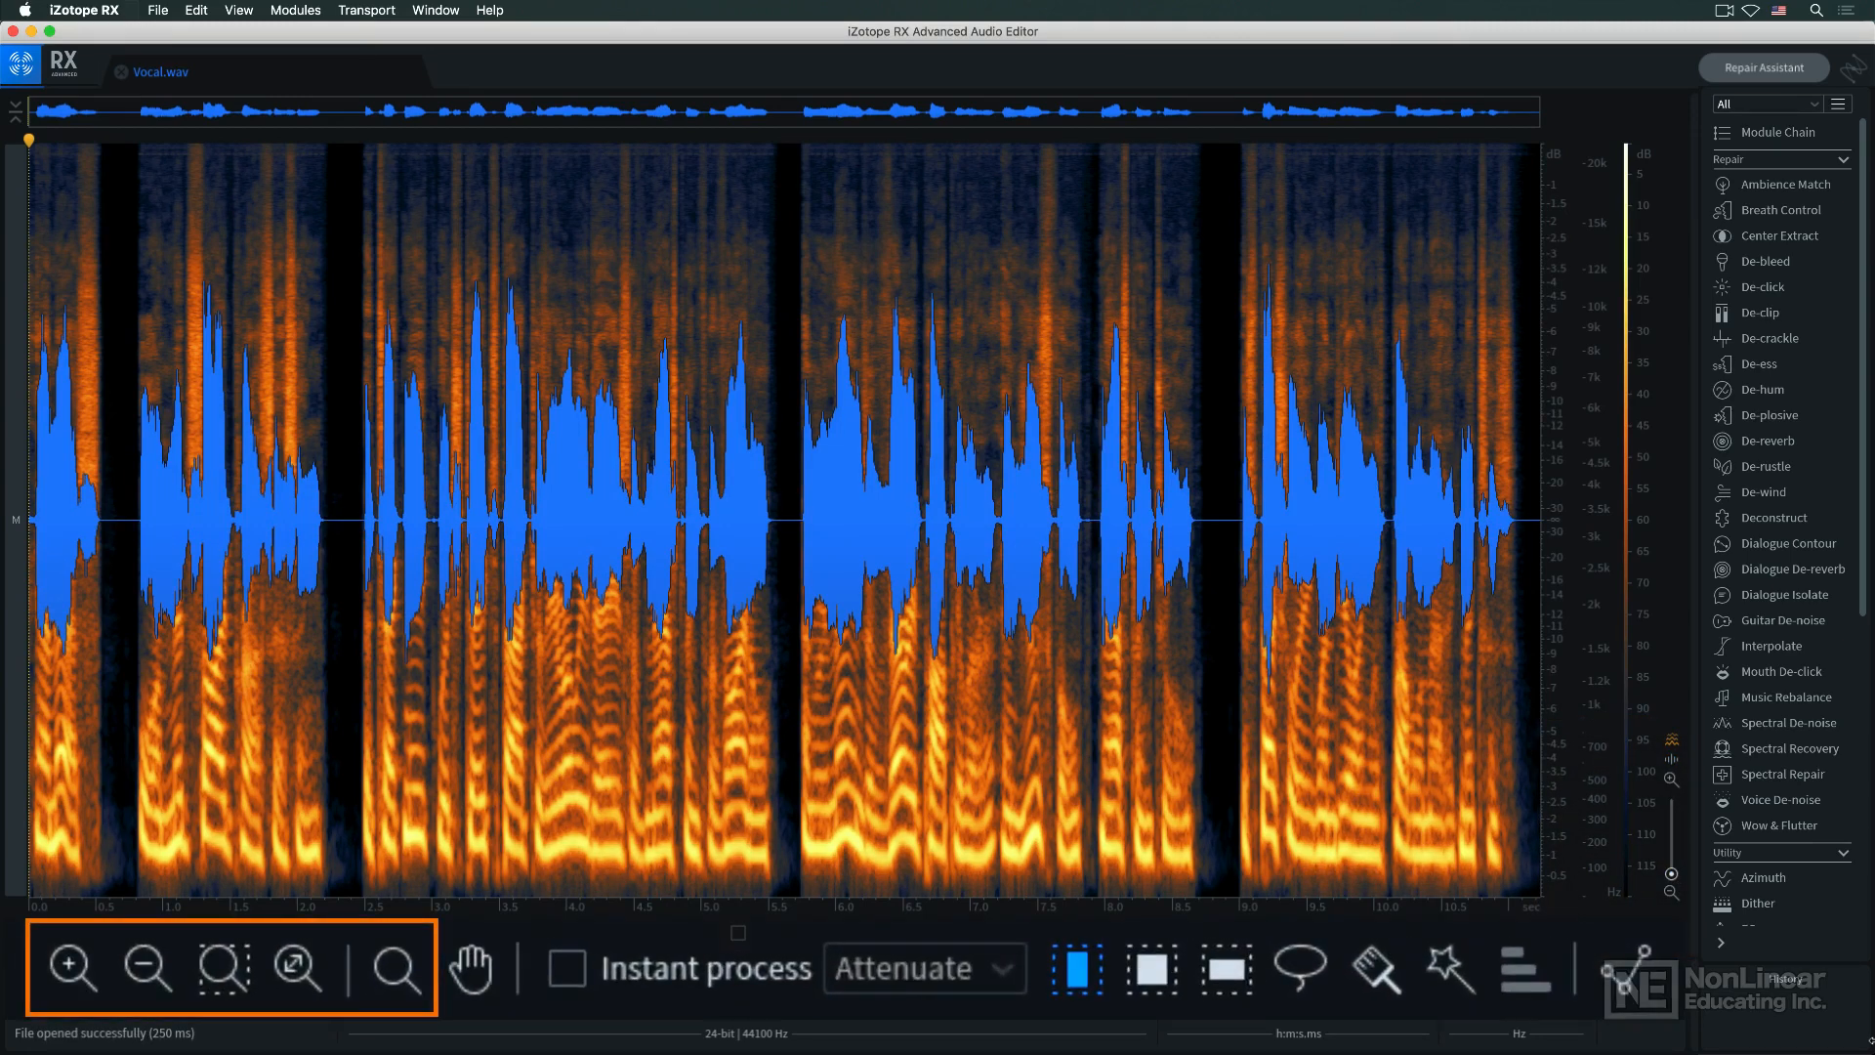
mouse_move(1076, 969)
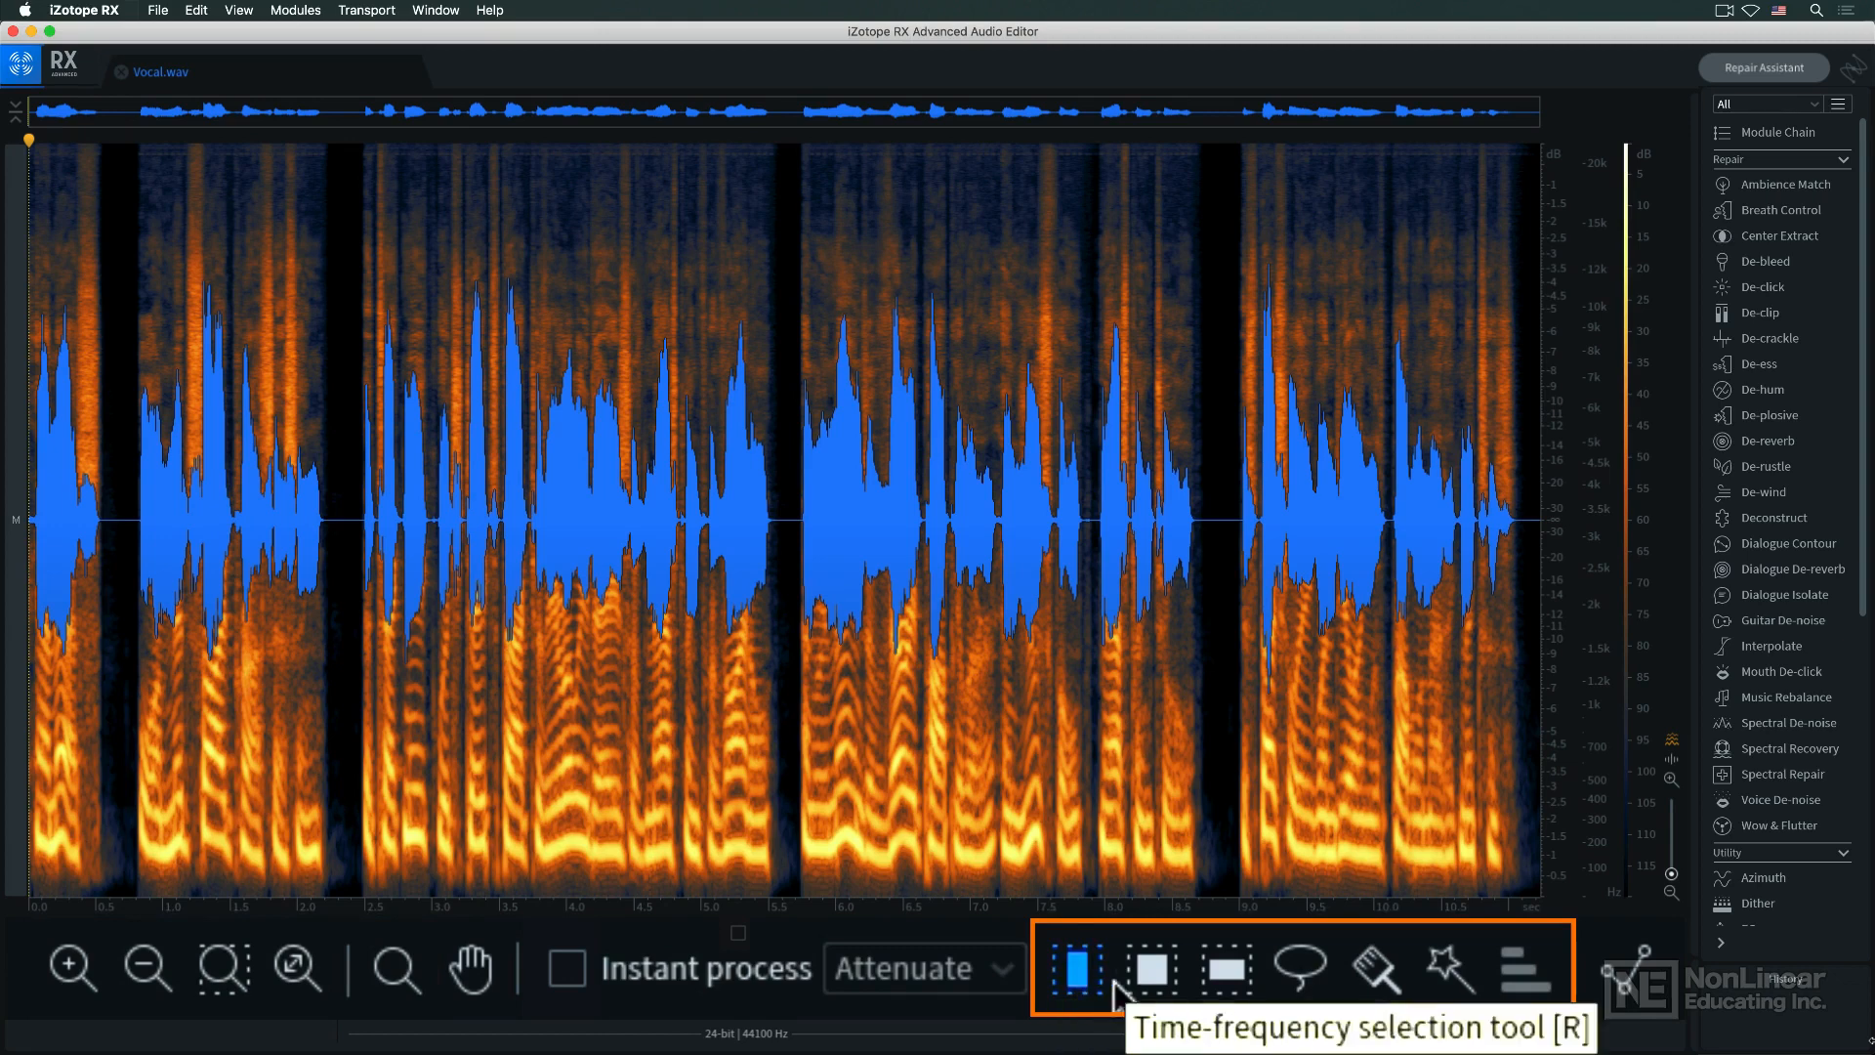
mouse_move(1522, 968)
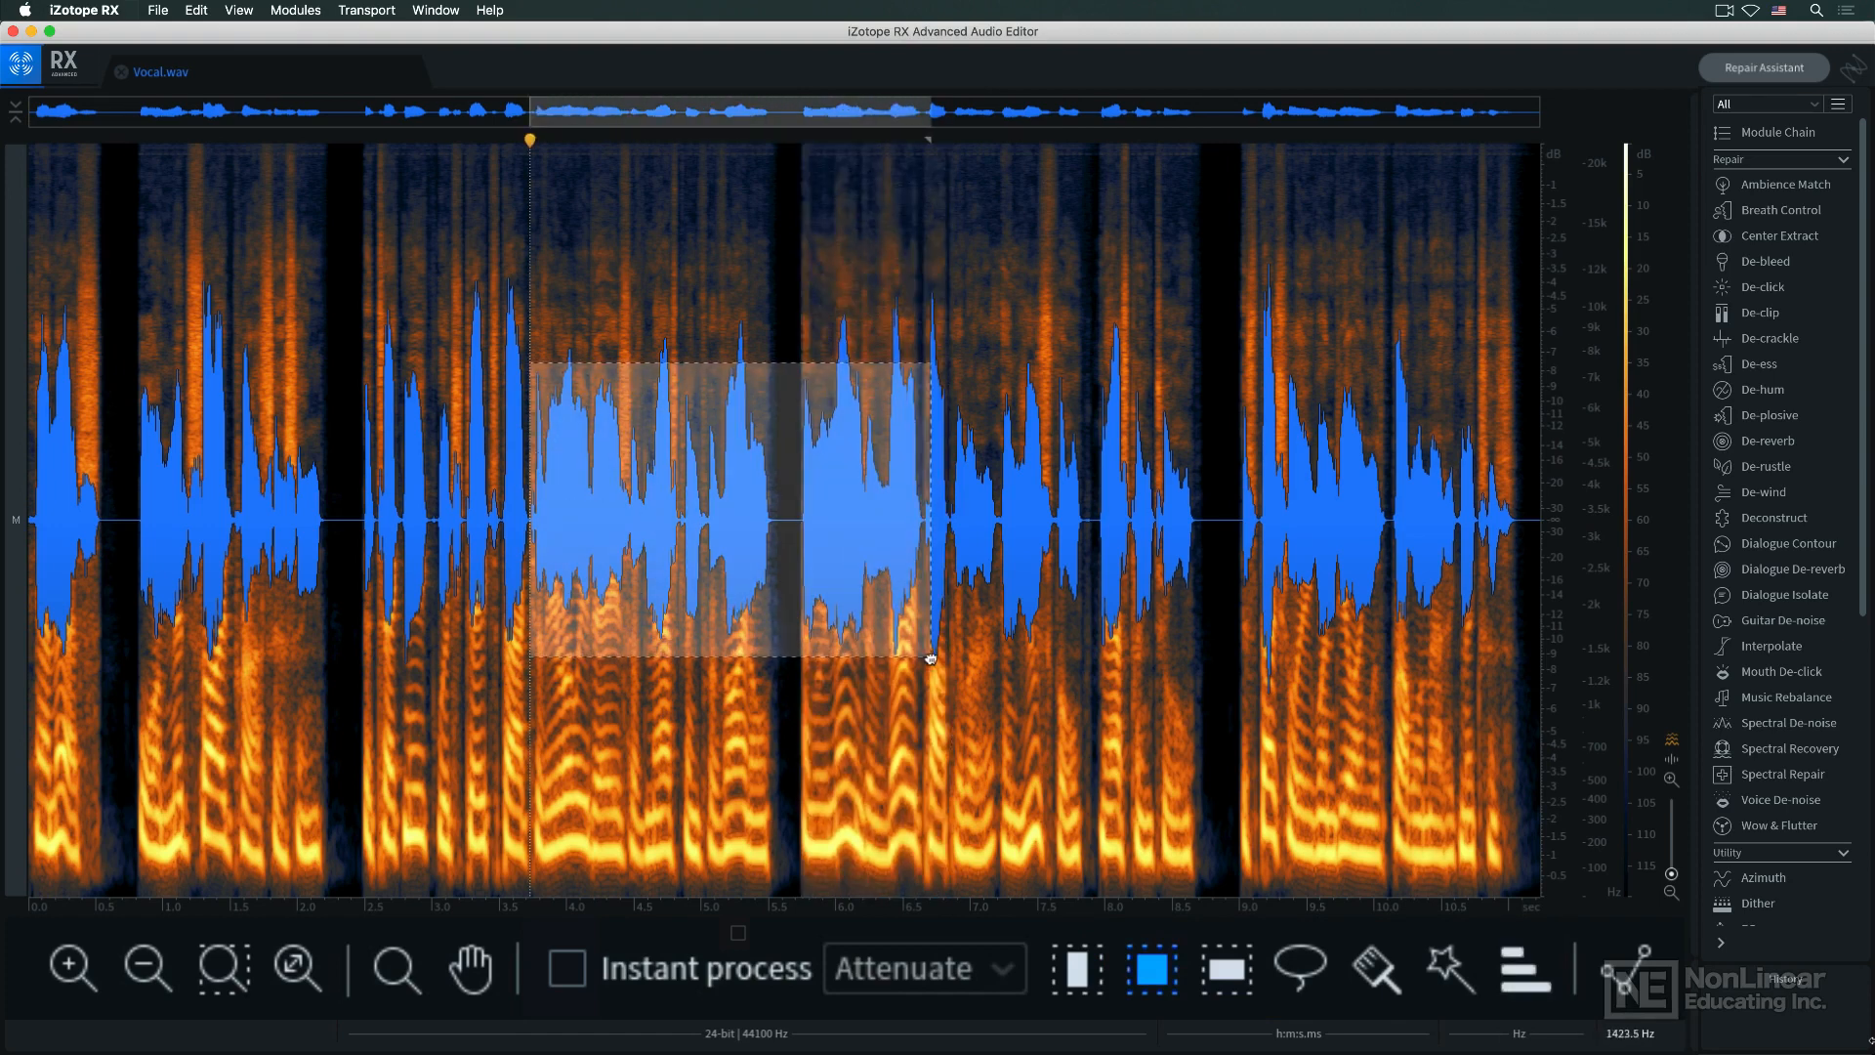
Step: Switch from lasso to Time selection, enable Instant process with Attenuate, then turn it off
left_click(1301, 969)
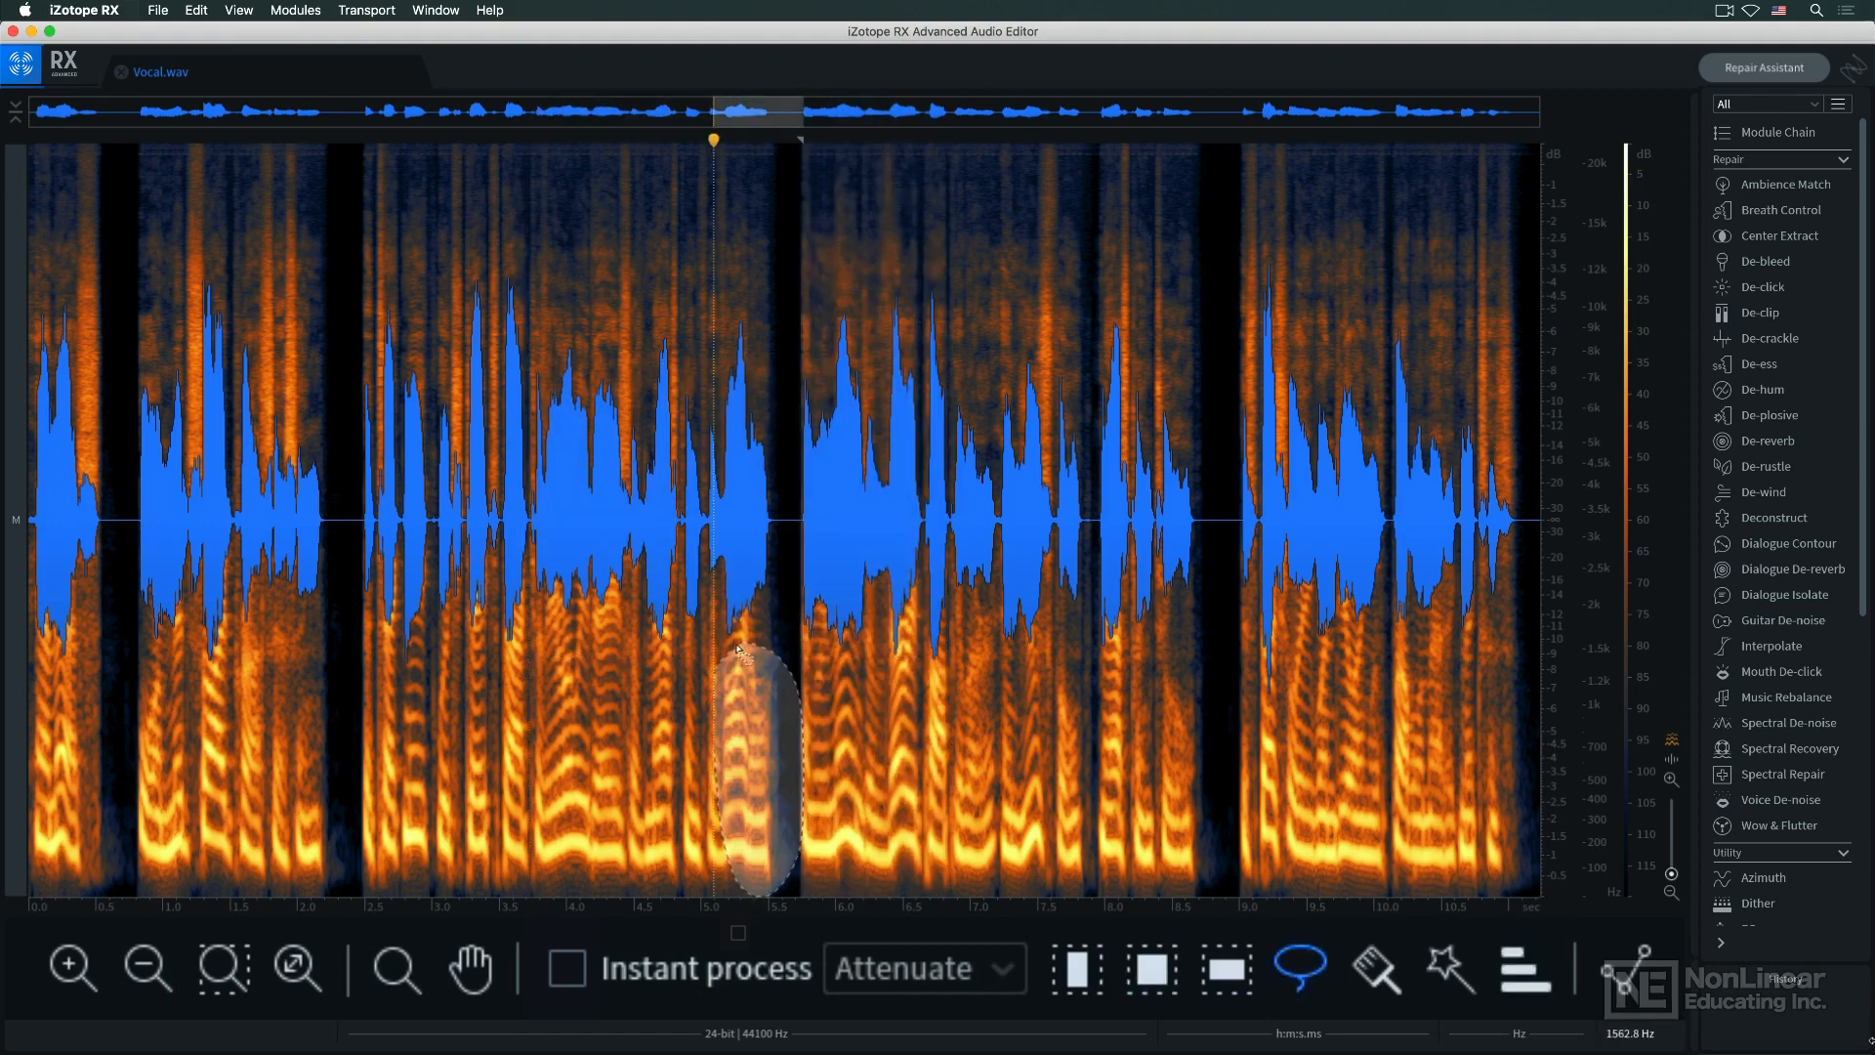
left_click(1076, 968)
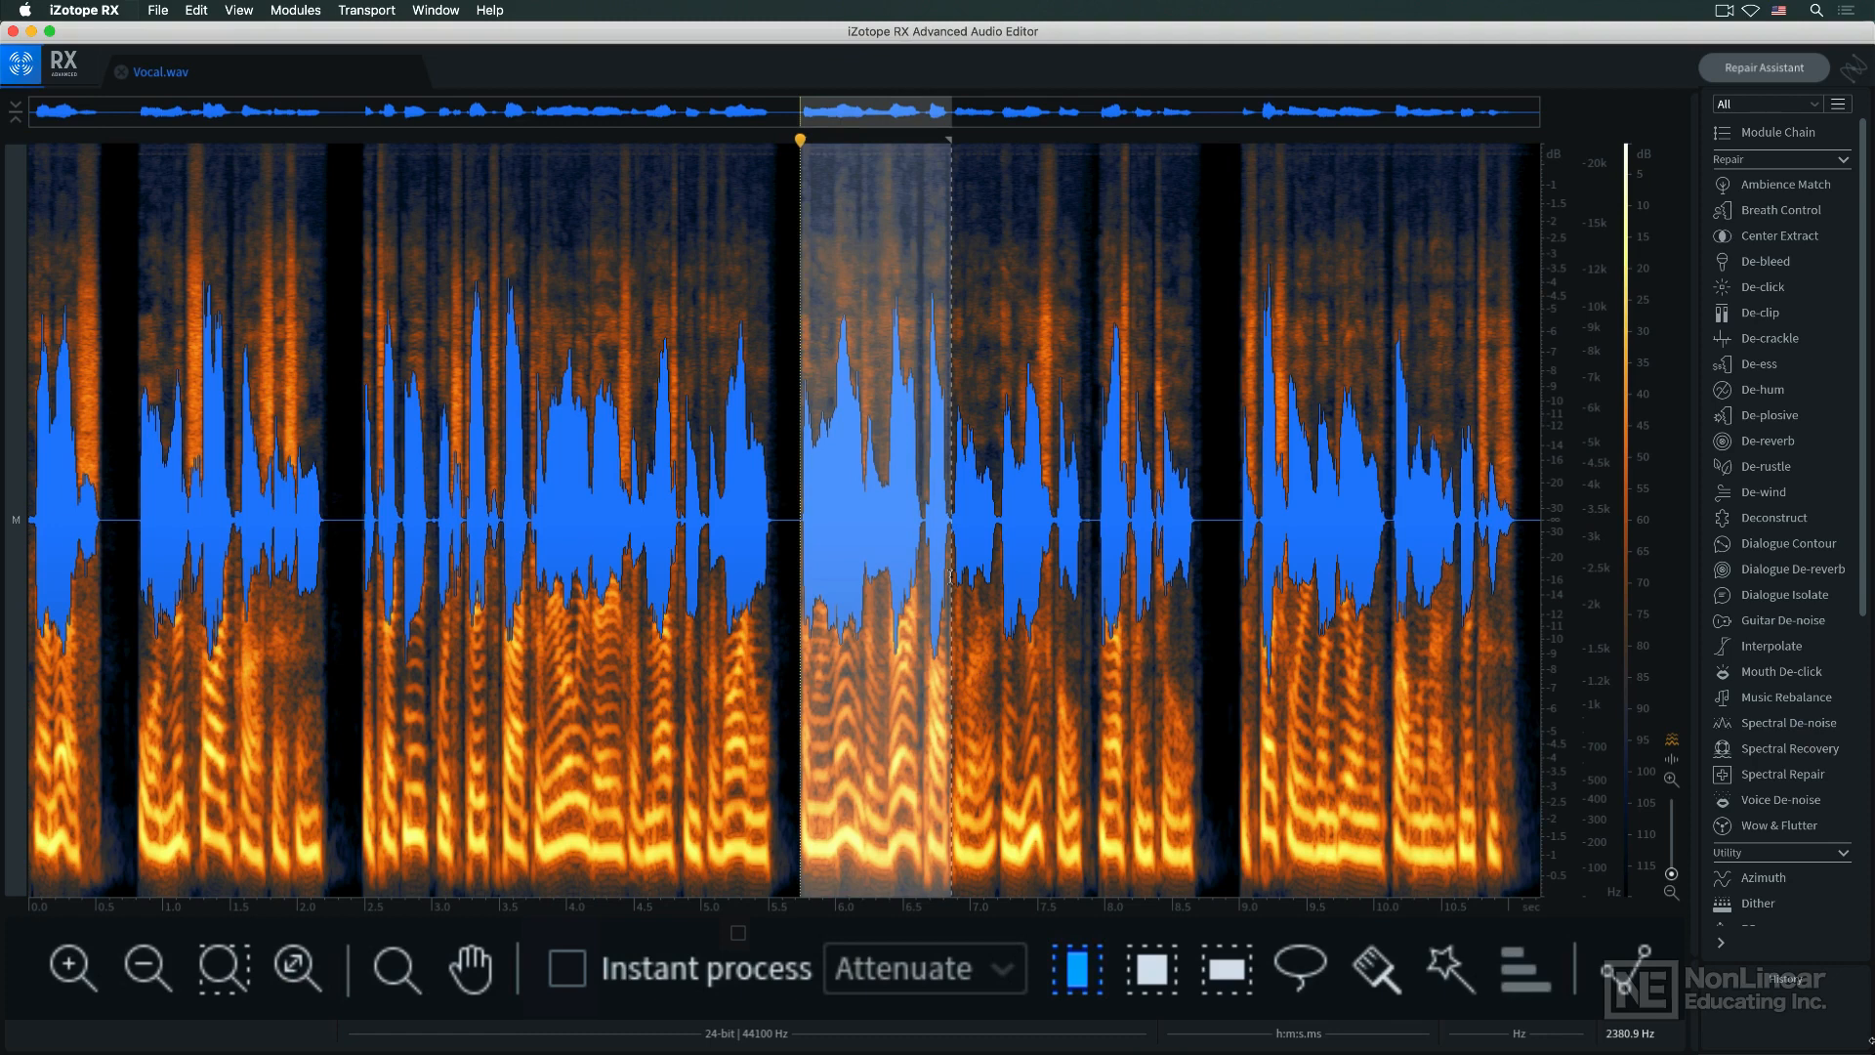
left_click(565, 967)
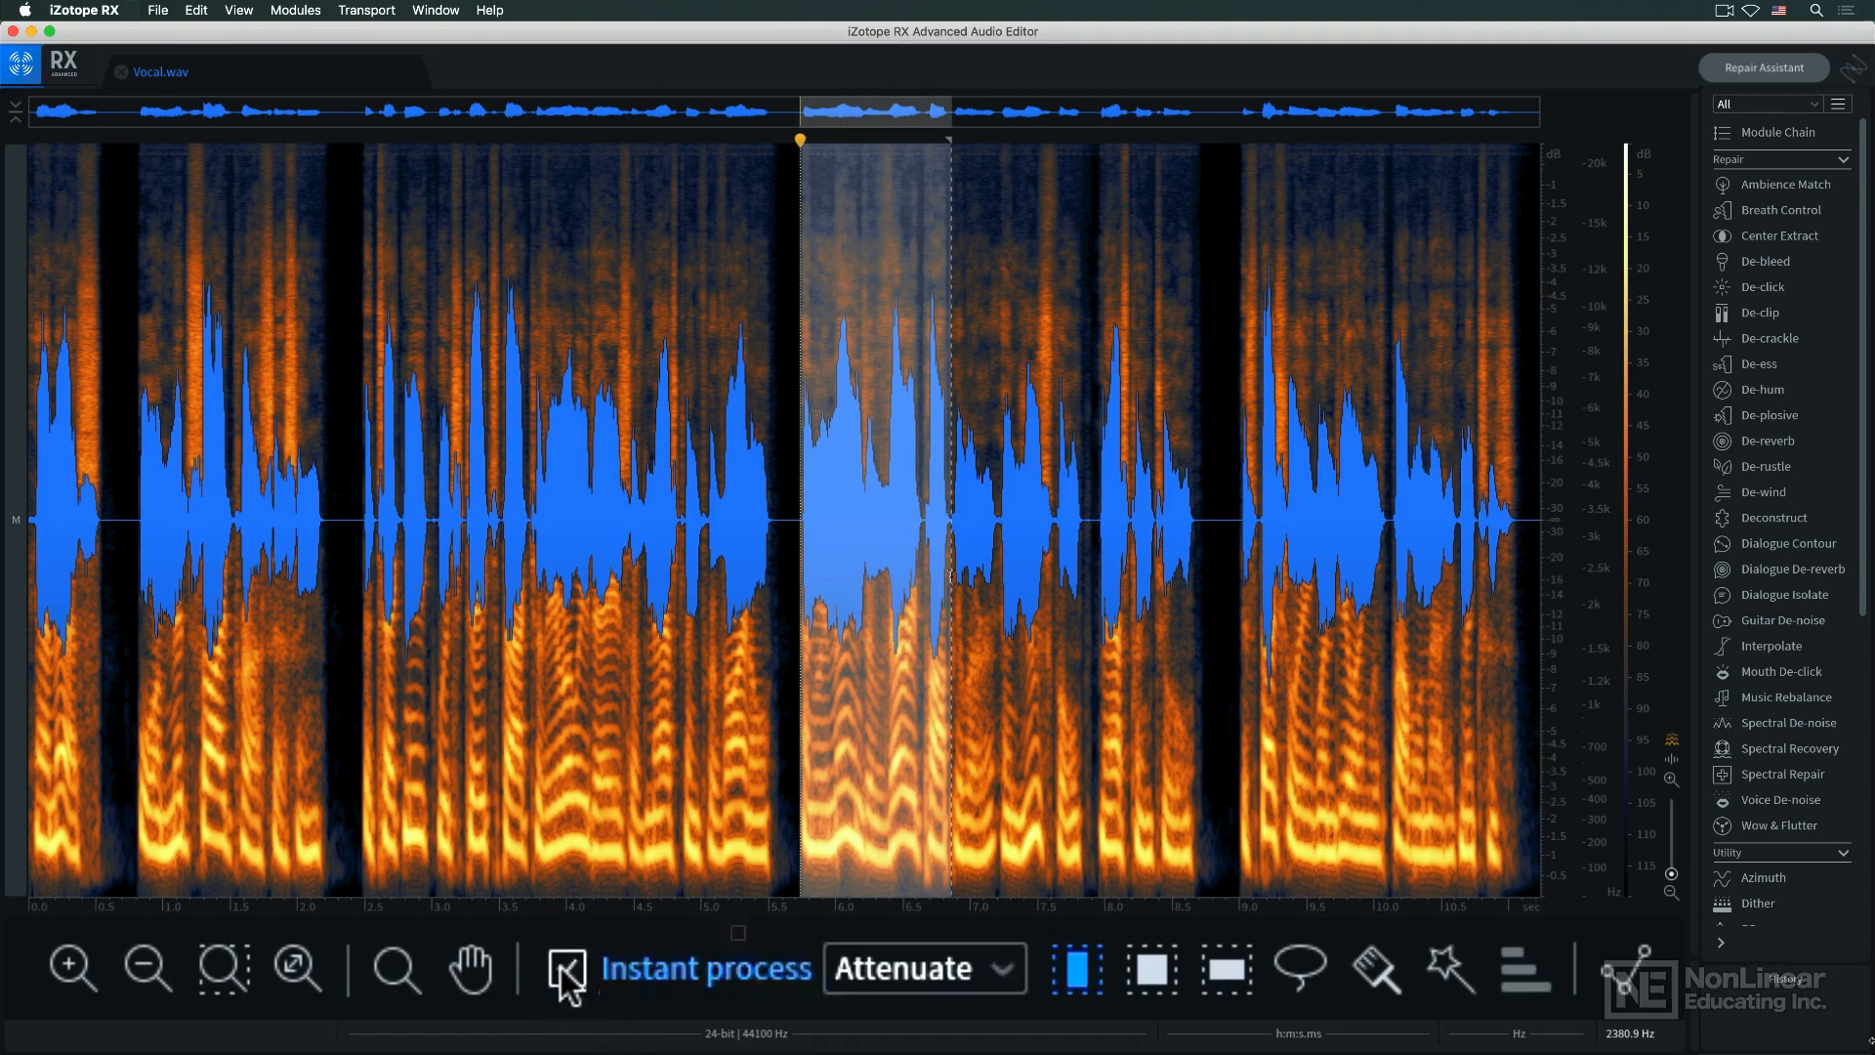
left_click(565, 968)
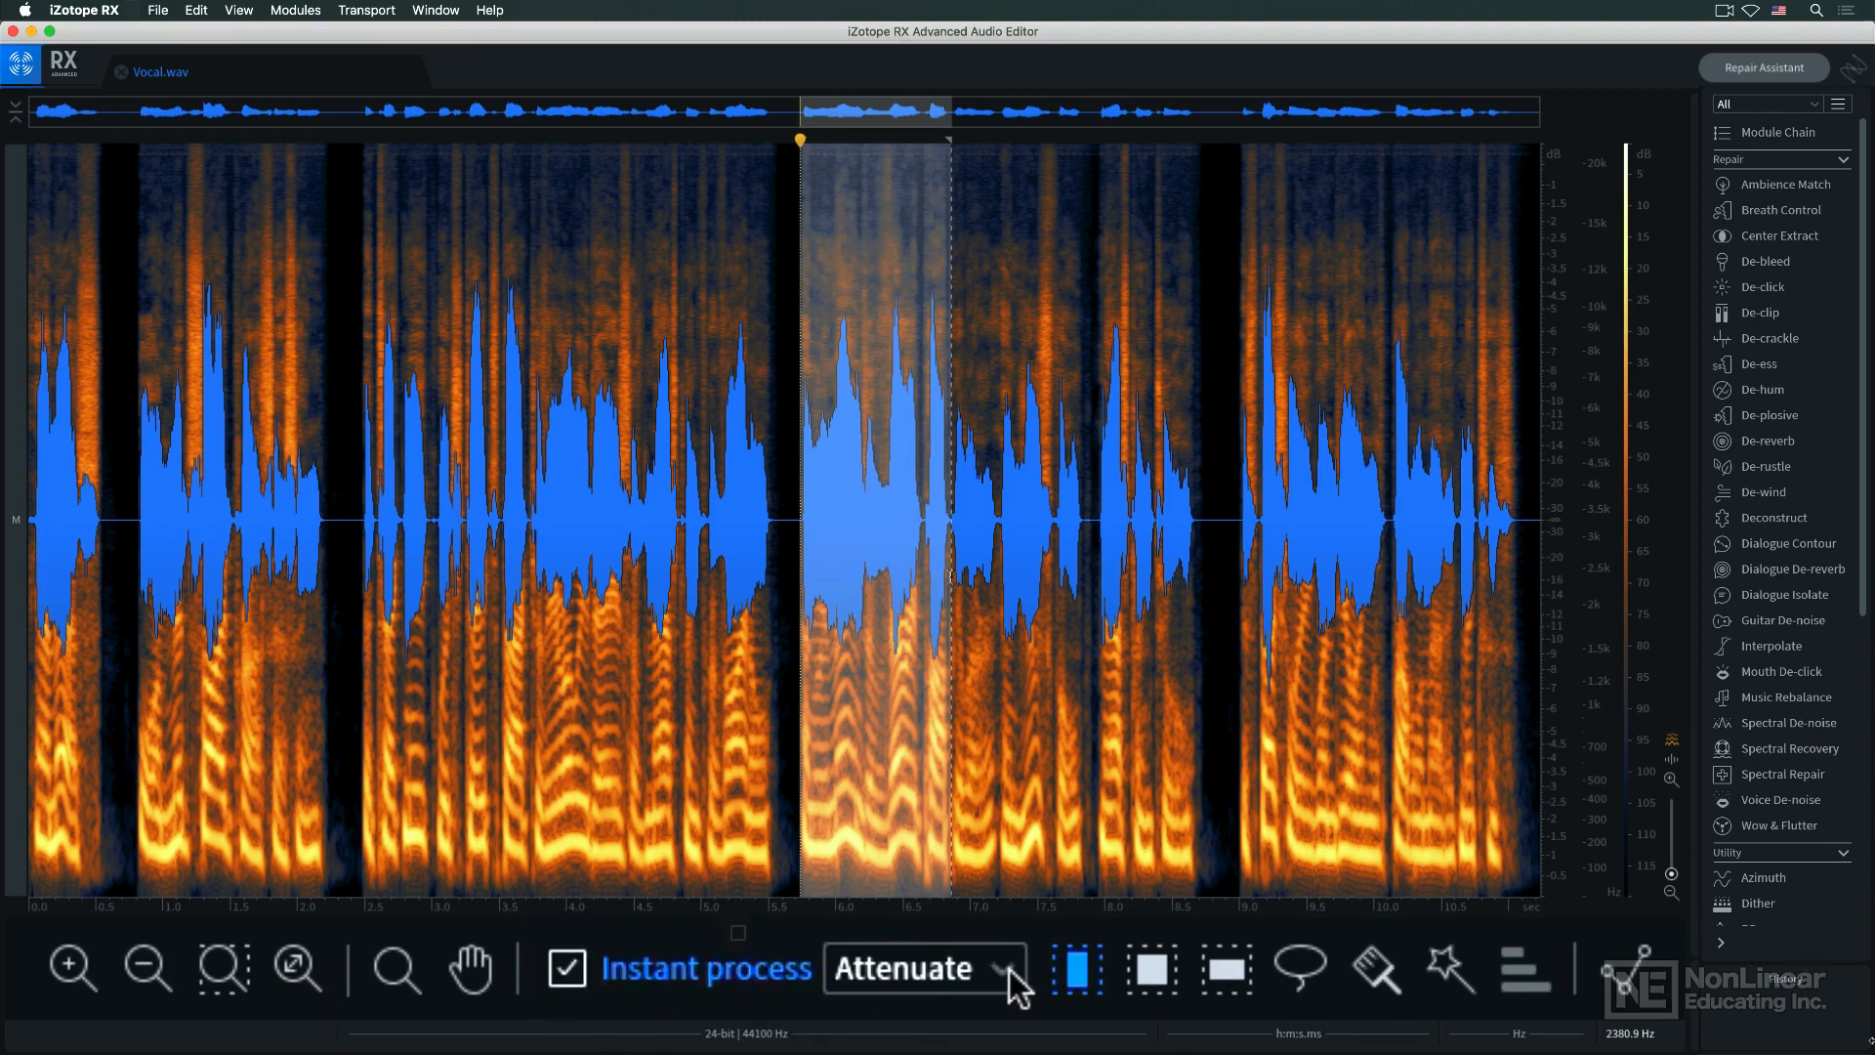
left_click(923, 968)
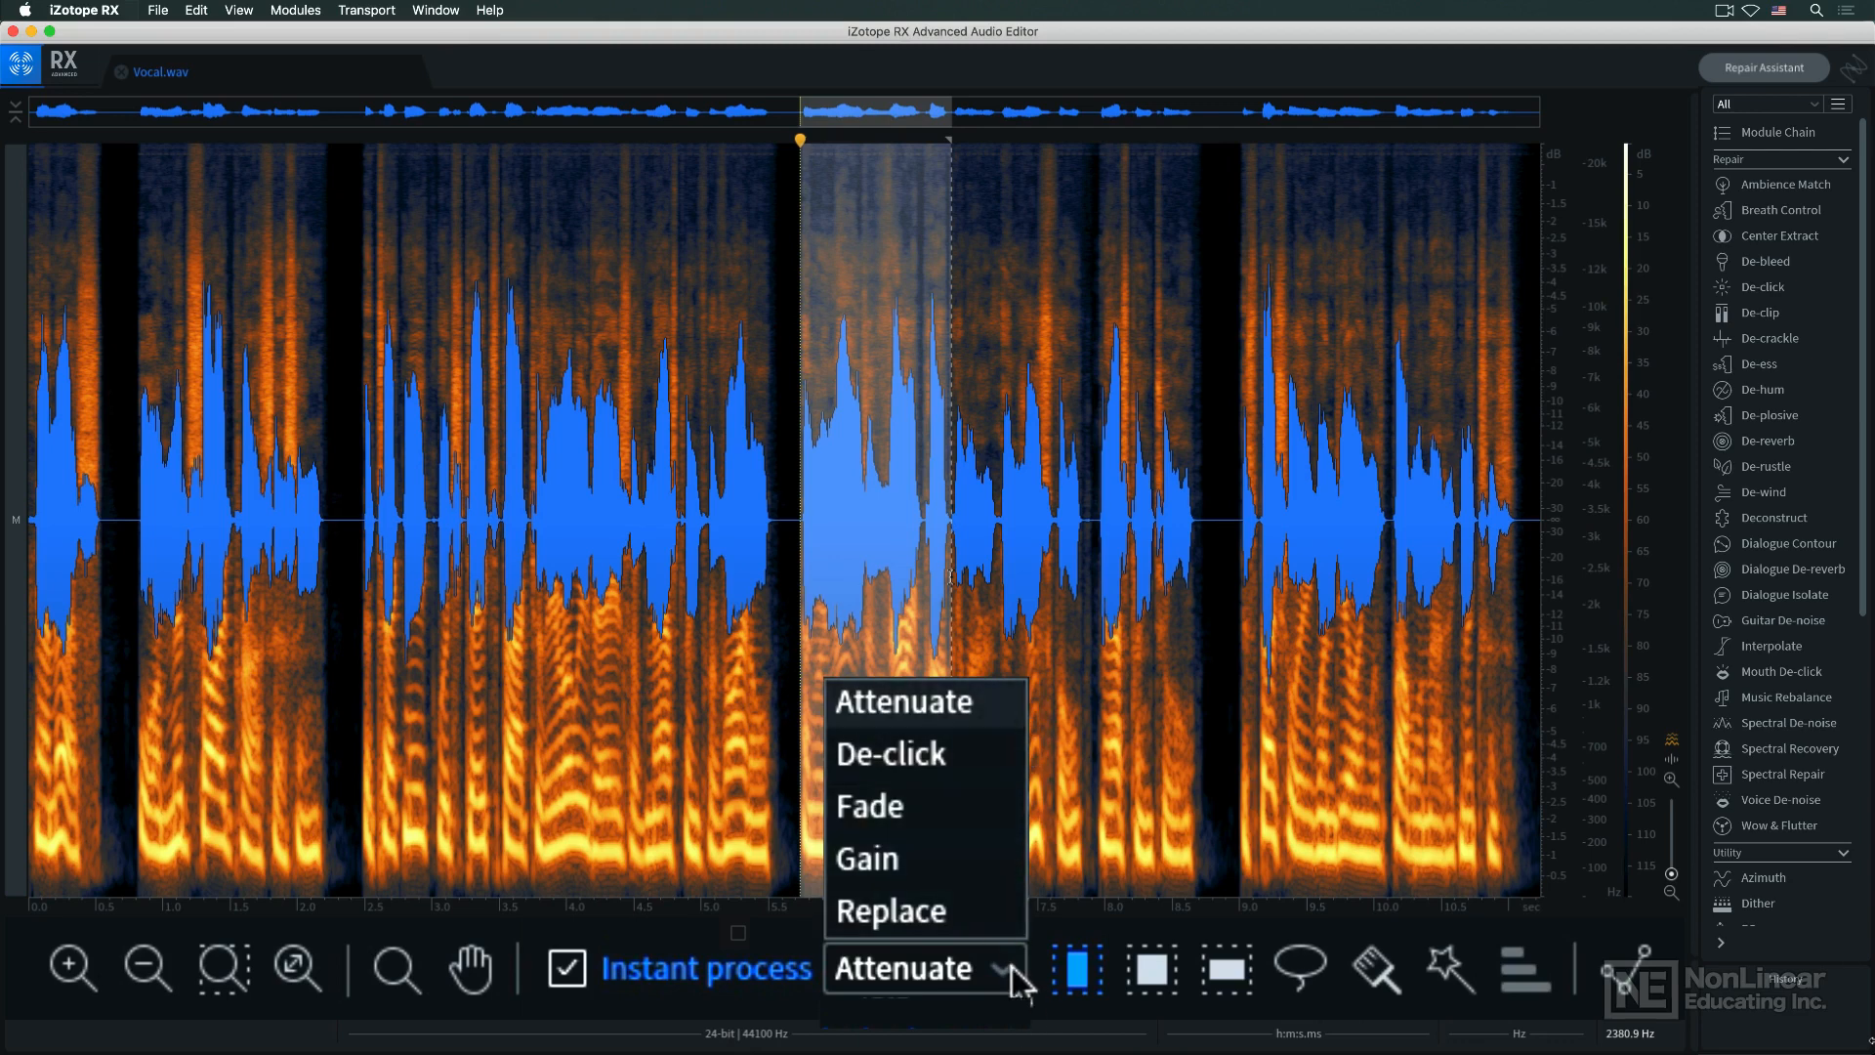
left_click(909, 967)
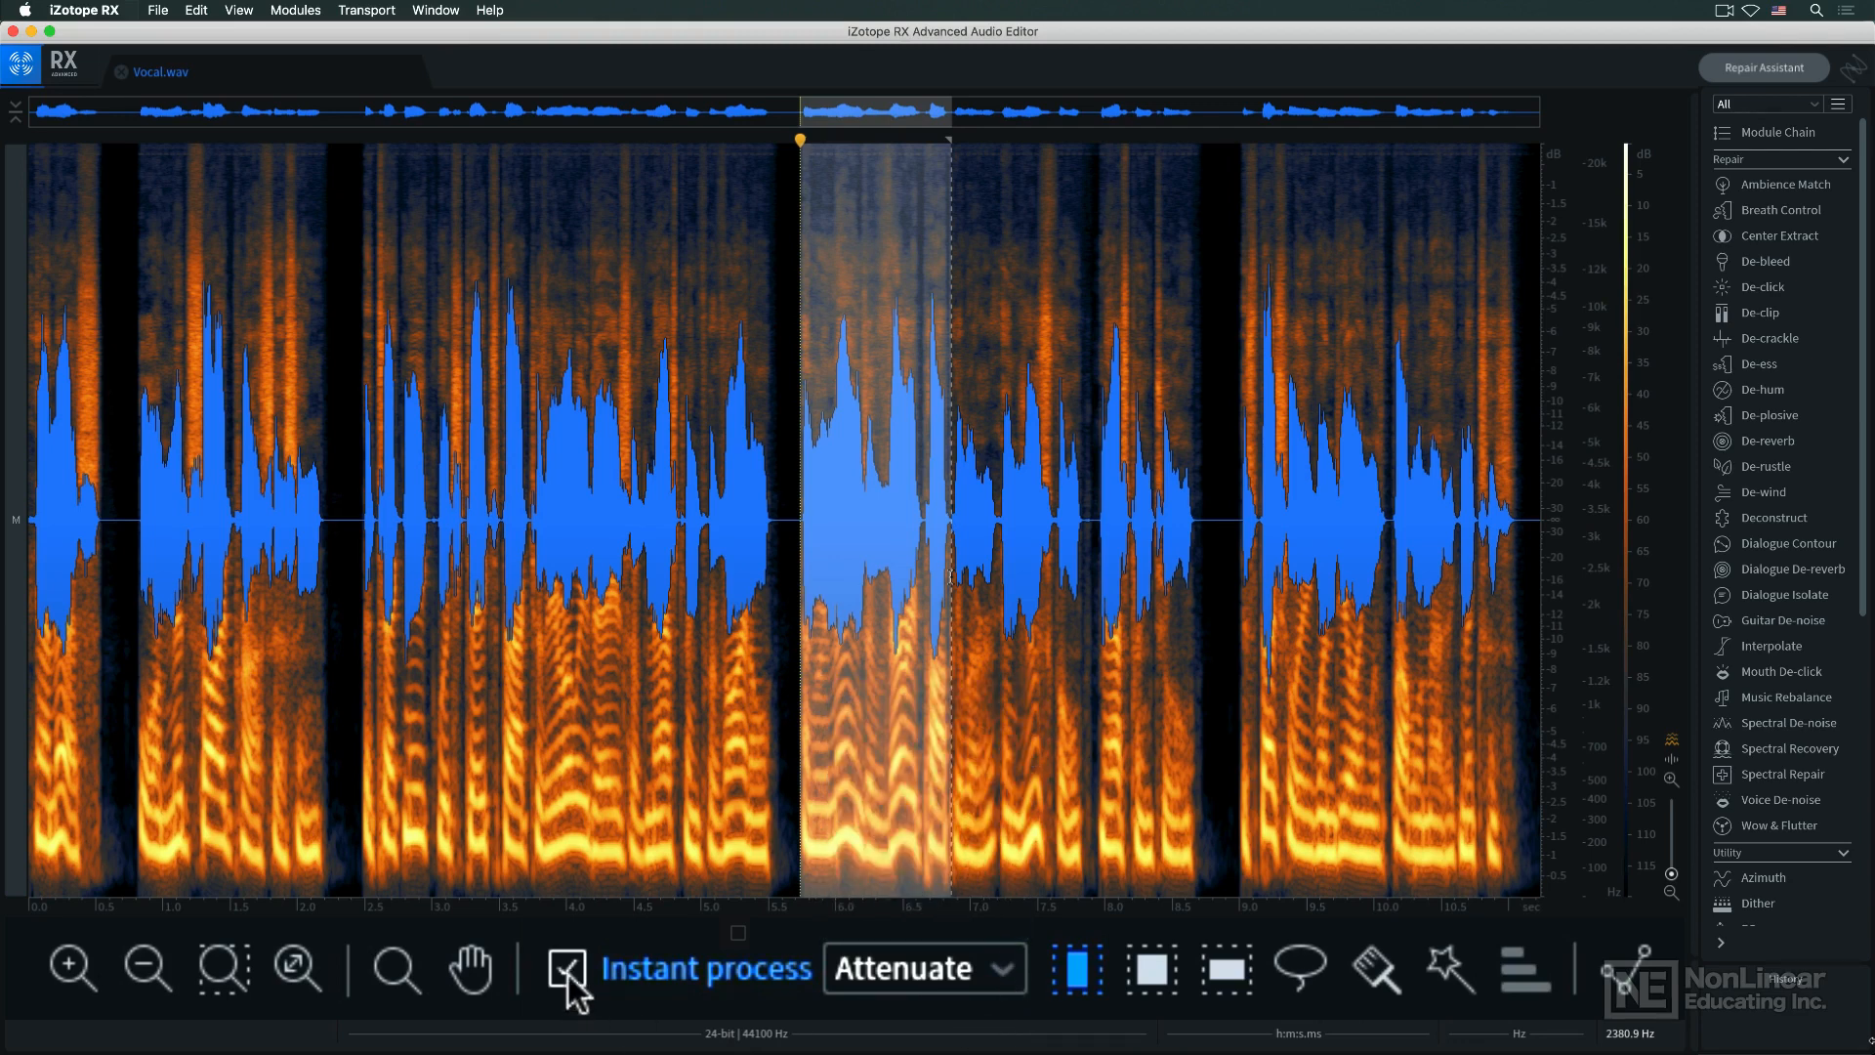
left_click(490, 72)
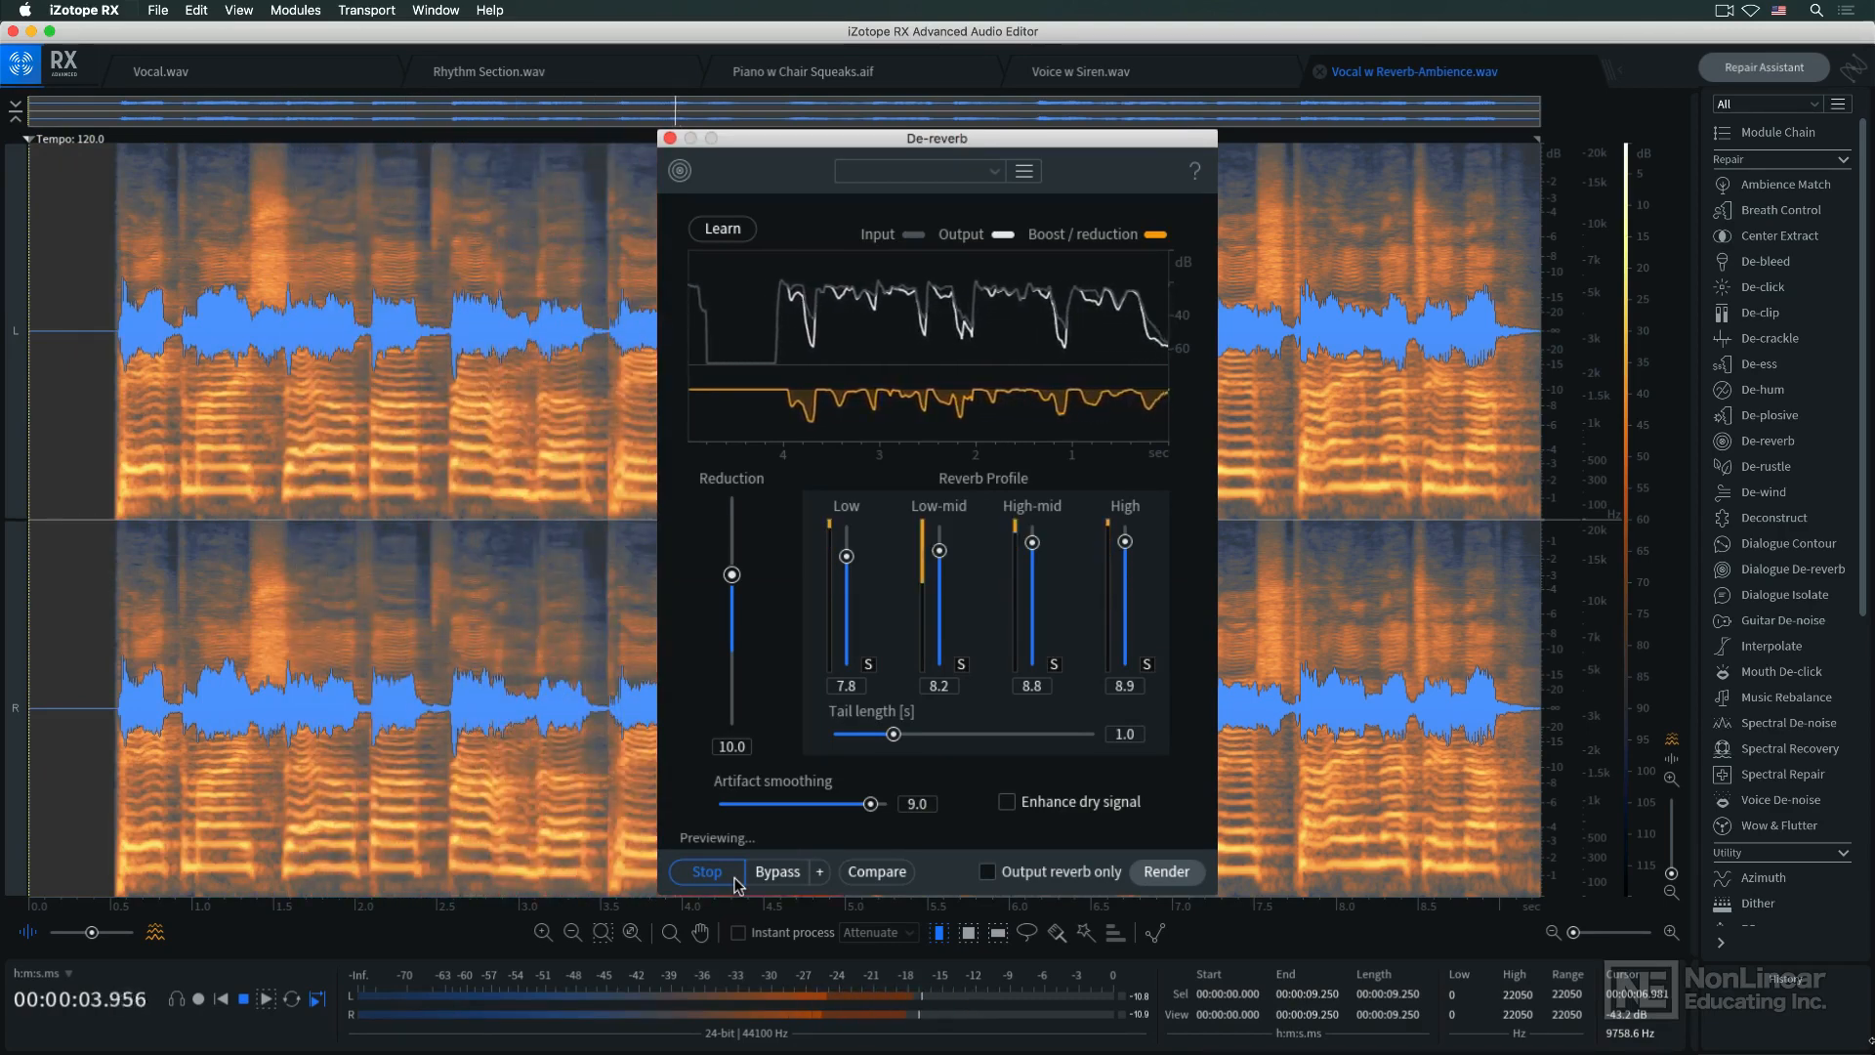
Step: Stop the De-reverb preview and audition 'De-reverb: Settings 1' in Compare
left_click(705, 871)
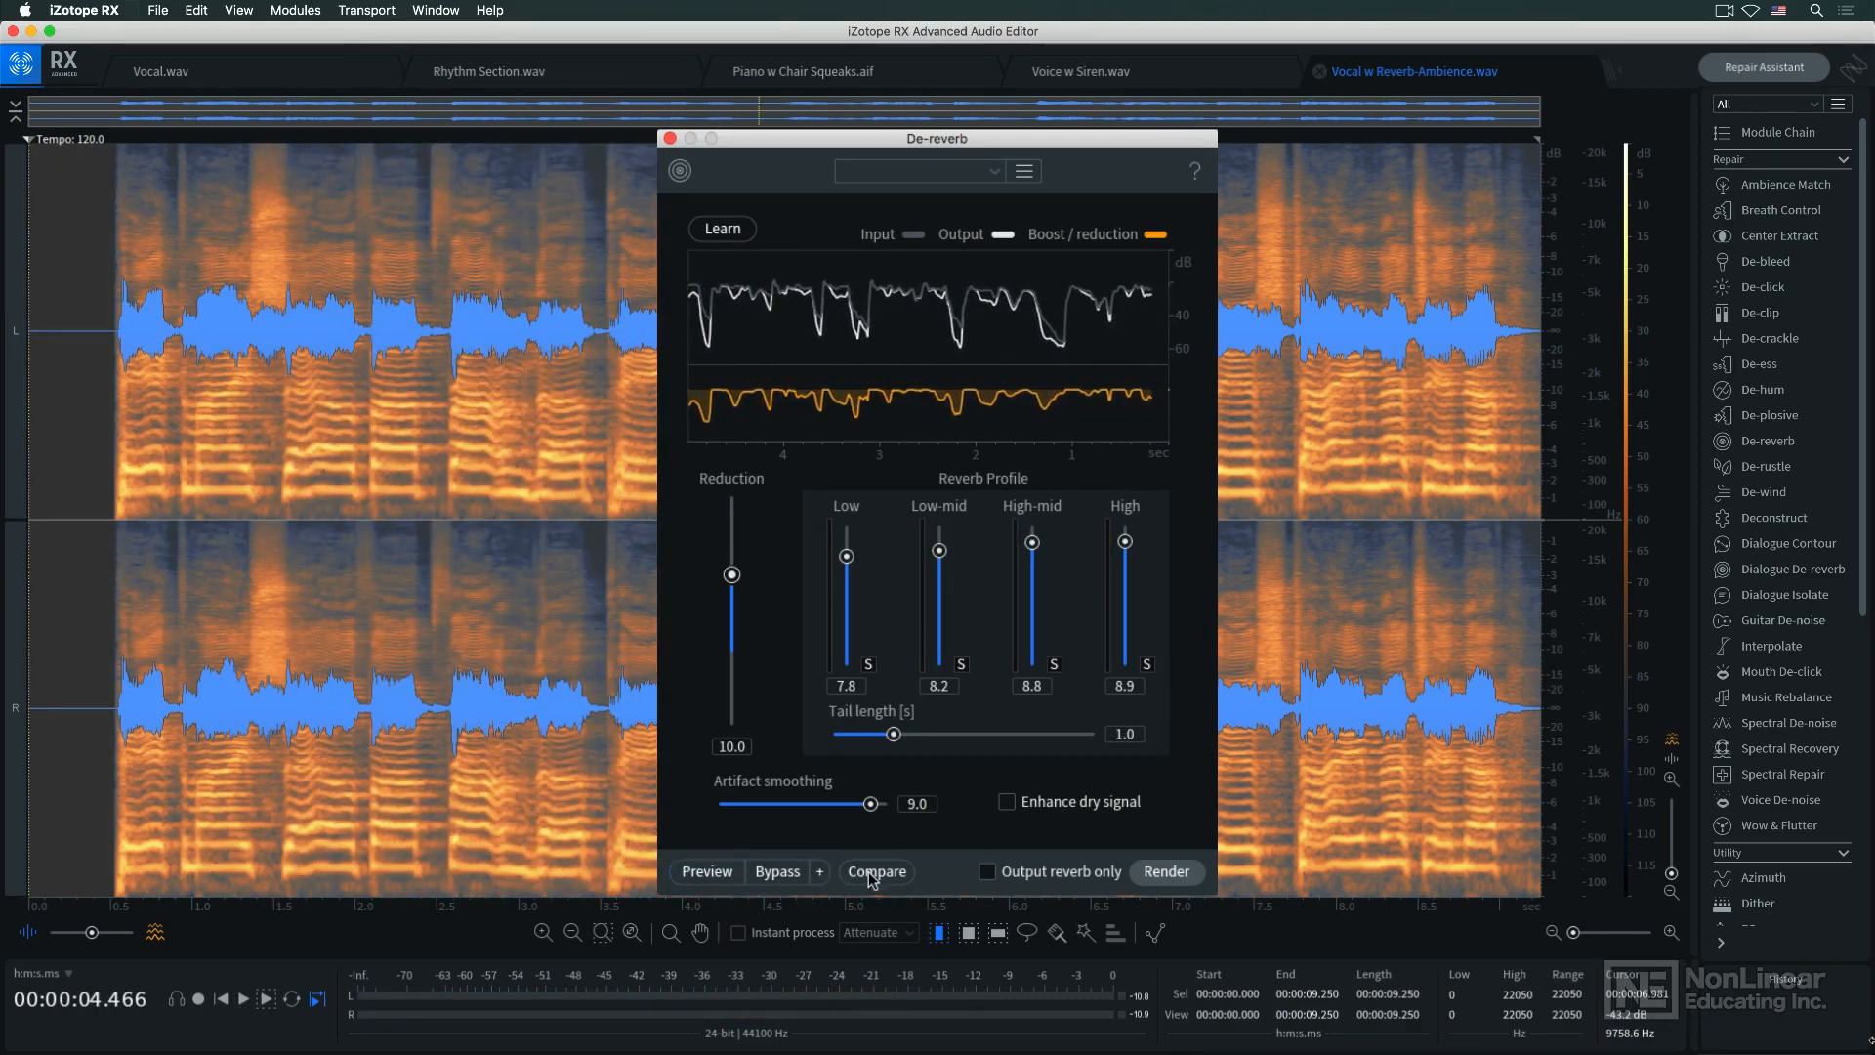
left_click(875, 871)
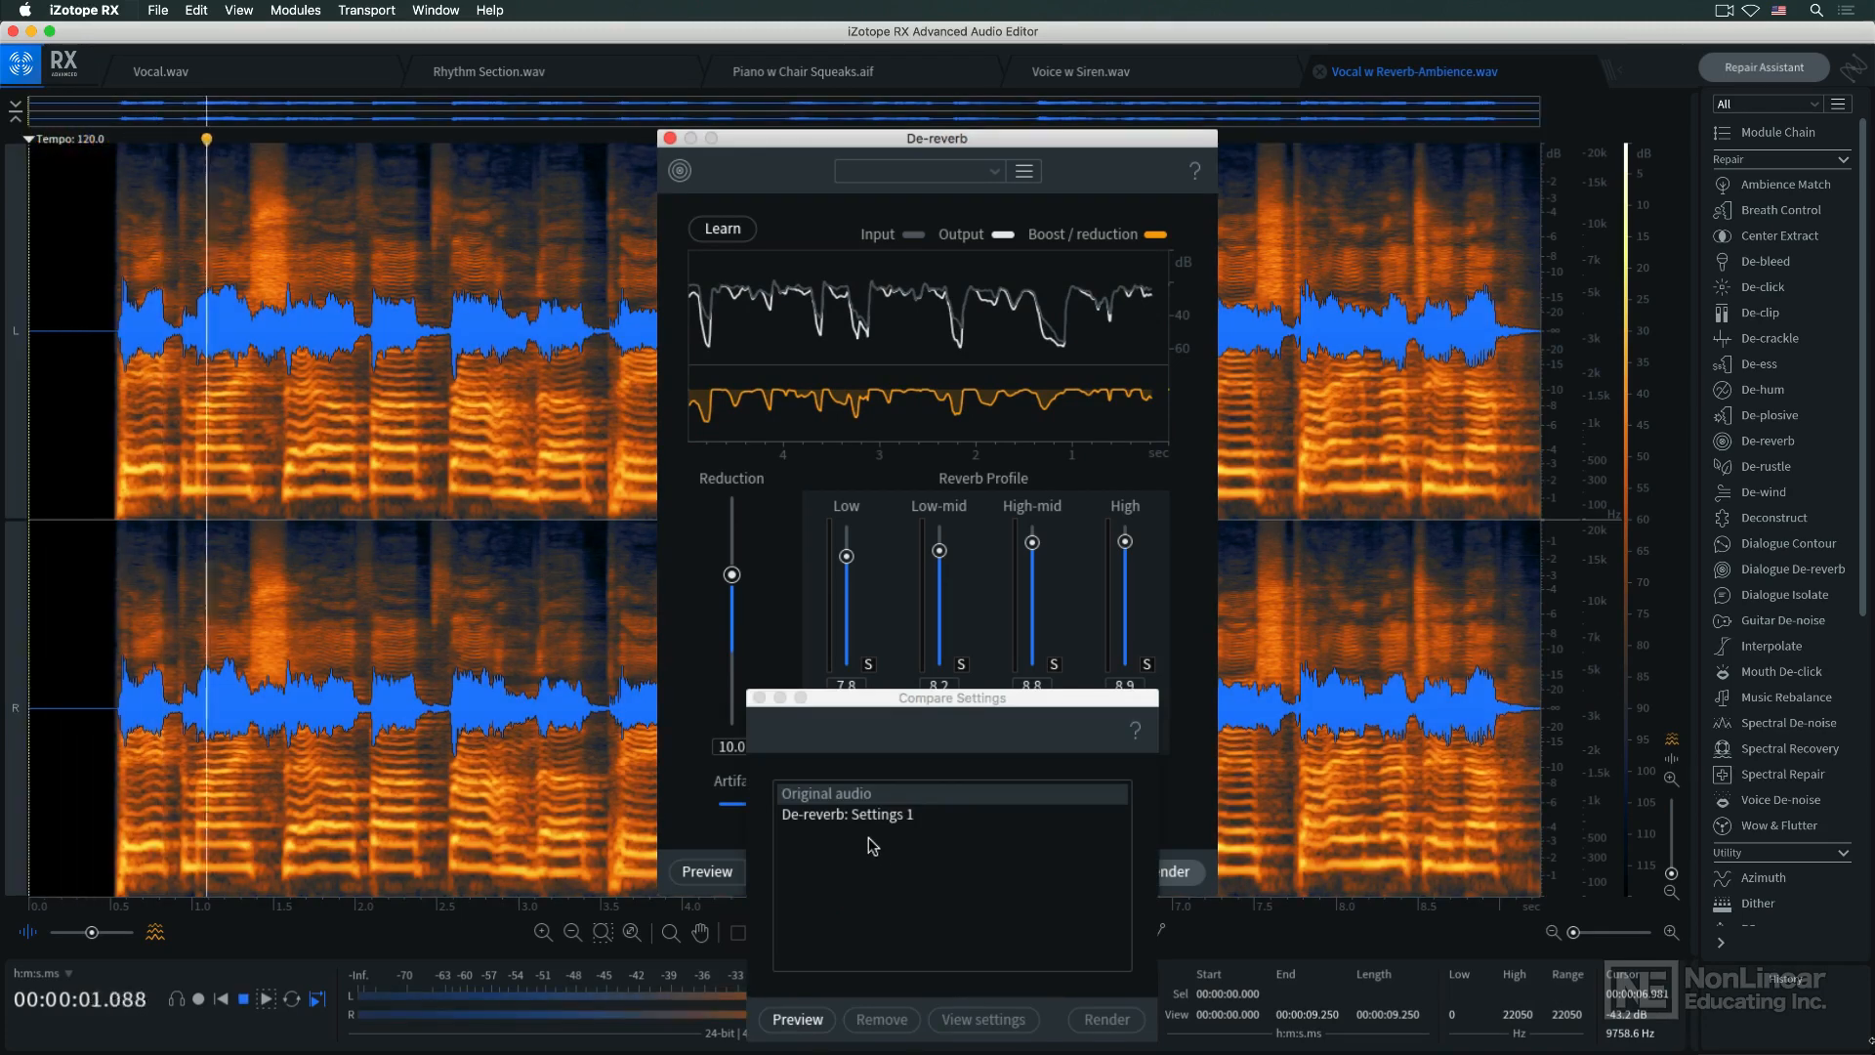
left_click(847, 814)
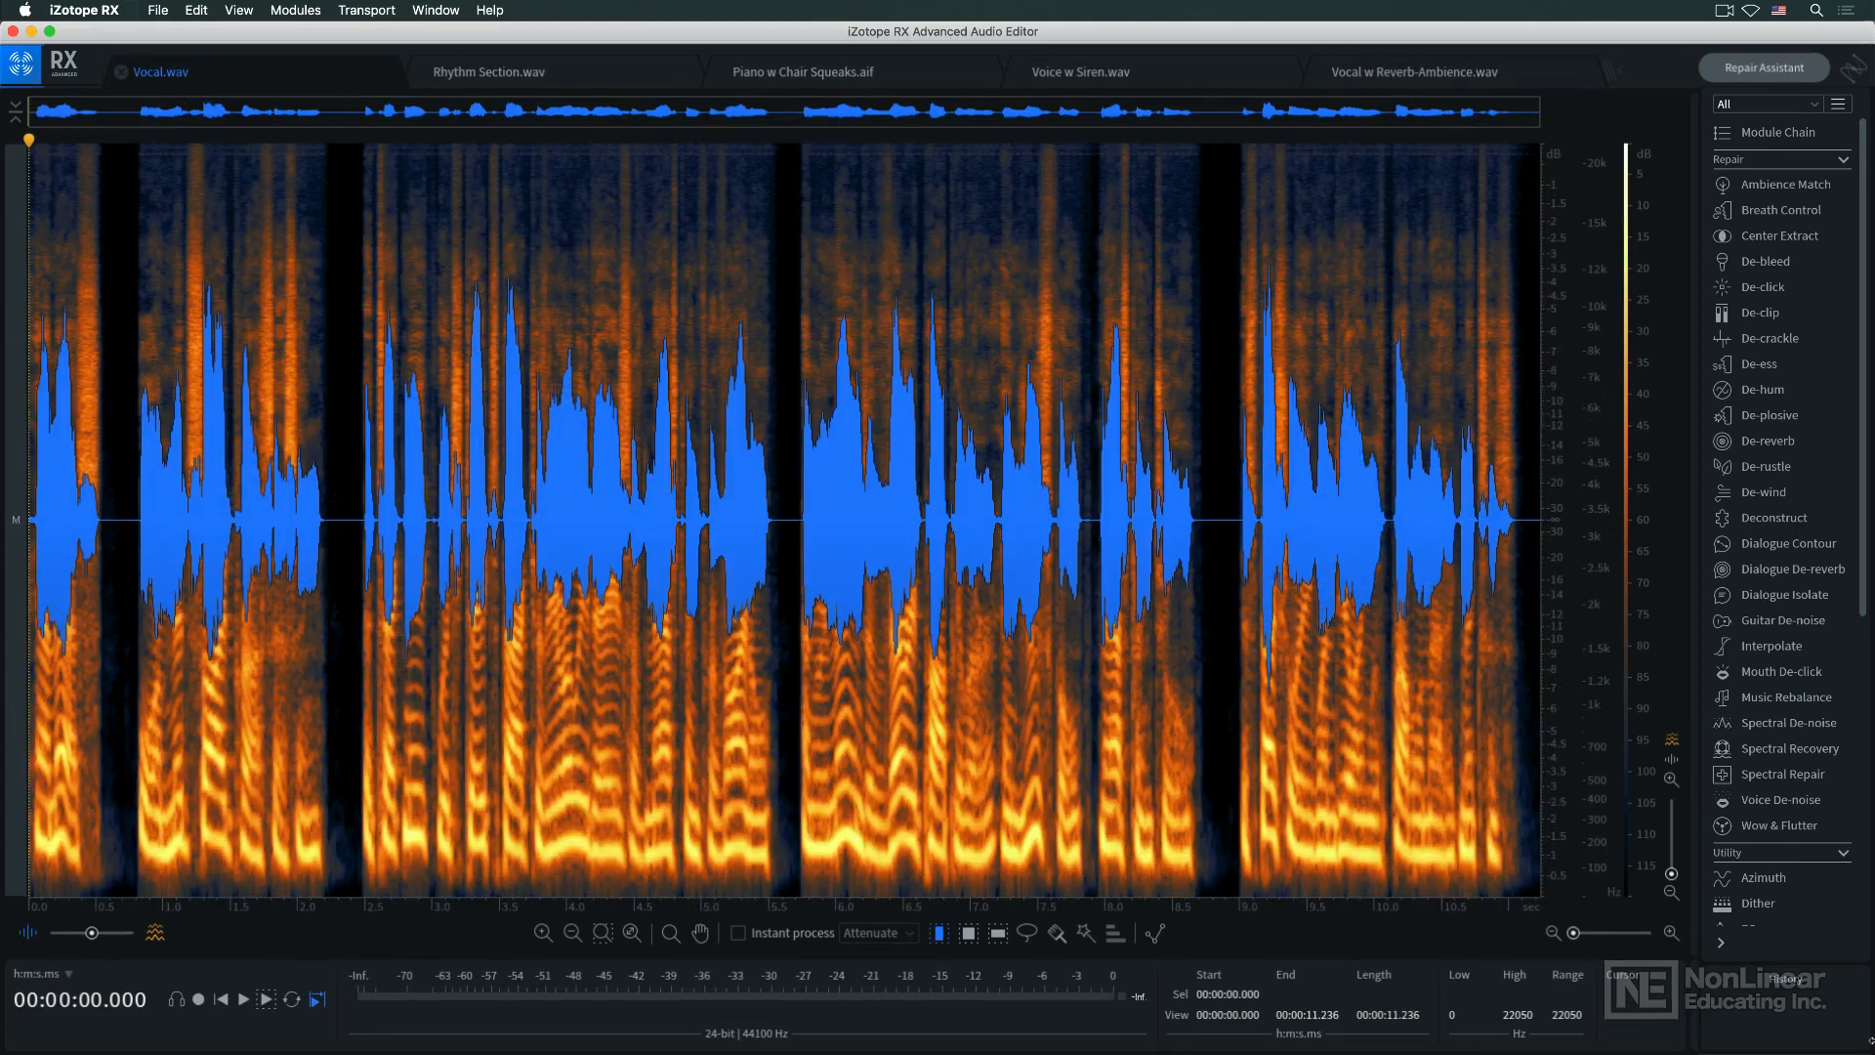
Step: Reorder the Module Chain so De-plosive runs before De-ess and Breath Control
left_click(1774, 132)
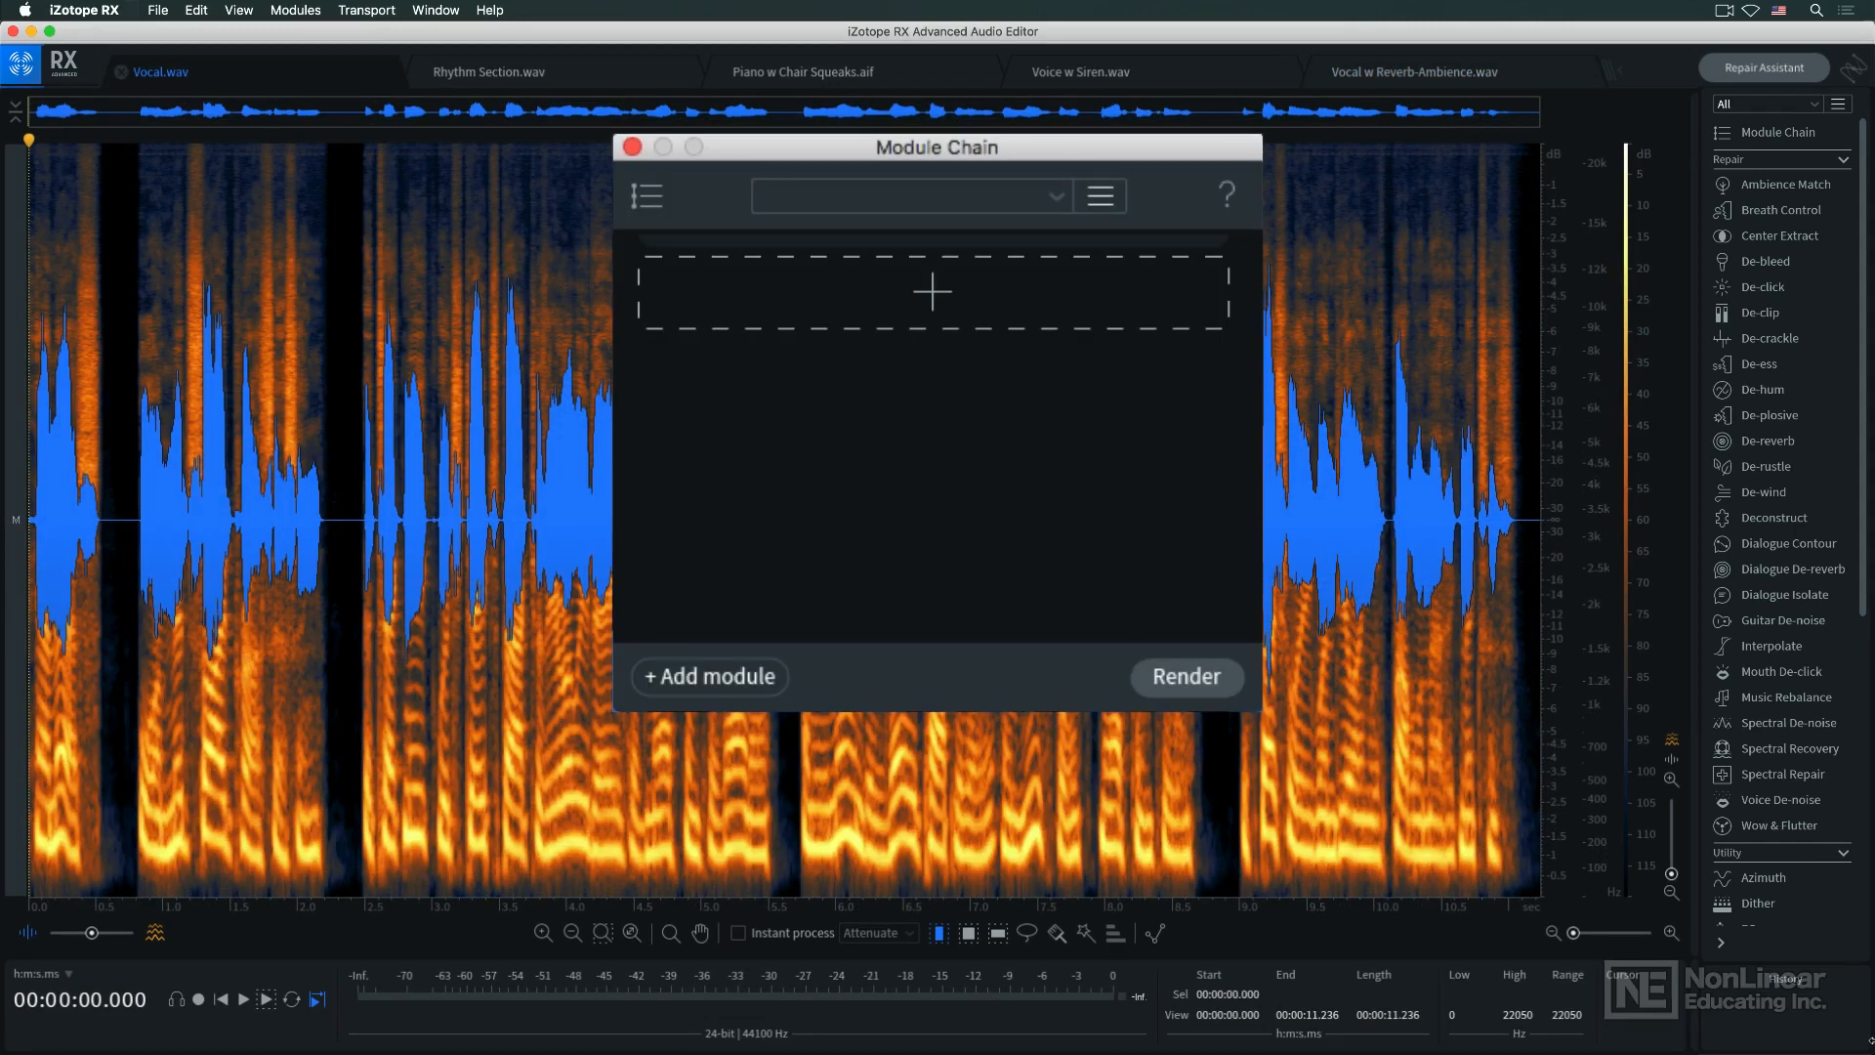
mouse_move(723, 685)
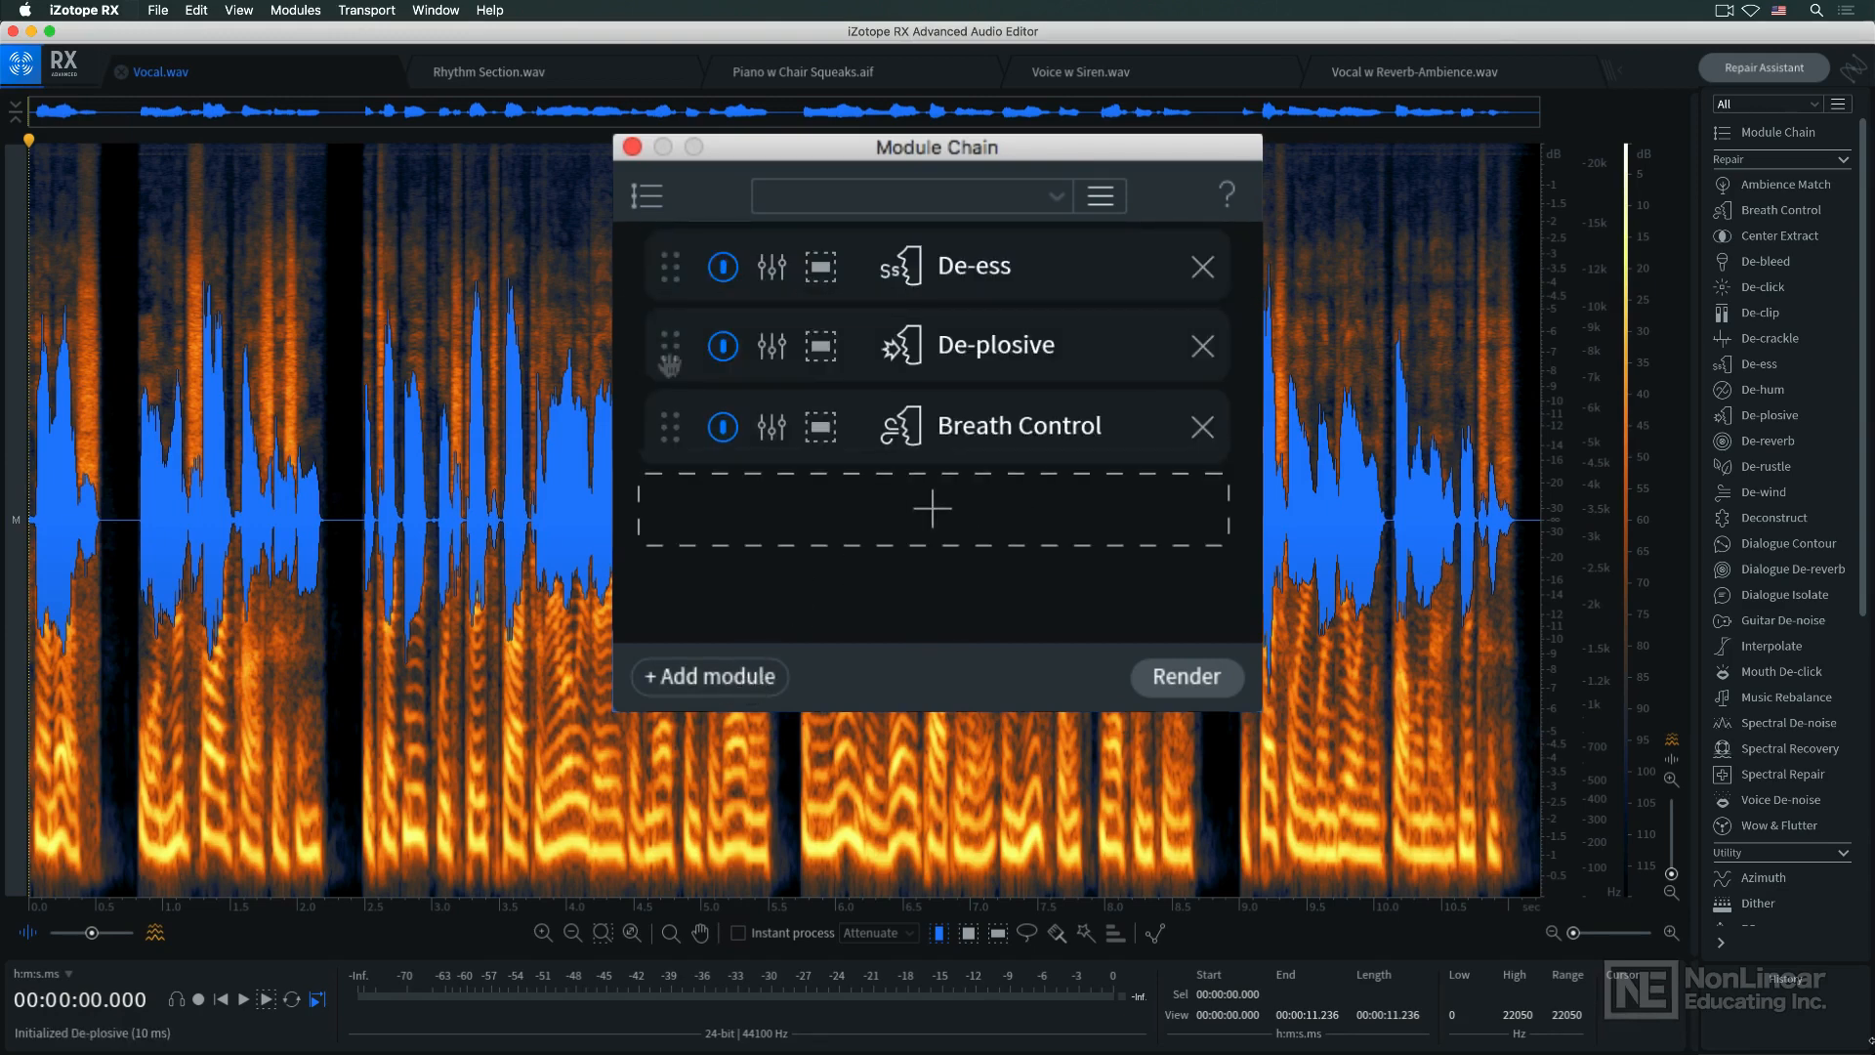
left_click_drag(670, 345, 670, 263)
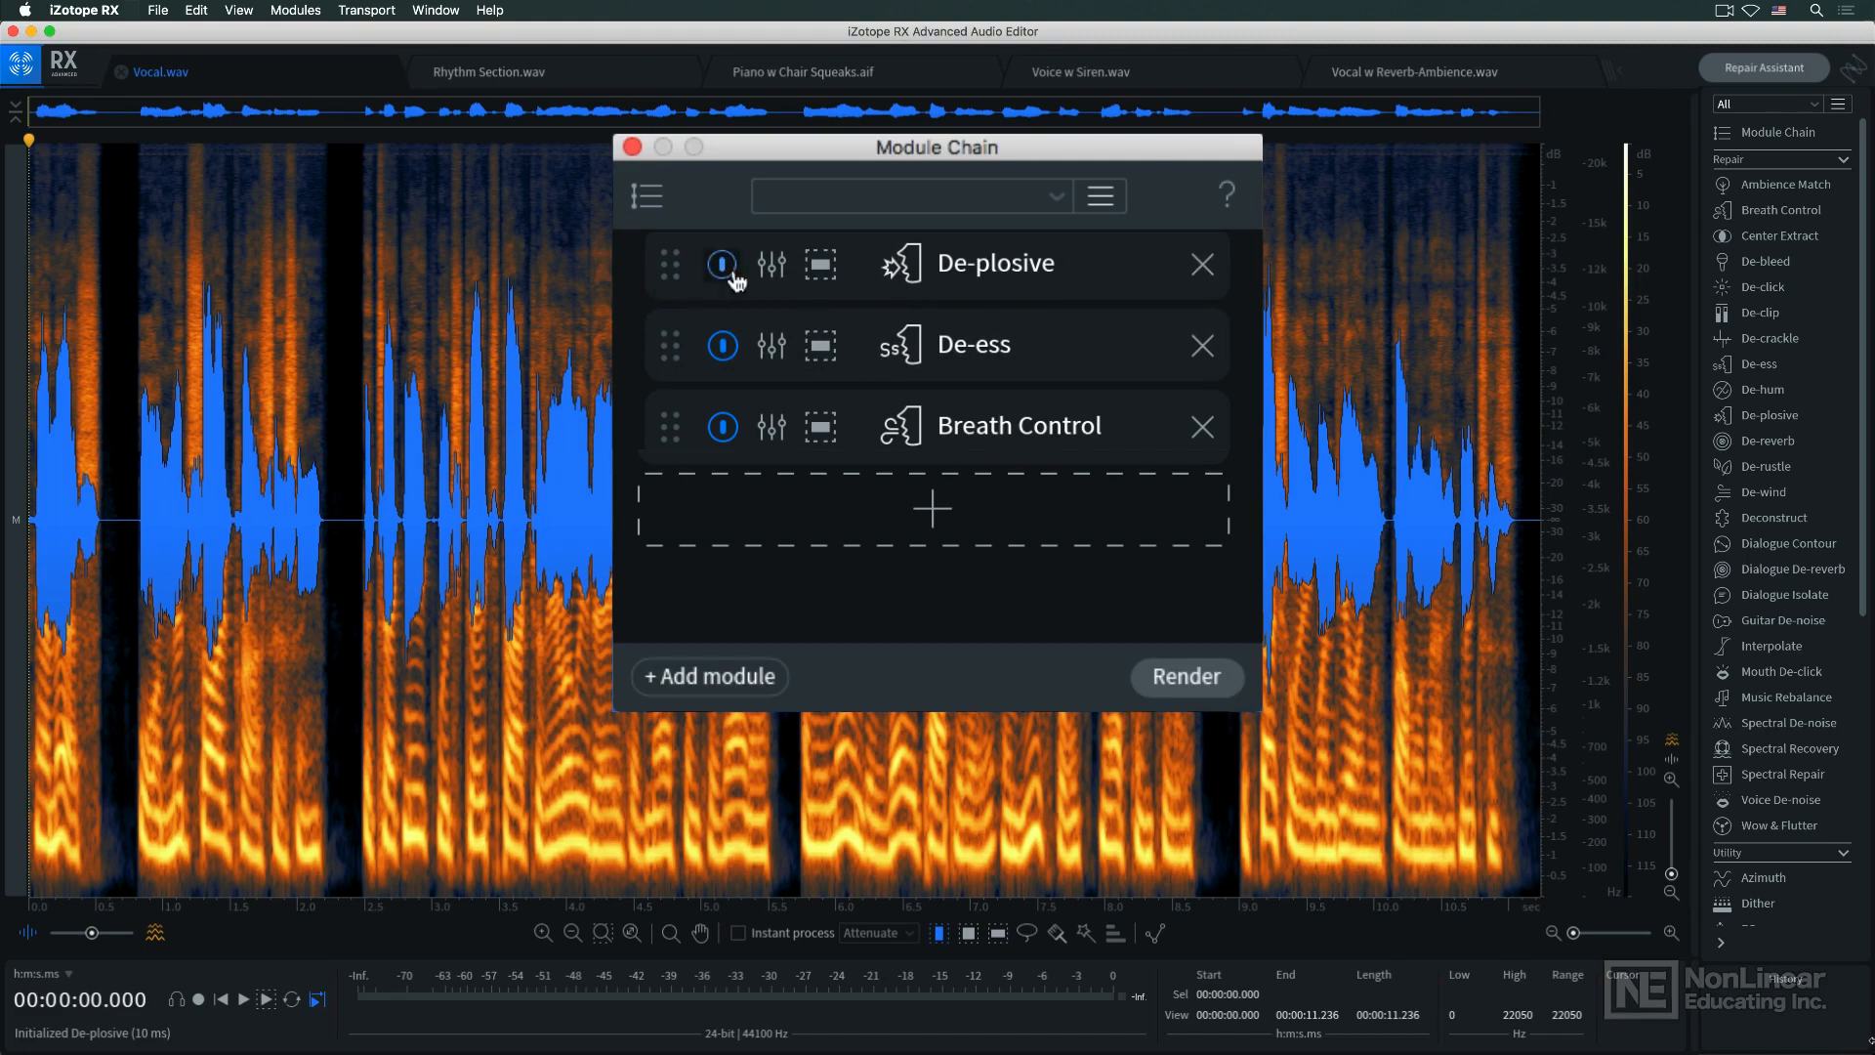
left_click(771, 264)
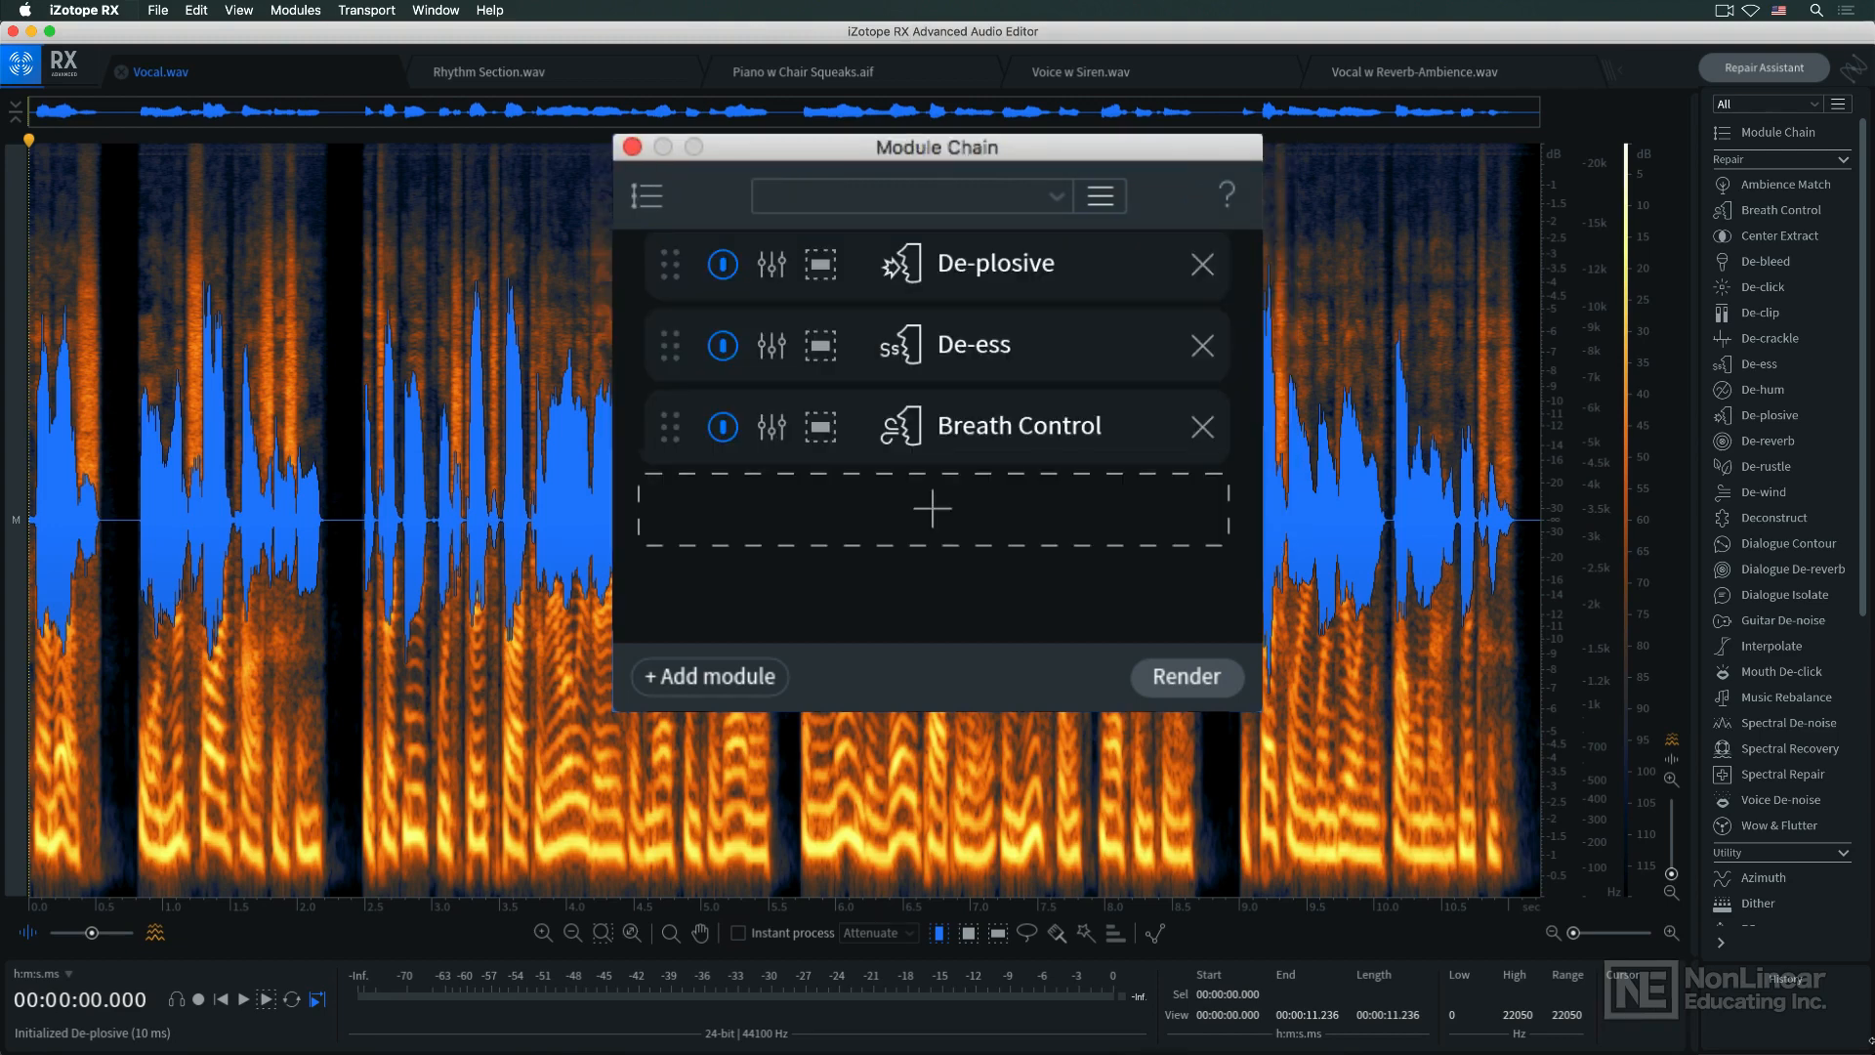
Step: Save the chain as a new preset named 'Vocal Chain #1'
left_click(1098, 196)
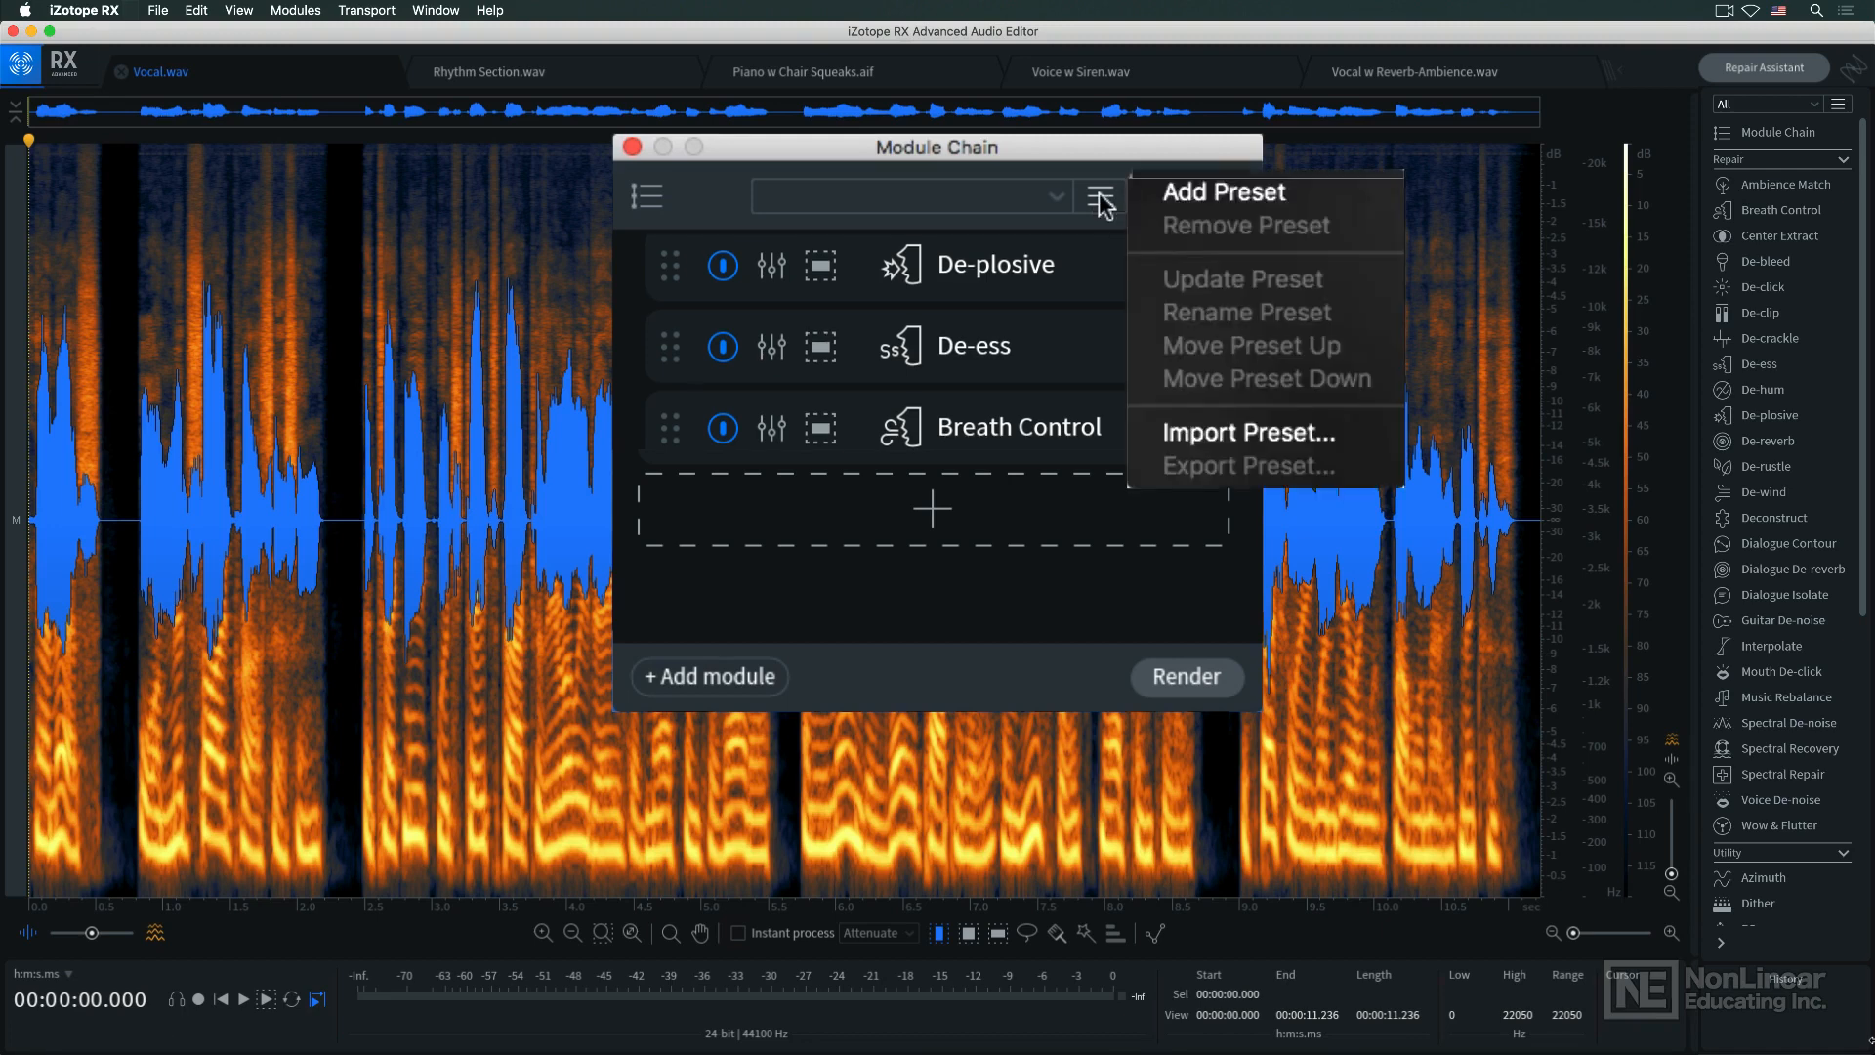
left_click(1221, 191)
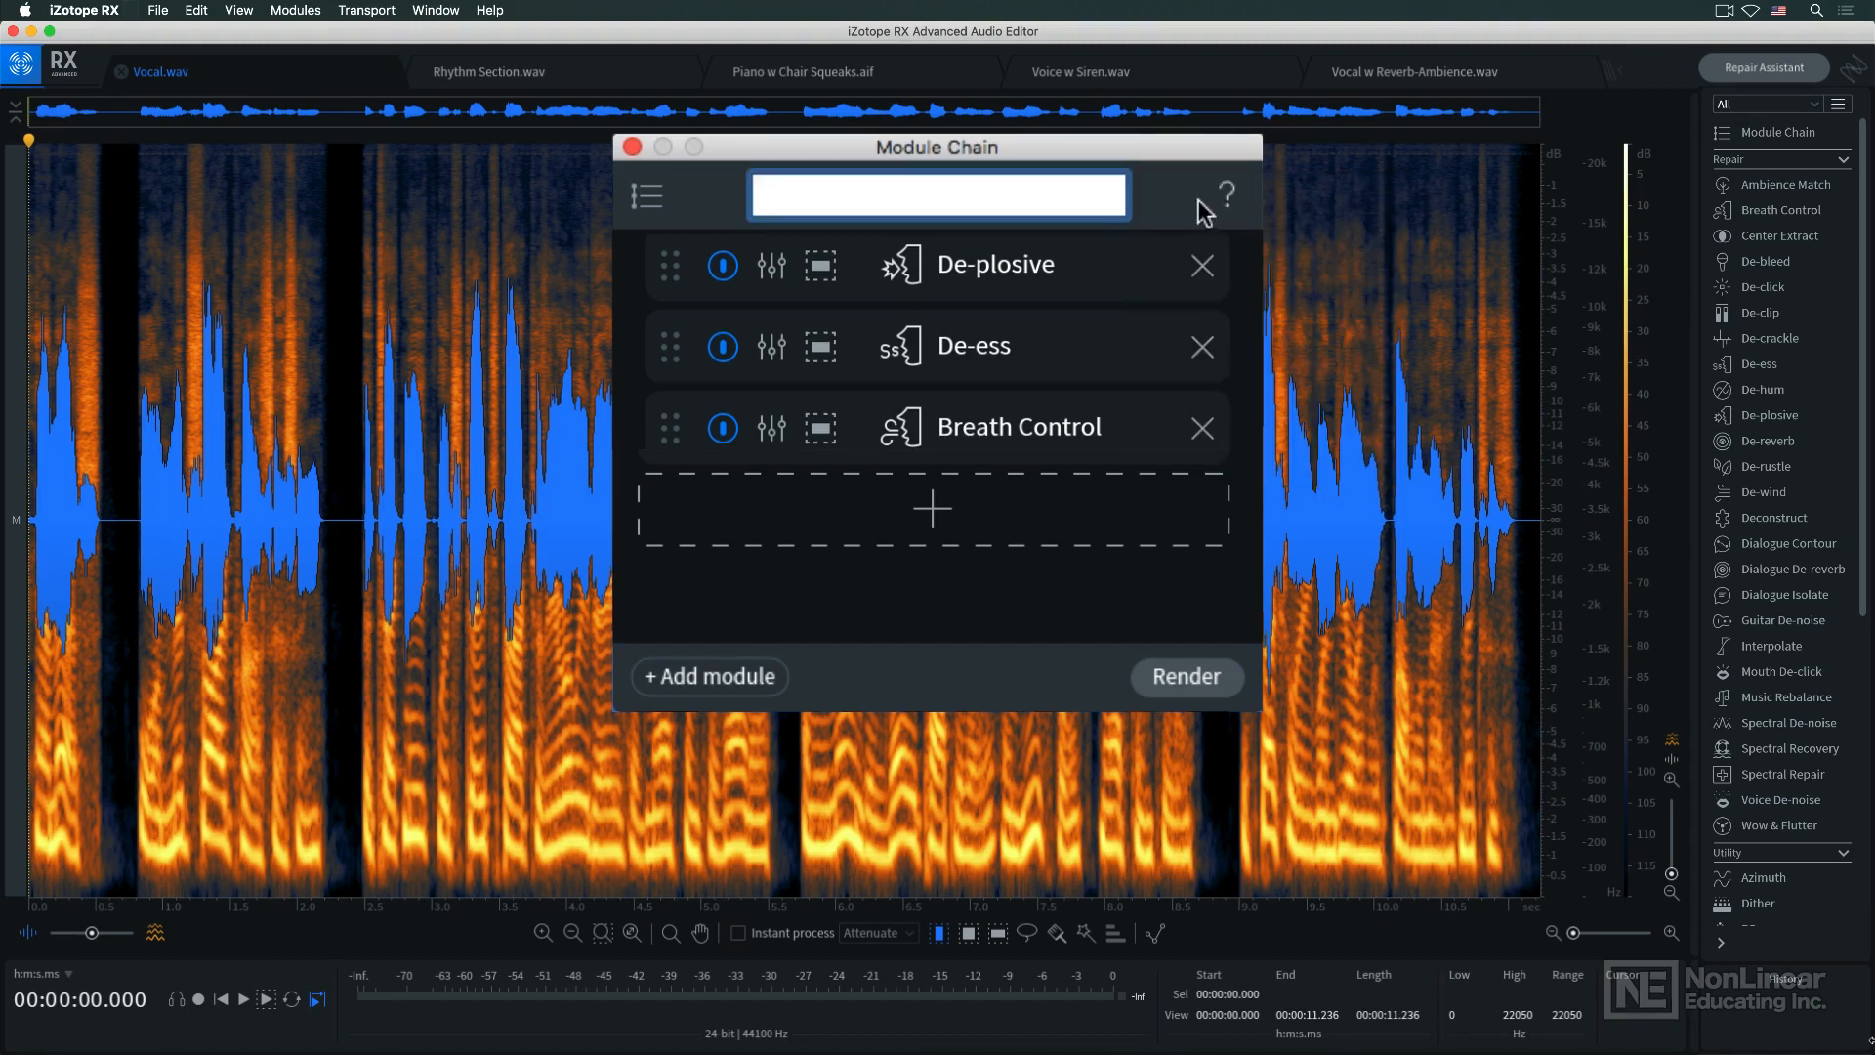
type("Vocal Cha")
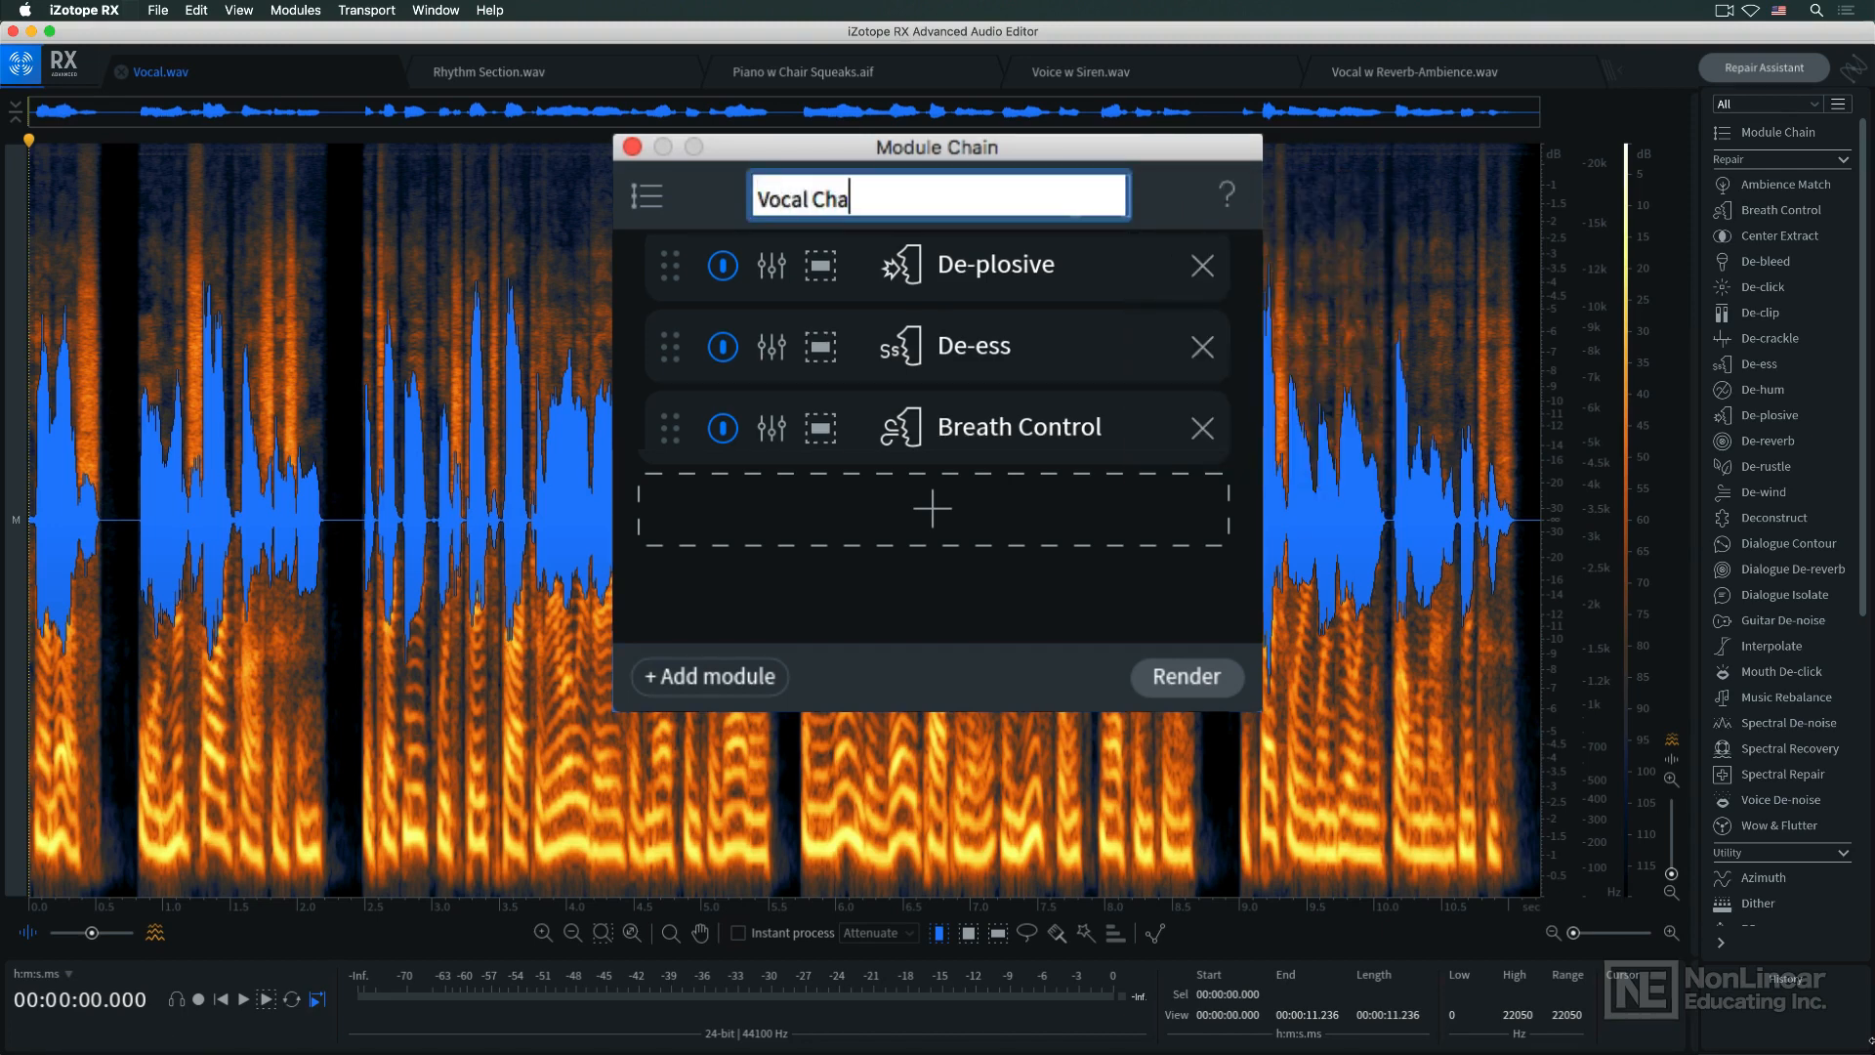
type("in #1")
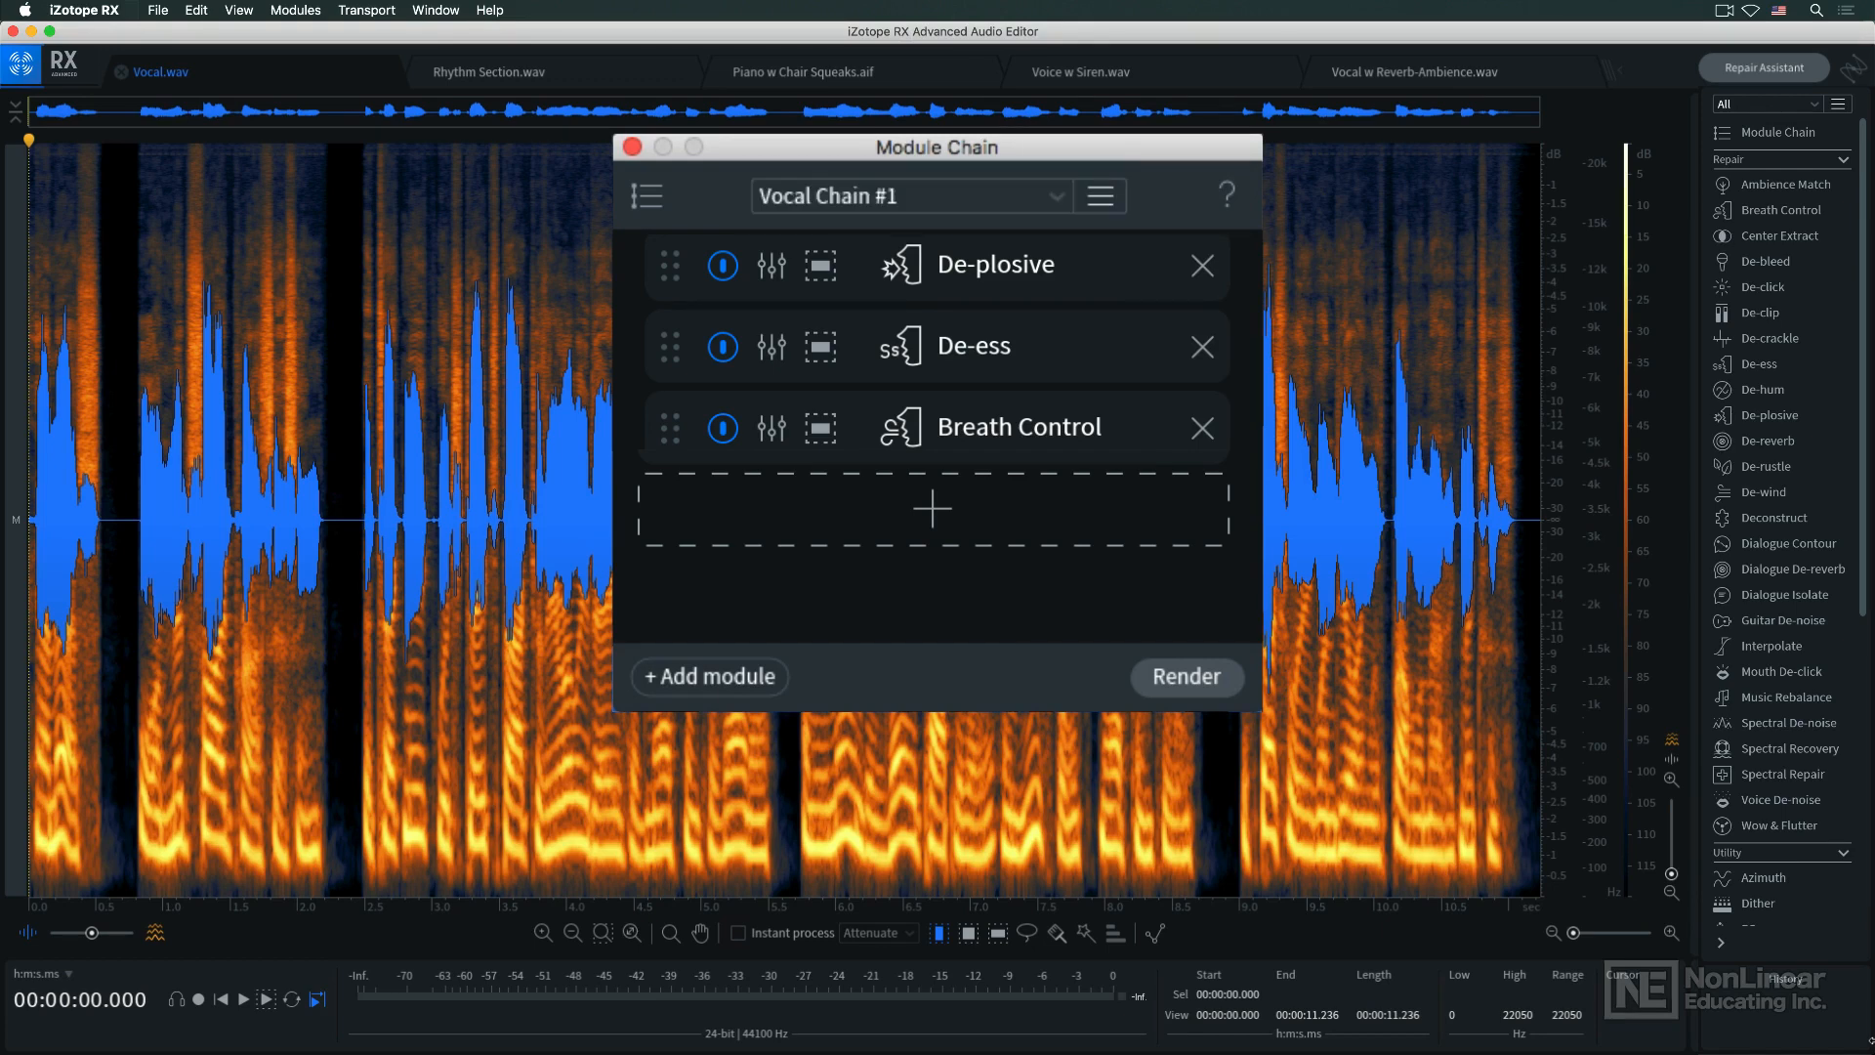
Step: Open and dismiss the application menu, then close the Module Chain window
left_click(85, 9)
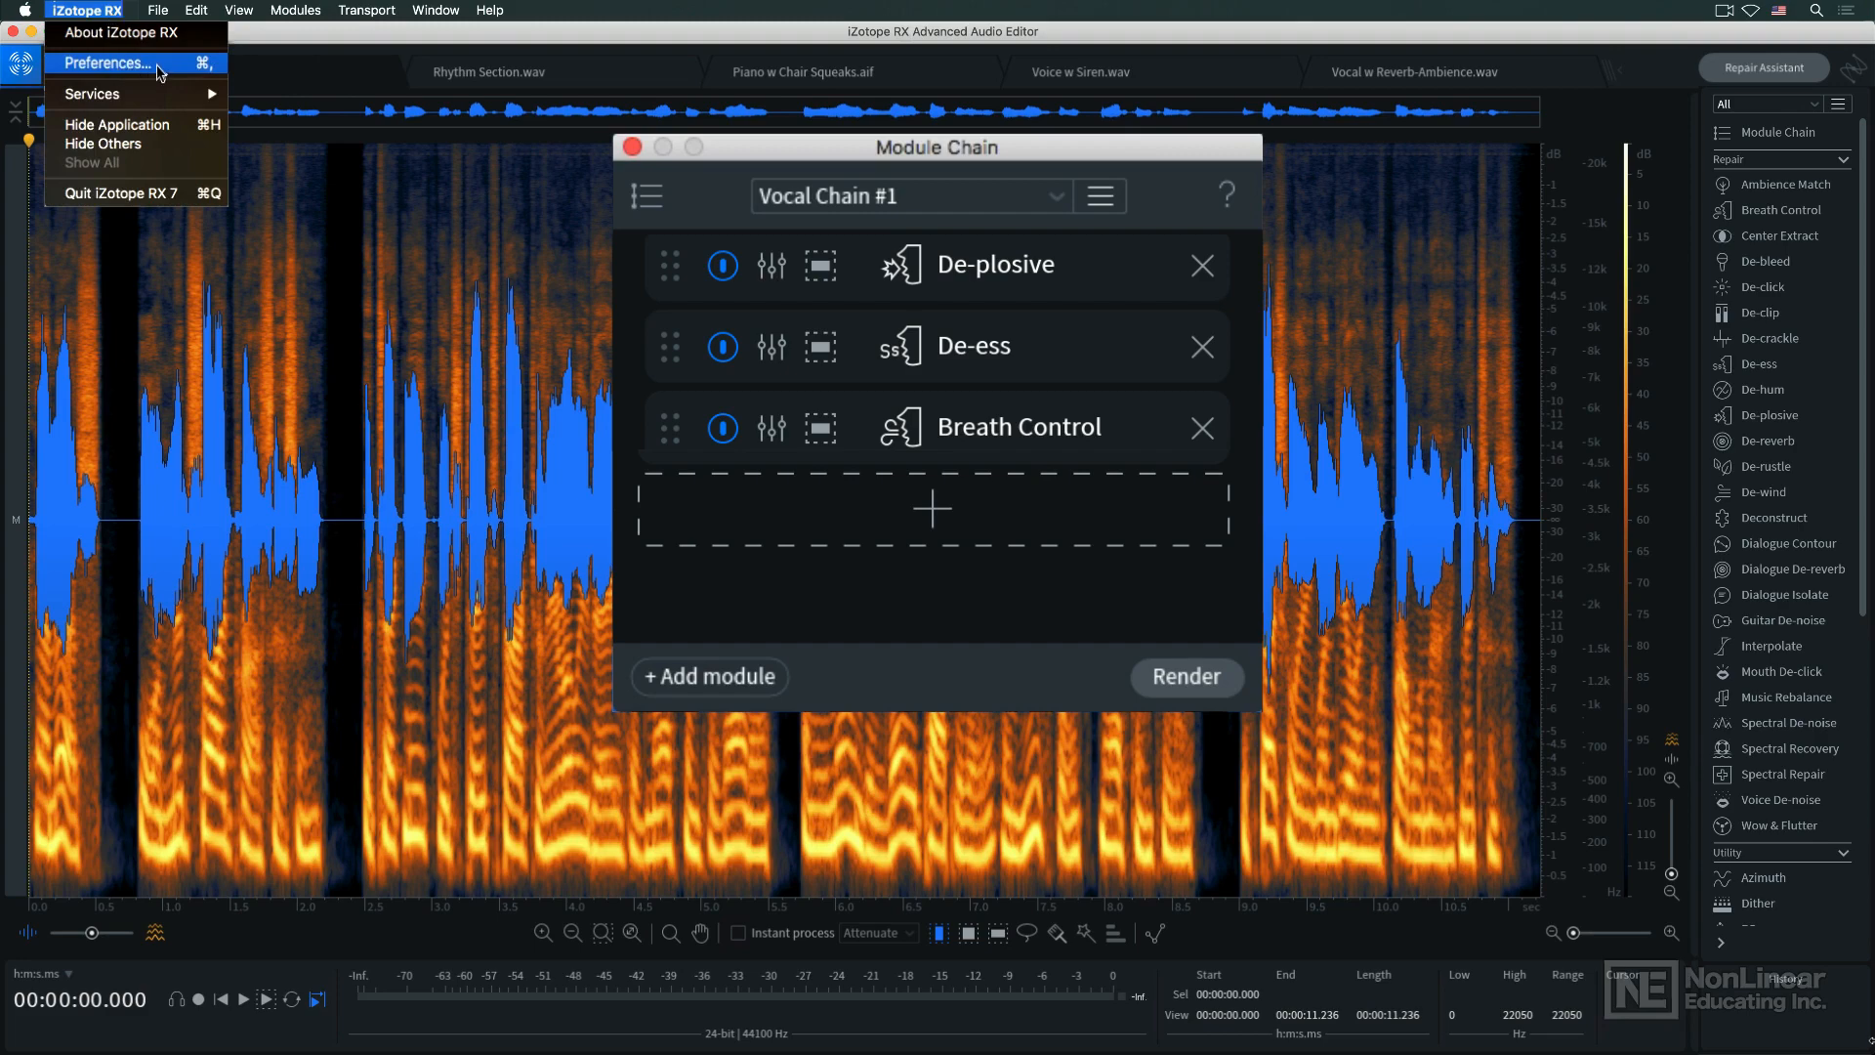
left_click(107, 62)
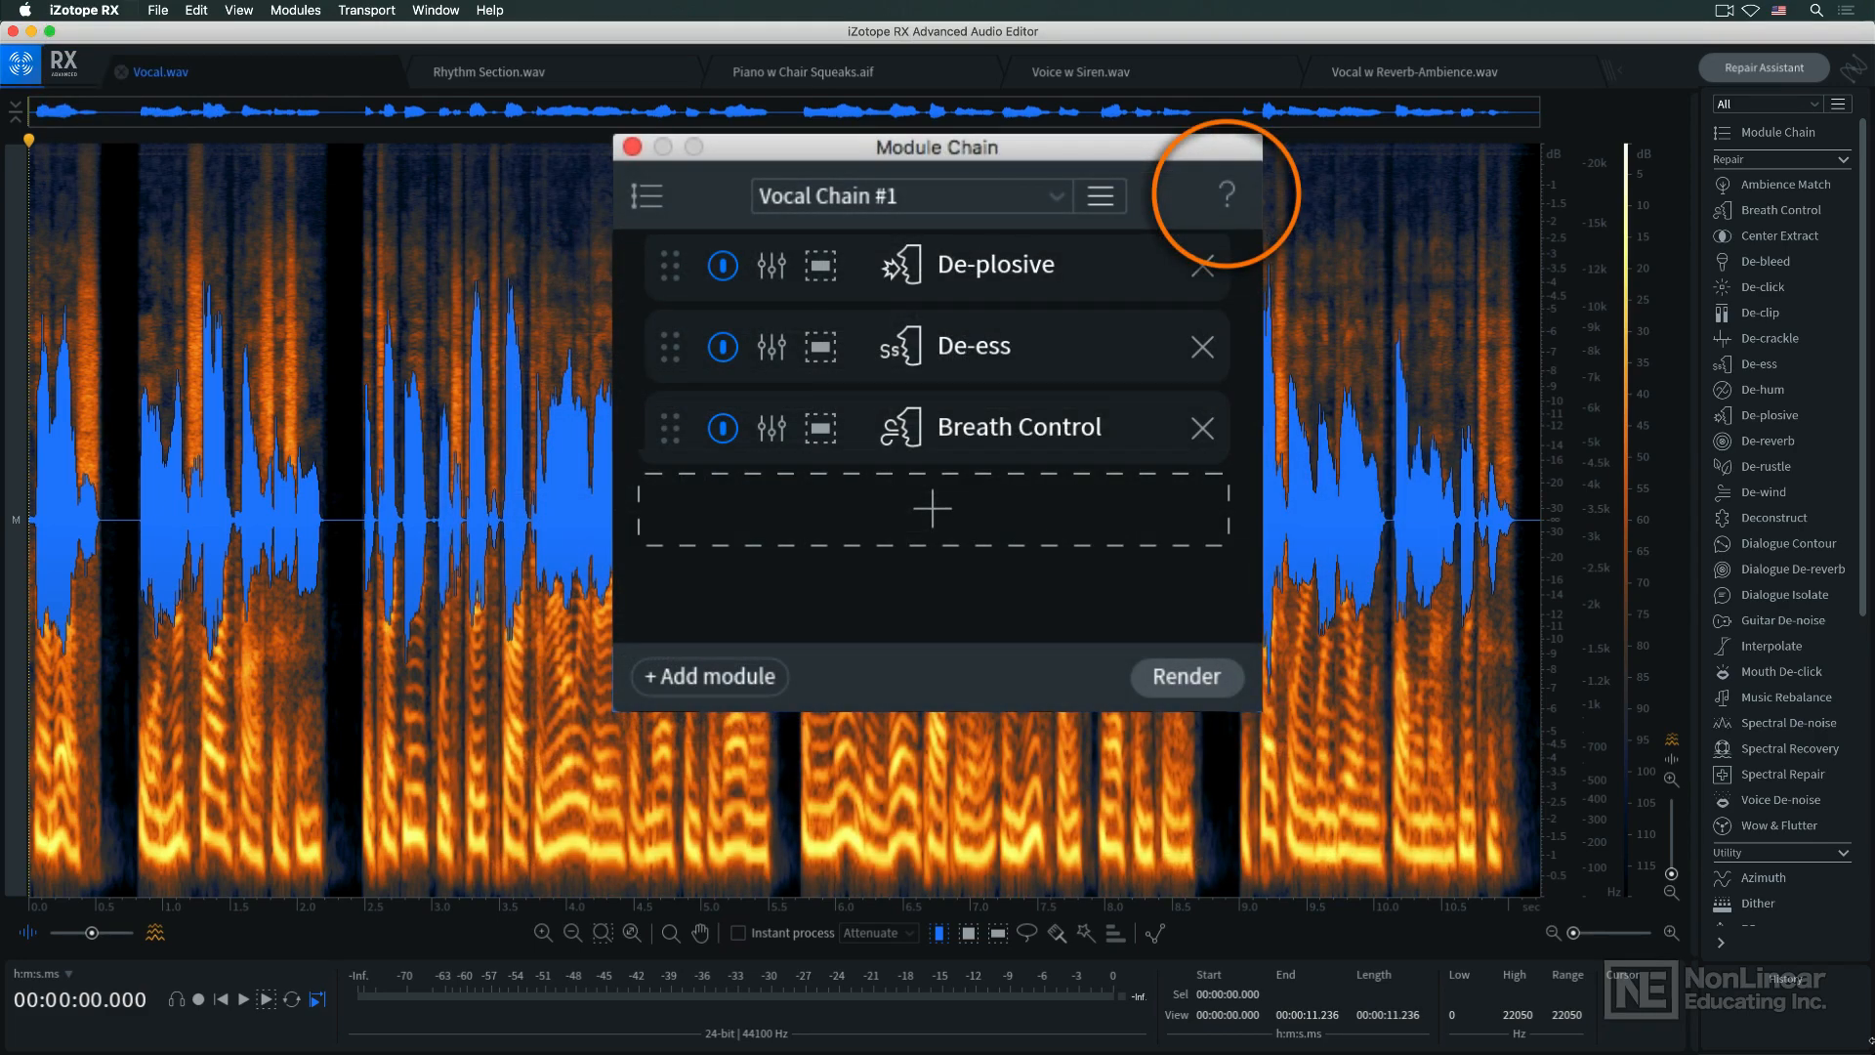
left_click(1226, 193)
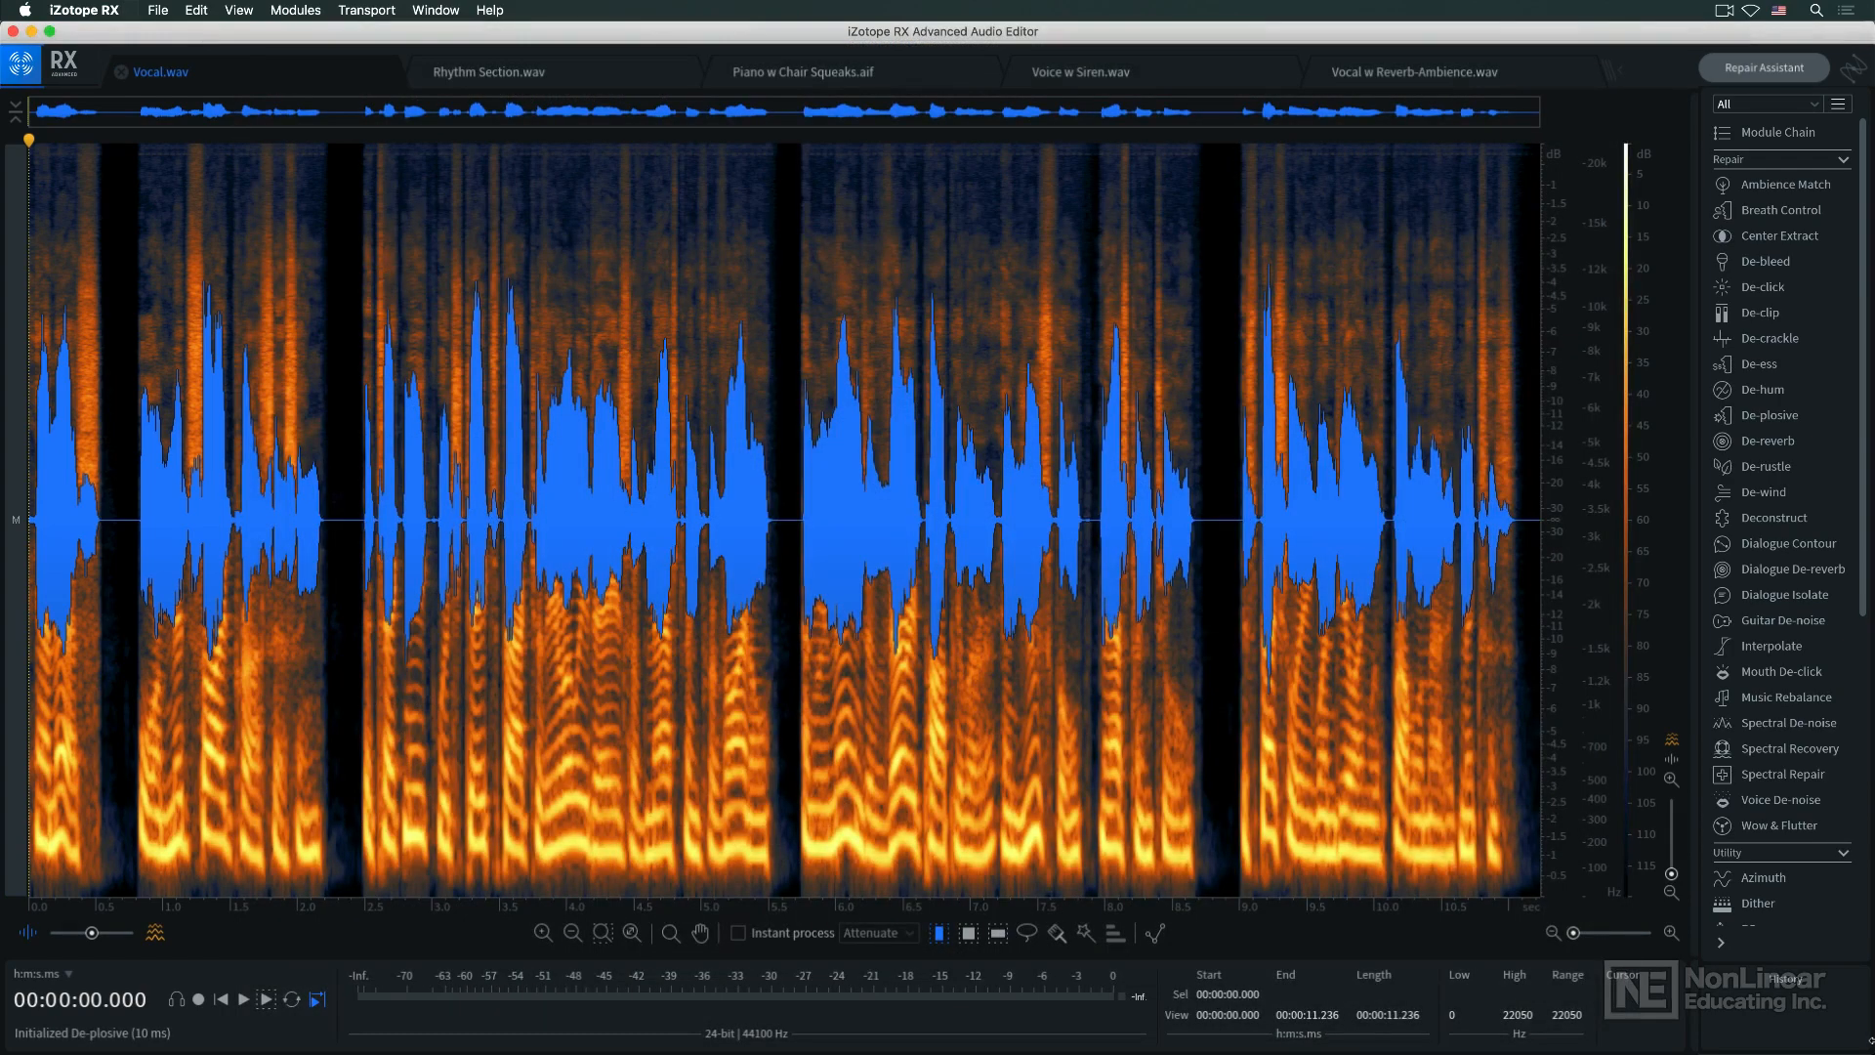
Step: Bring up the Export File dialog from the File menu, then cancel it
left_click(156, 10)
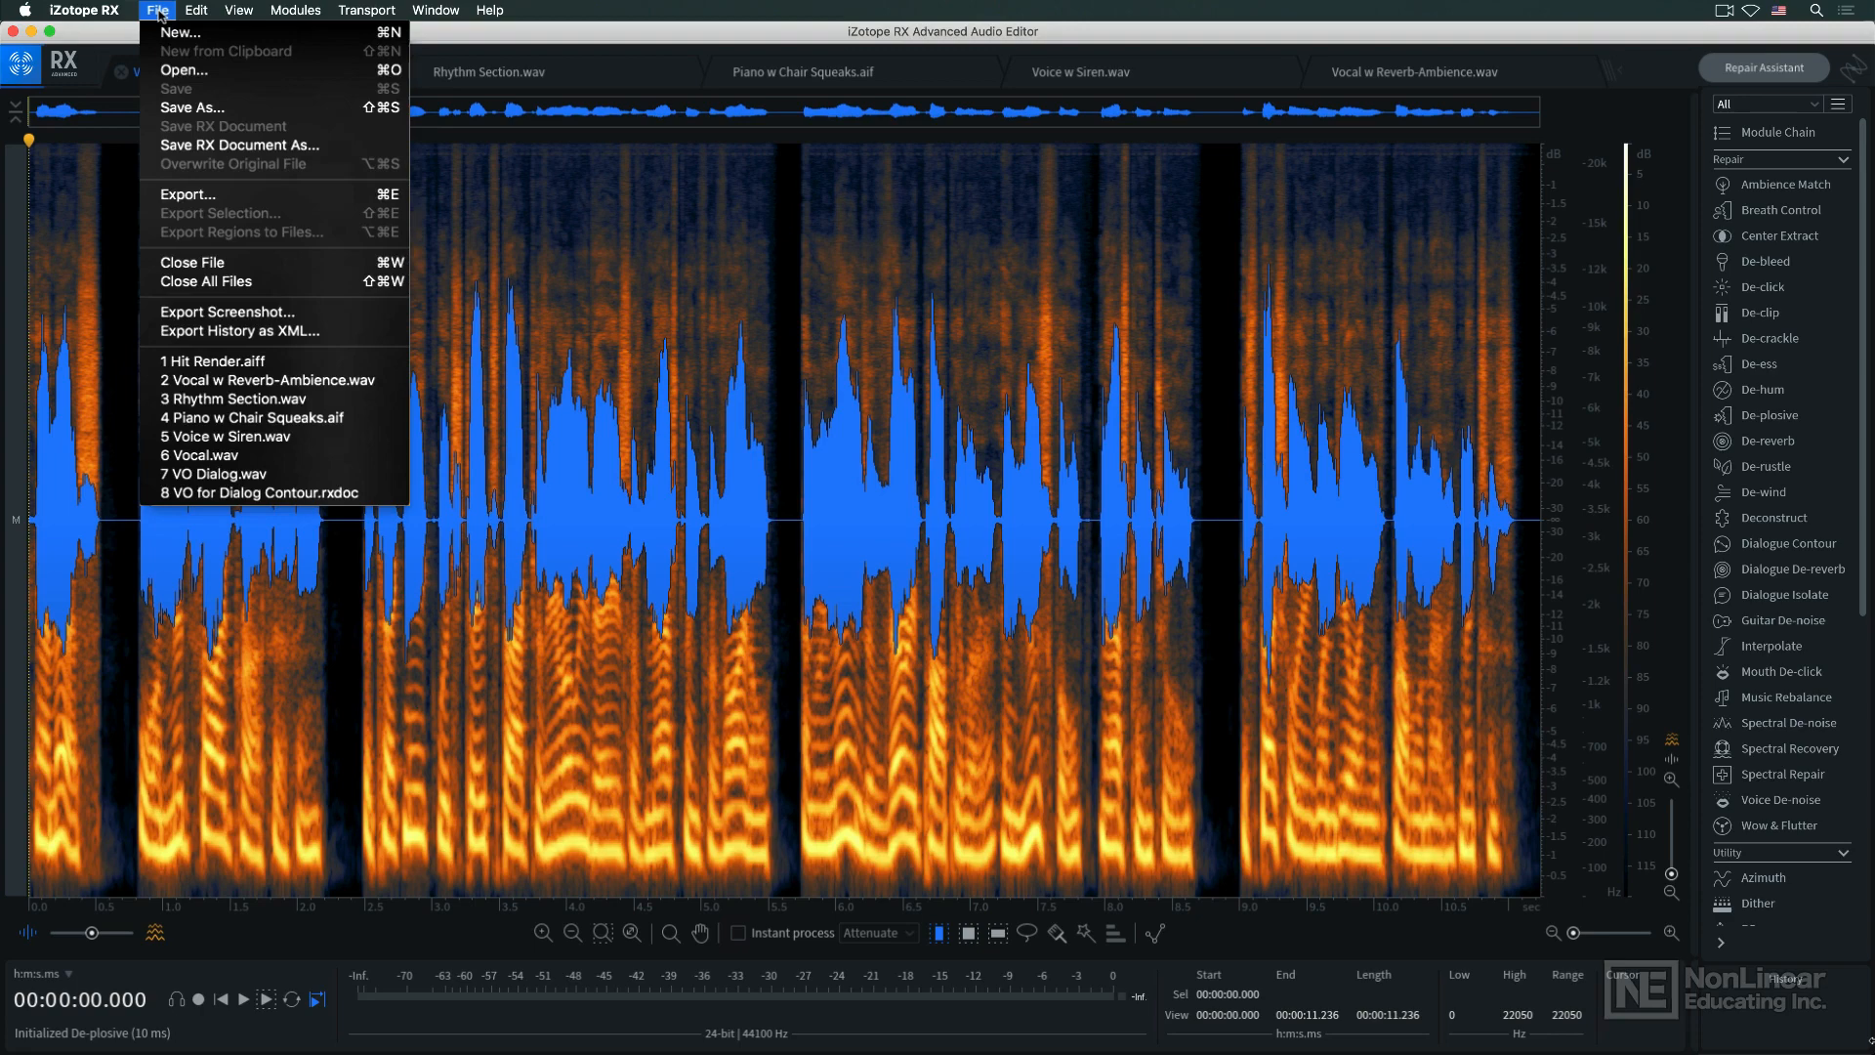
mouse_move(276, 146)
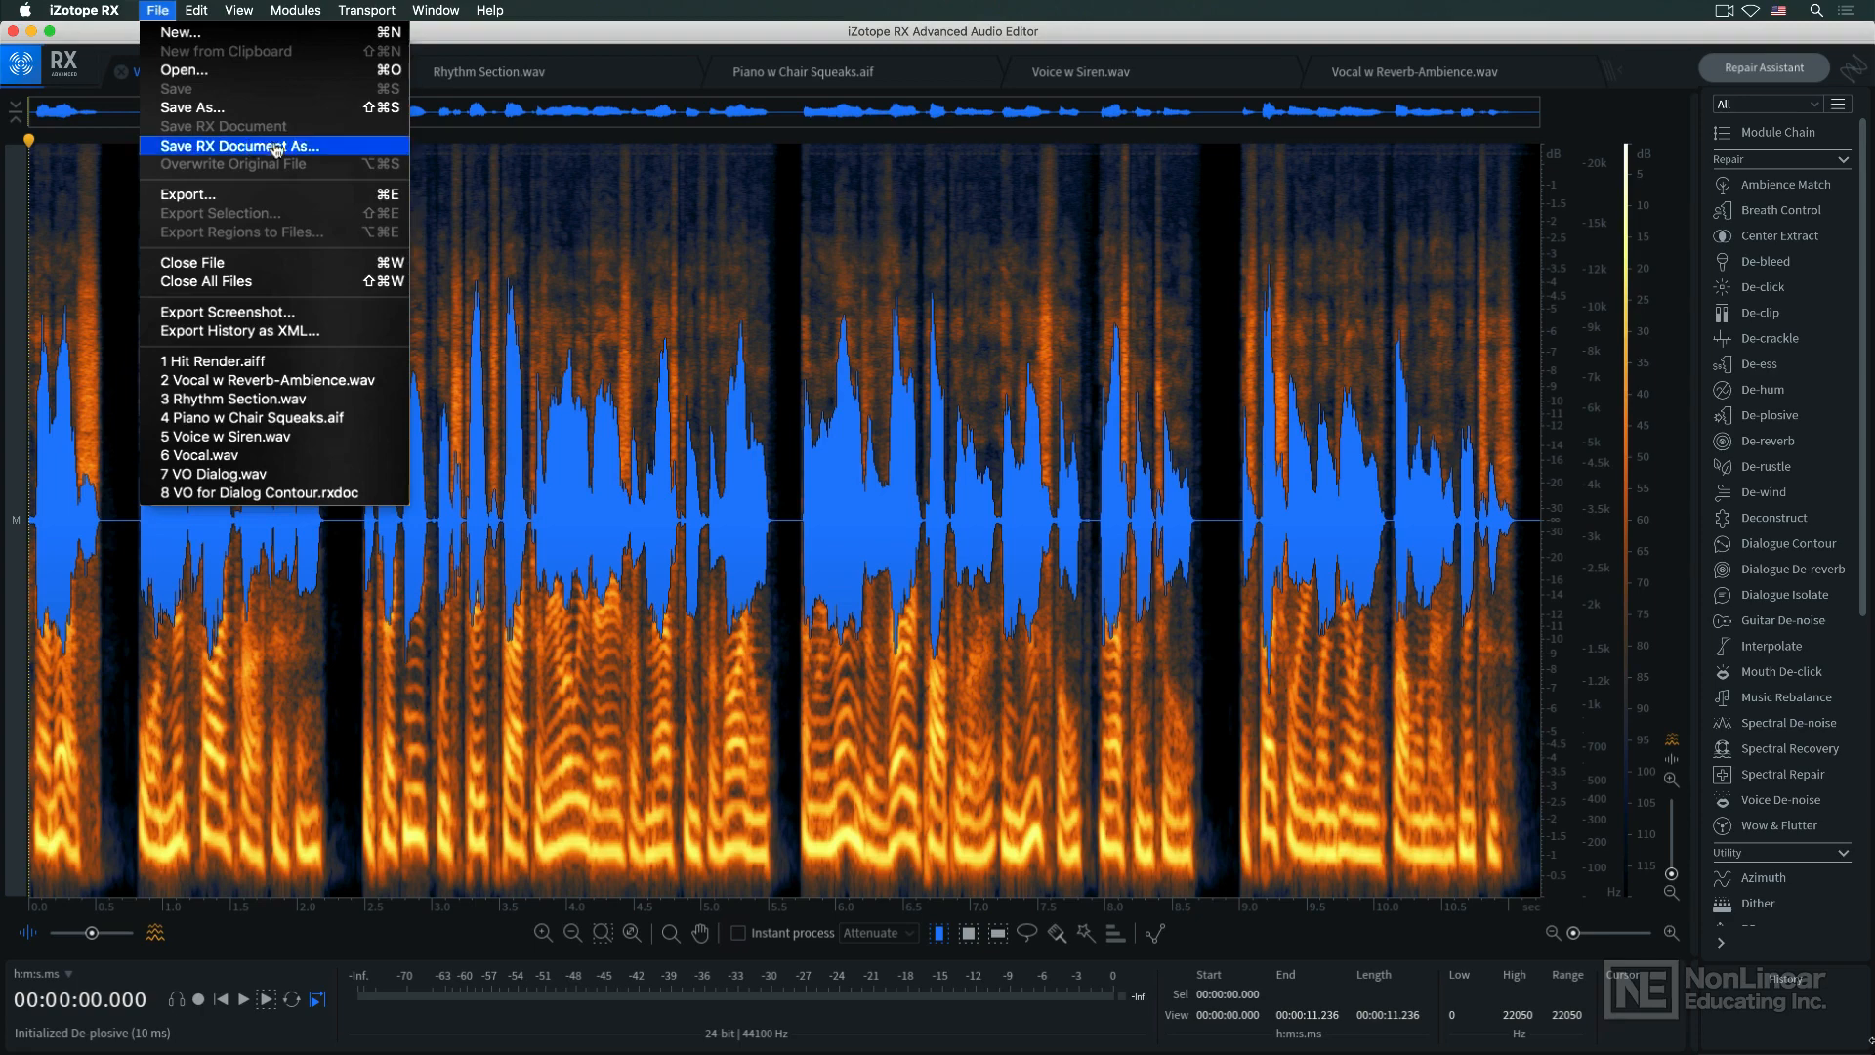
left_click(239, 145)
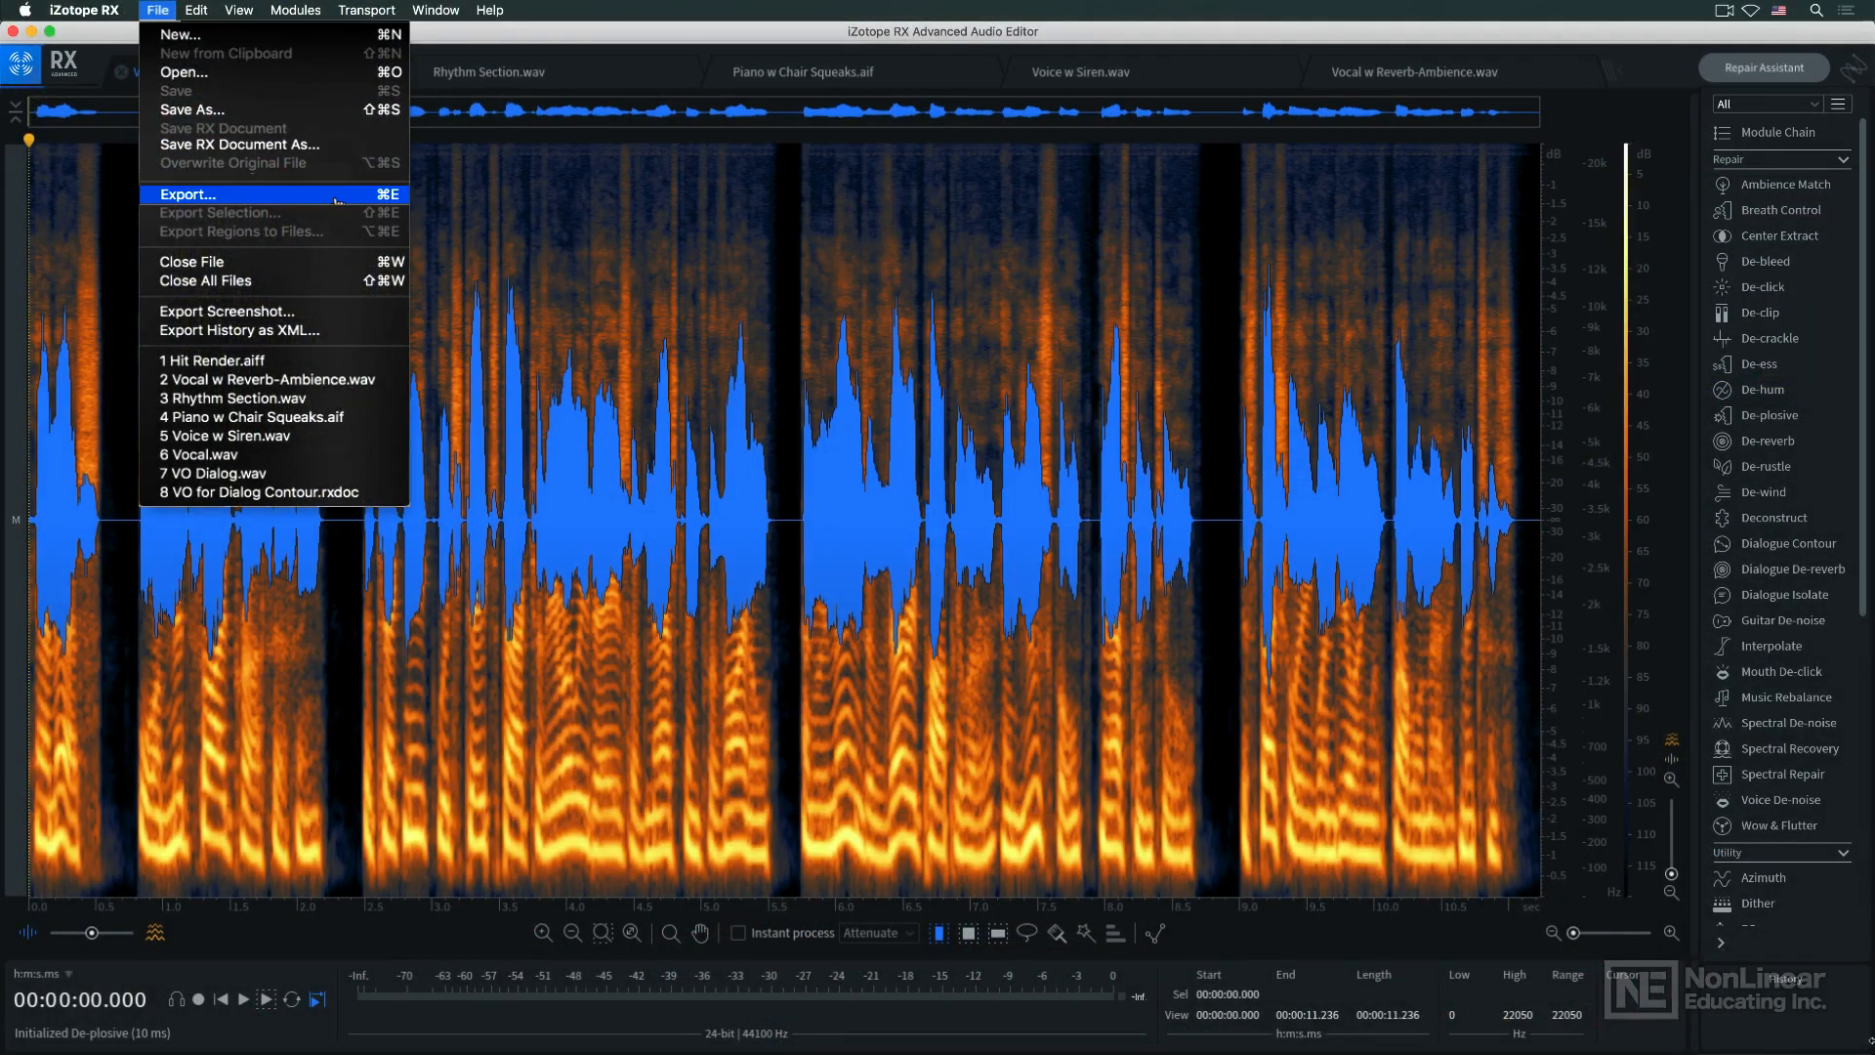
left_click(186, 194)
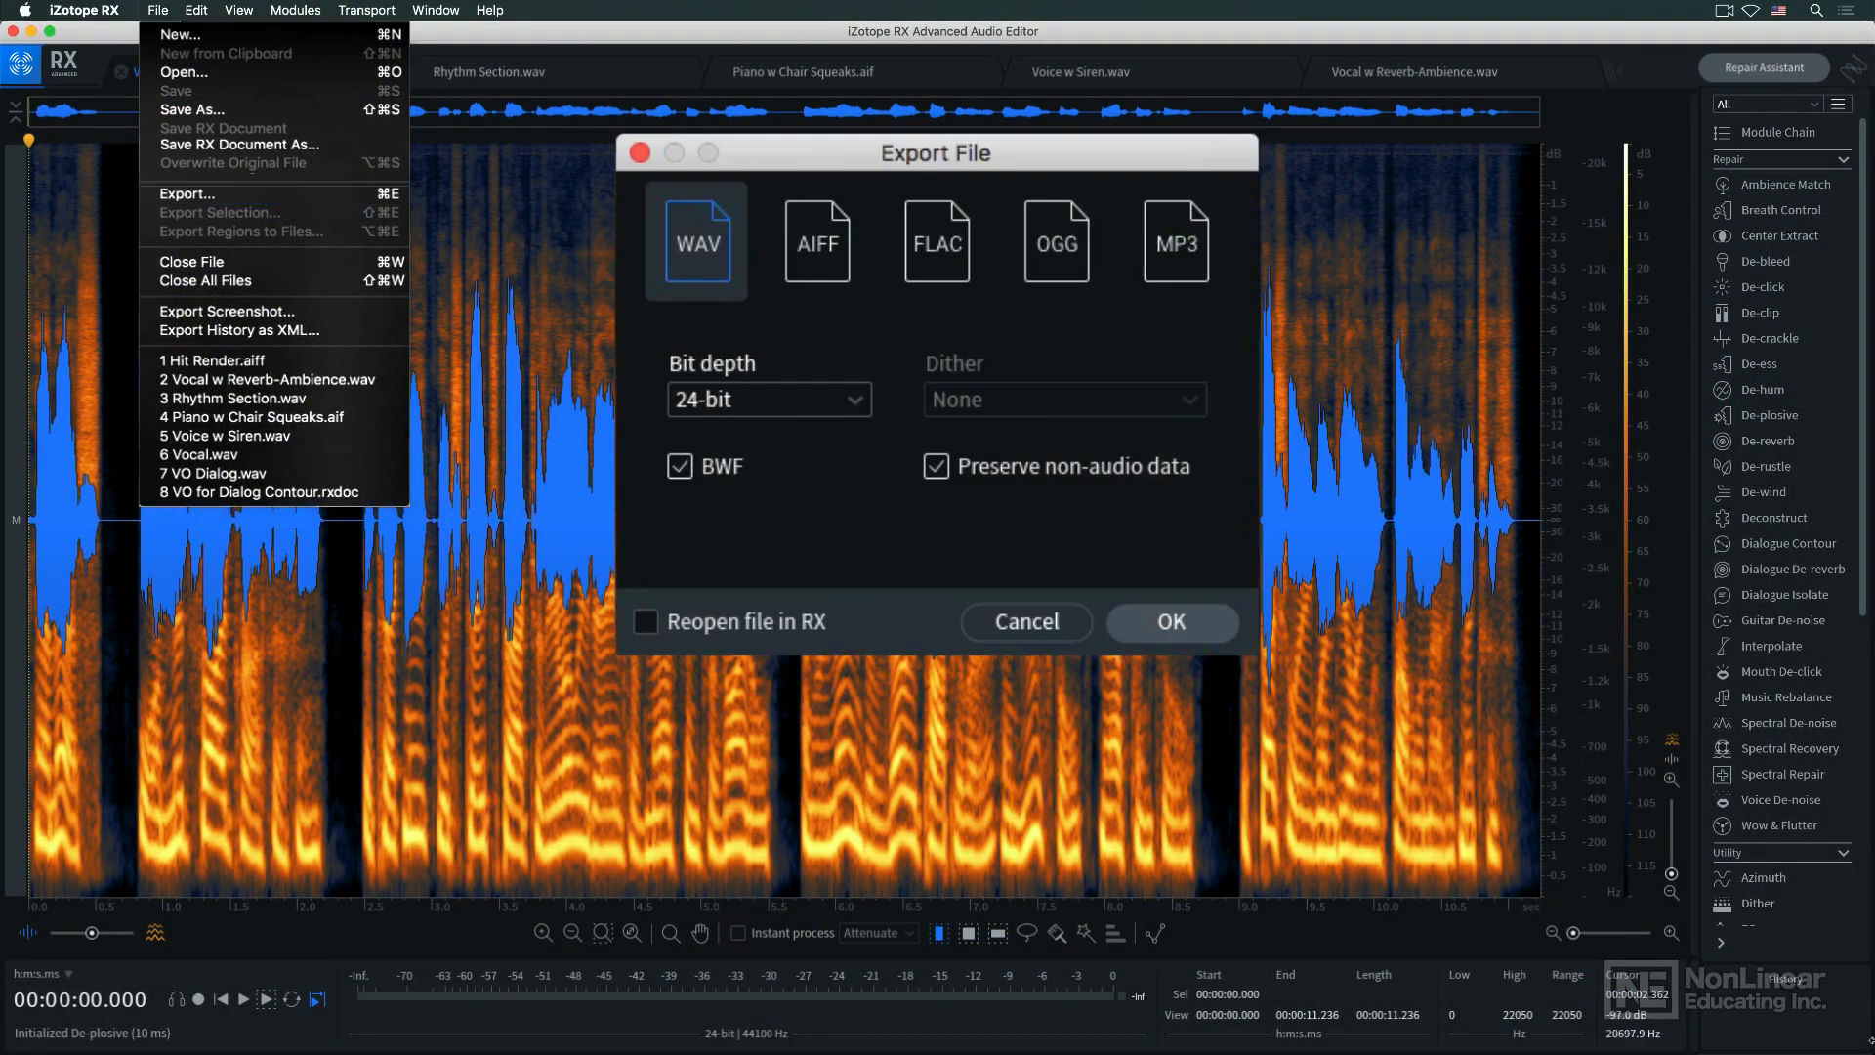
left_click(196, 9)
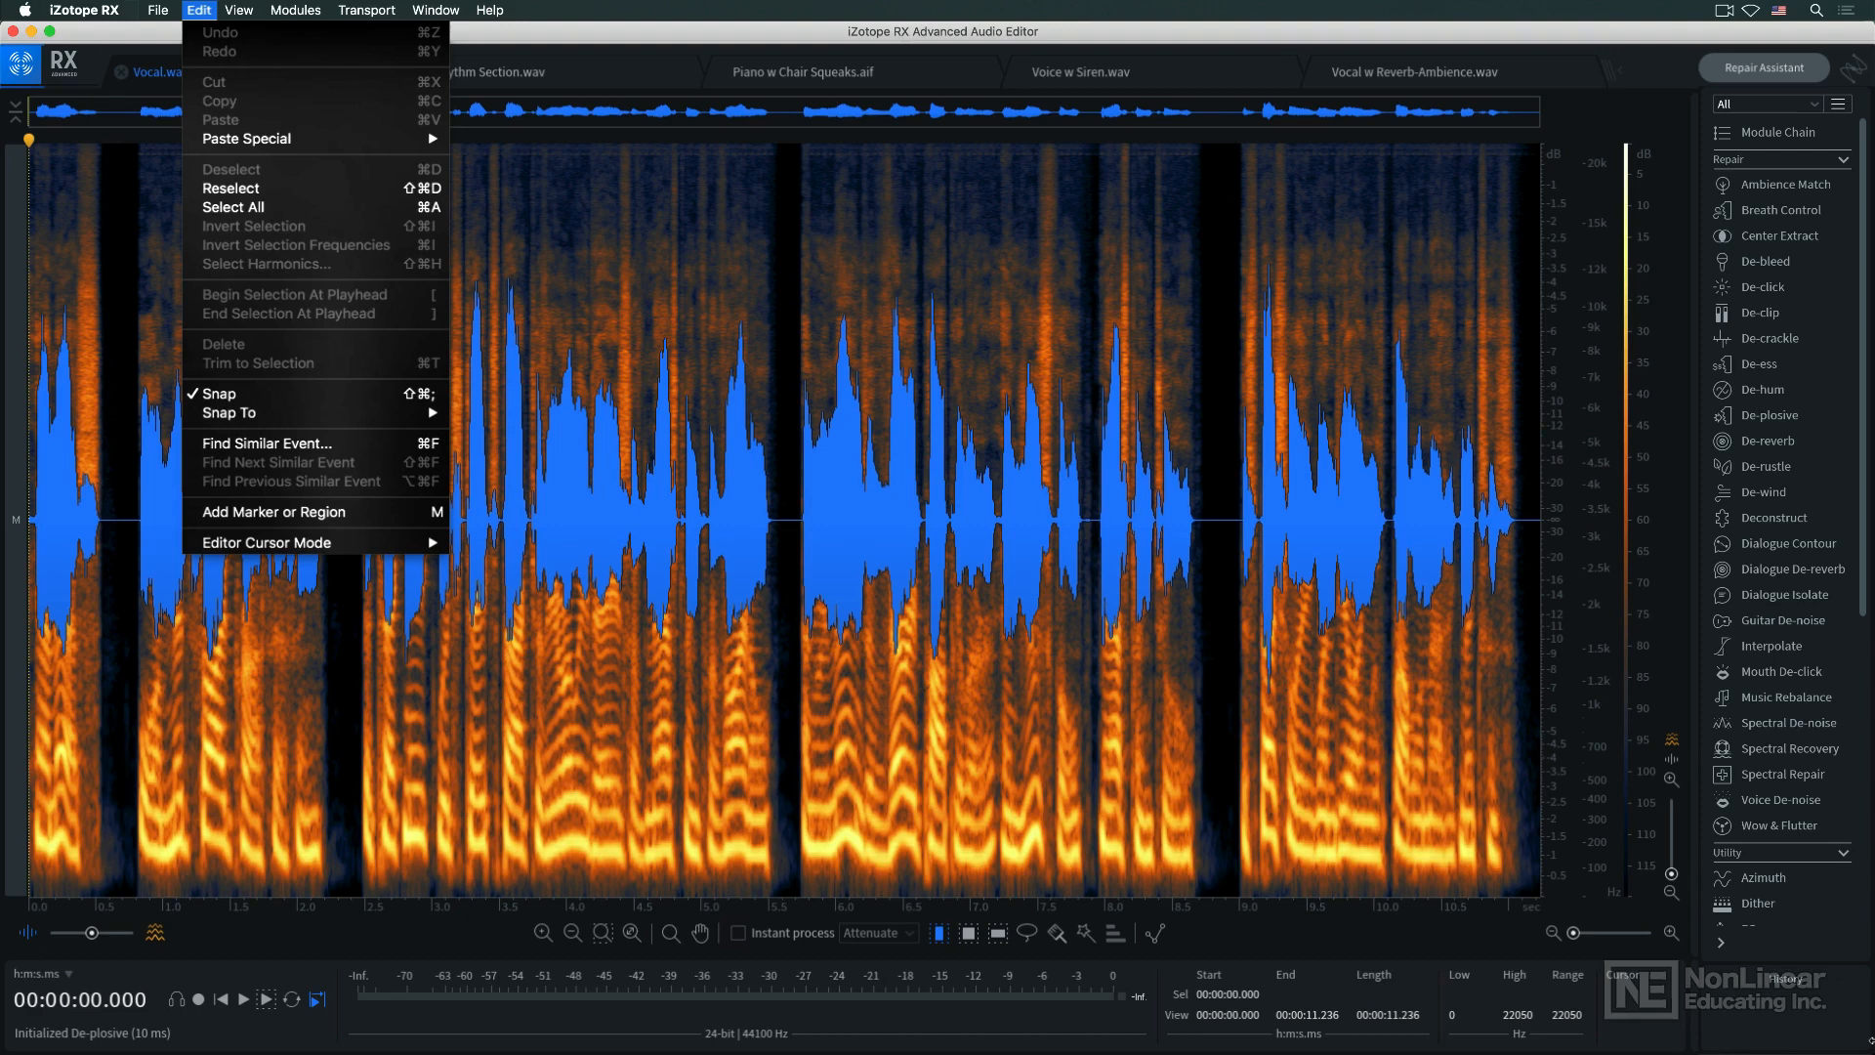
Step: Look through the View, Modules, Window and Help menus, then dismiss them
left_click(237, 10)
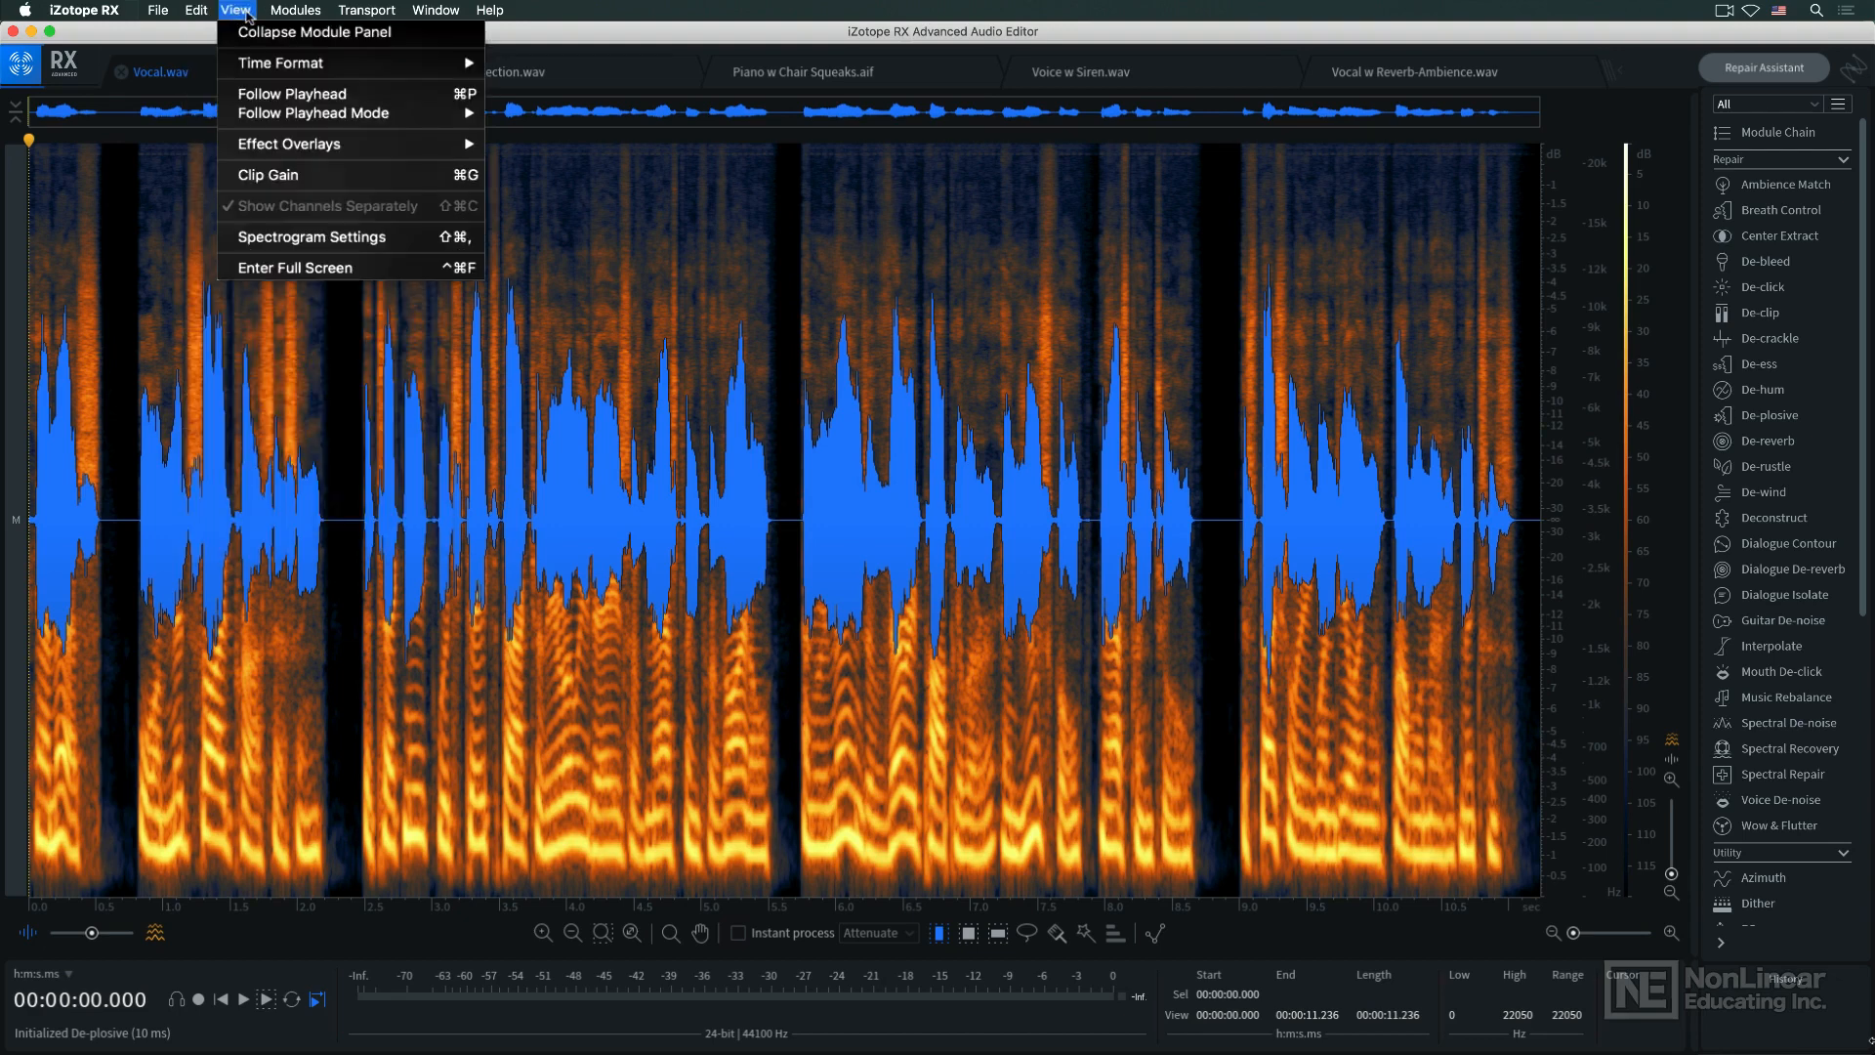
left_click(299, 10)
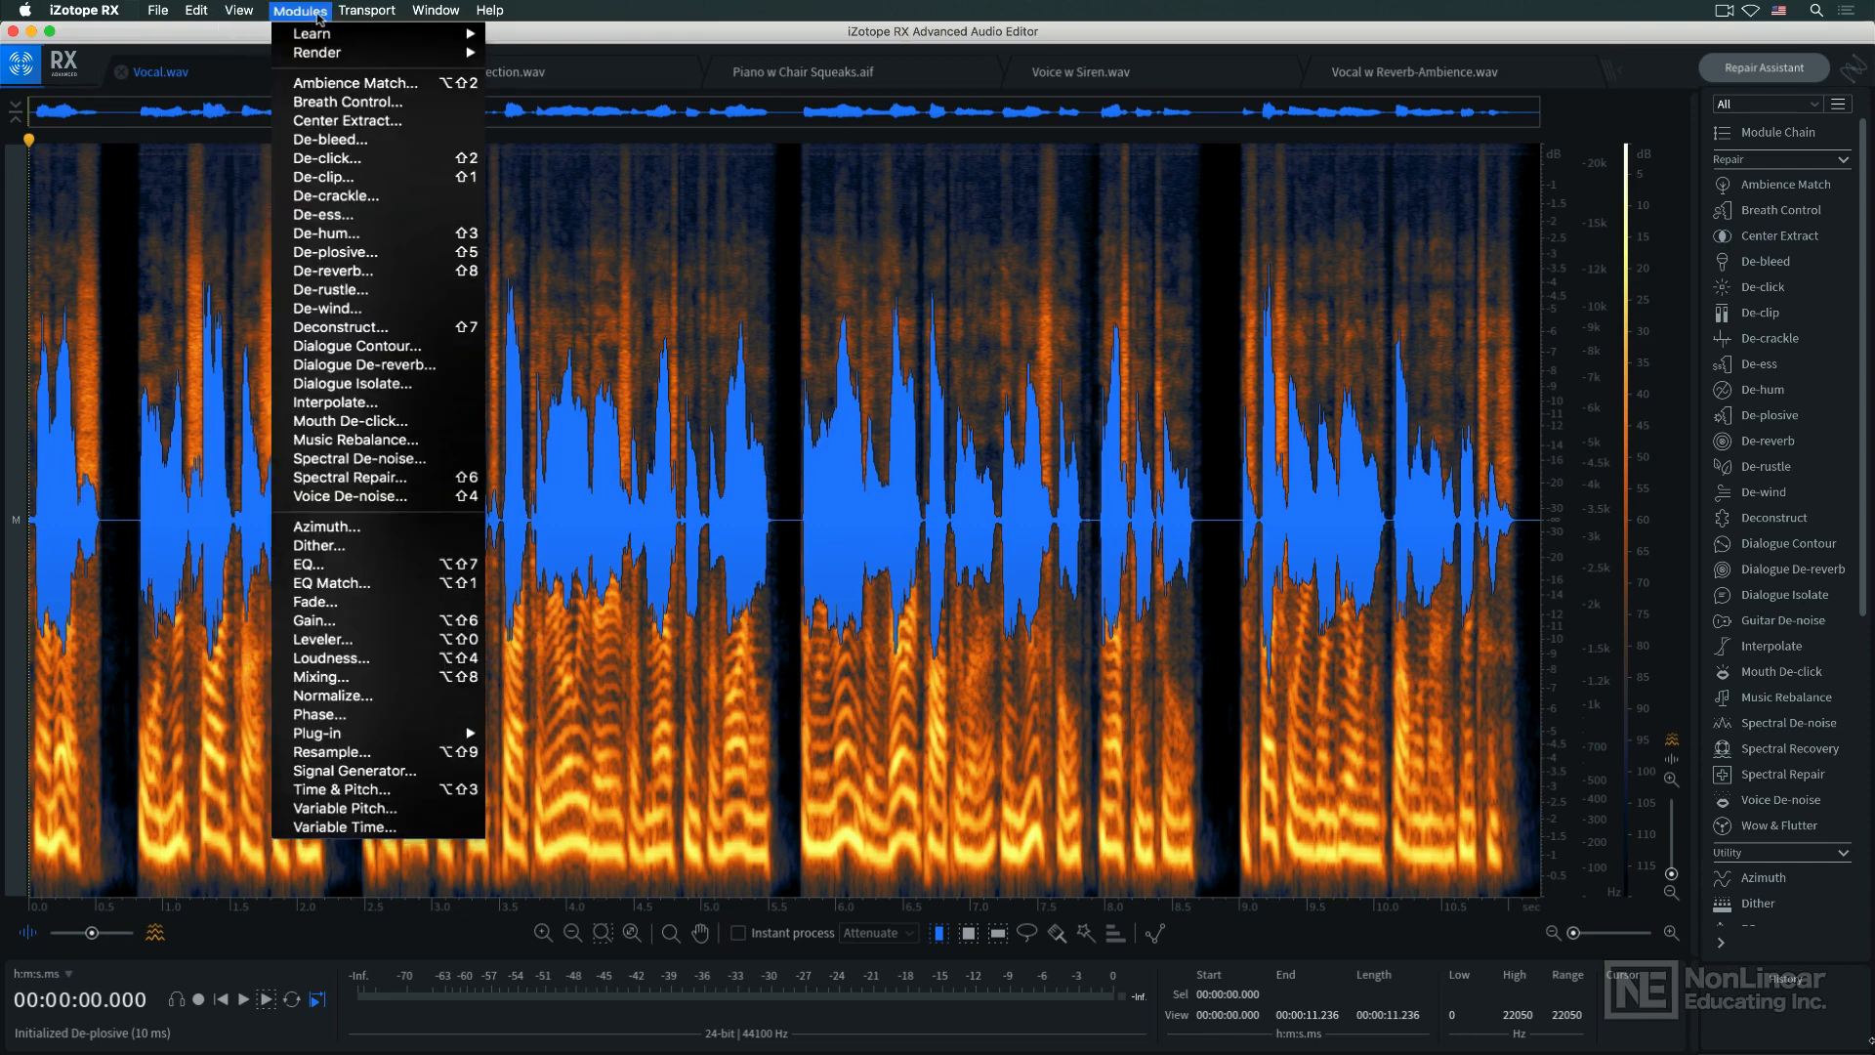
left_click(435, 10)
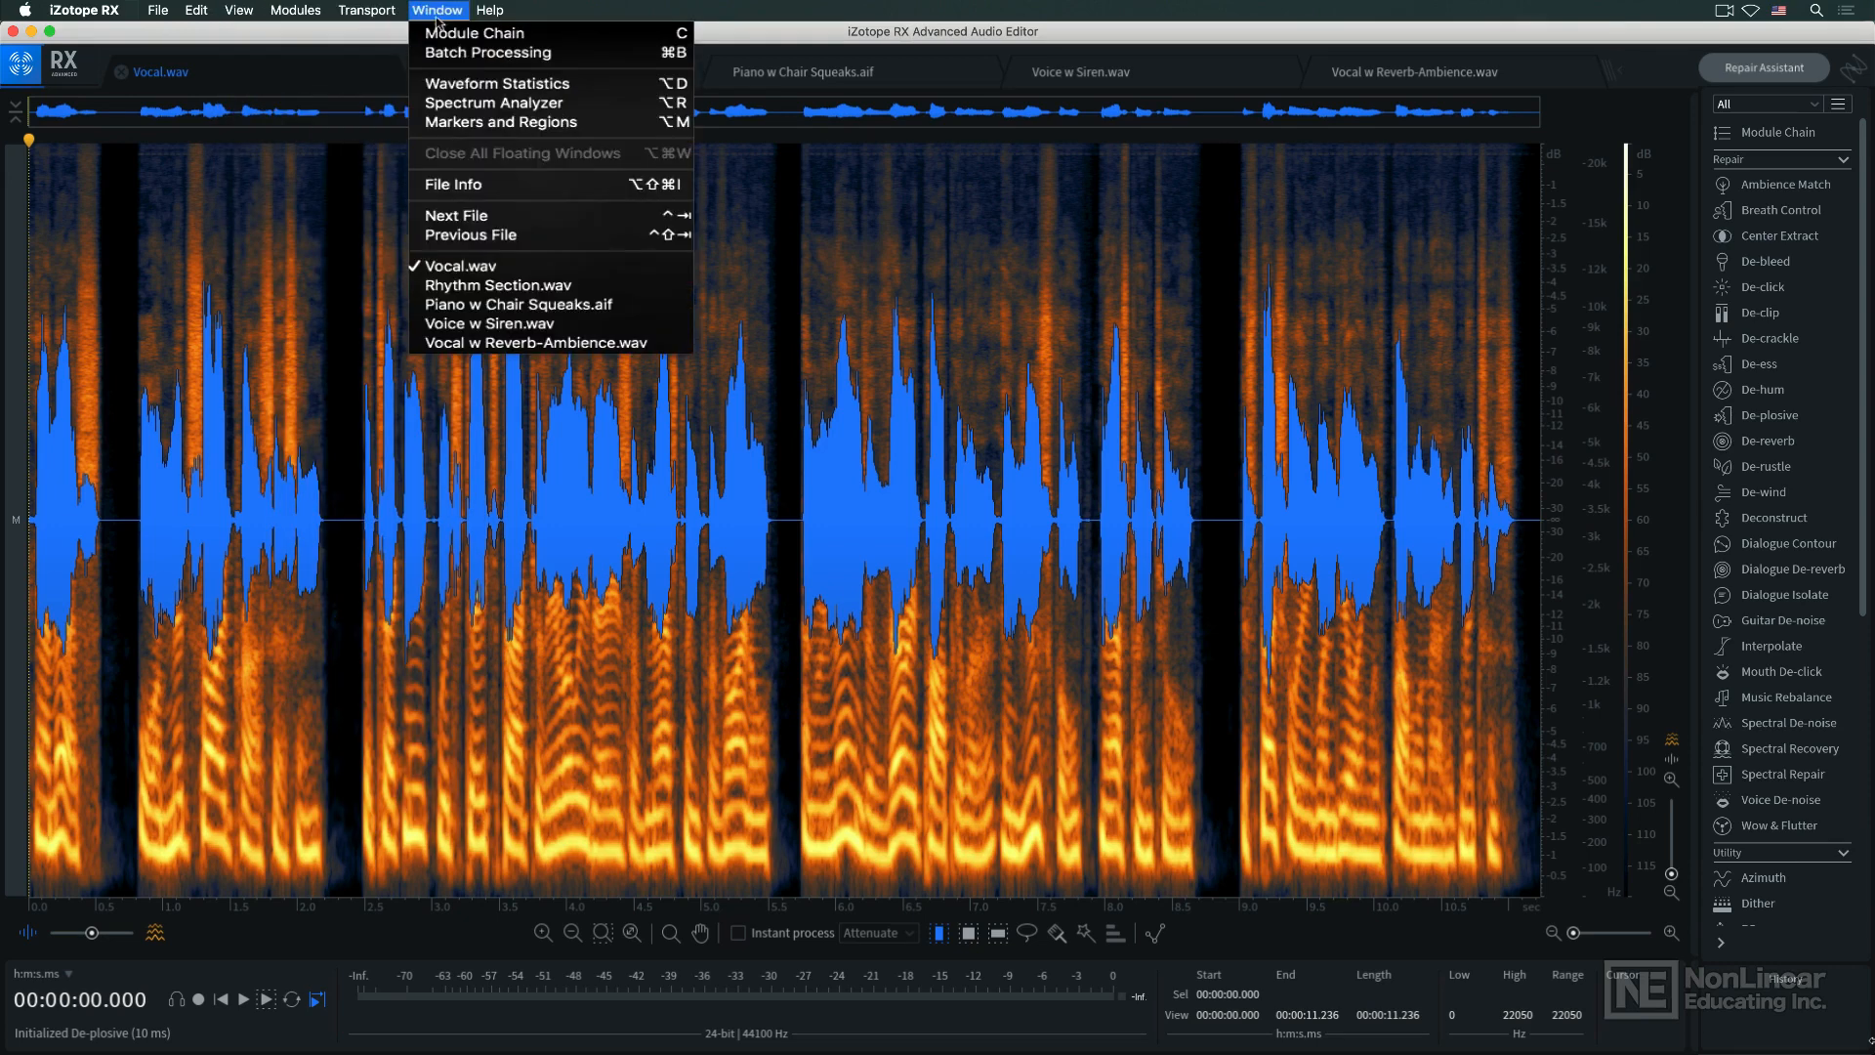
left_click(490, 10)
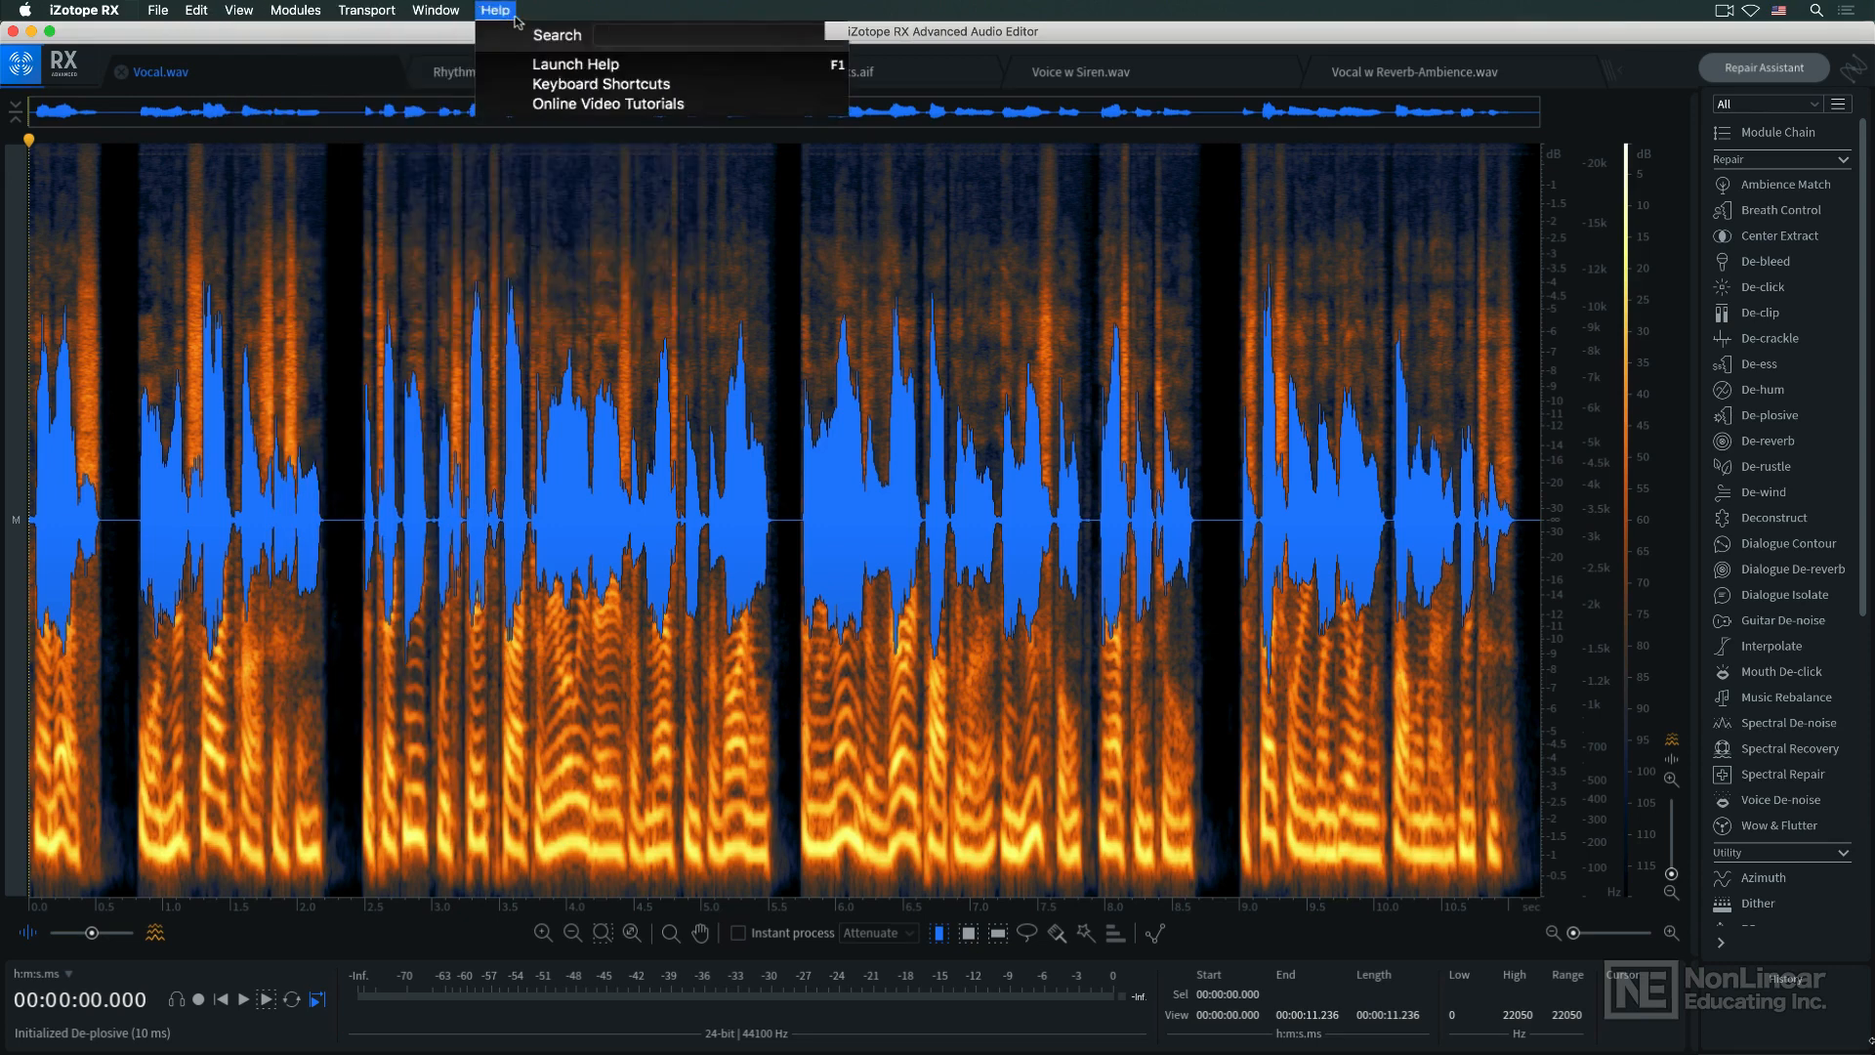
left_click(493, 10)
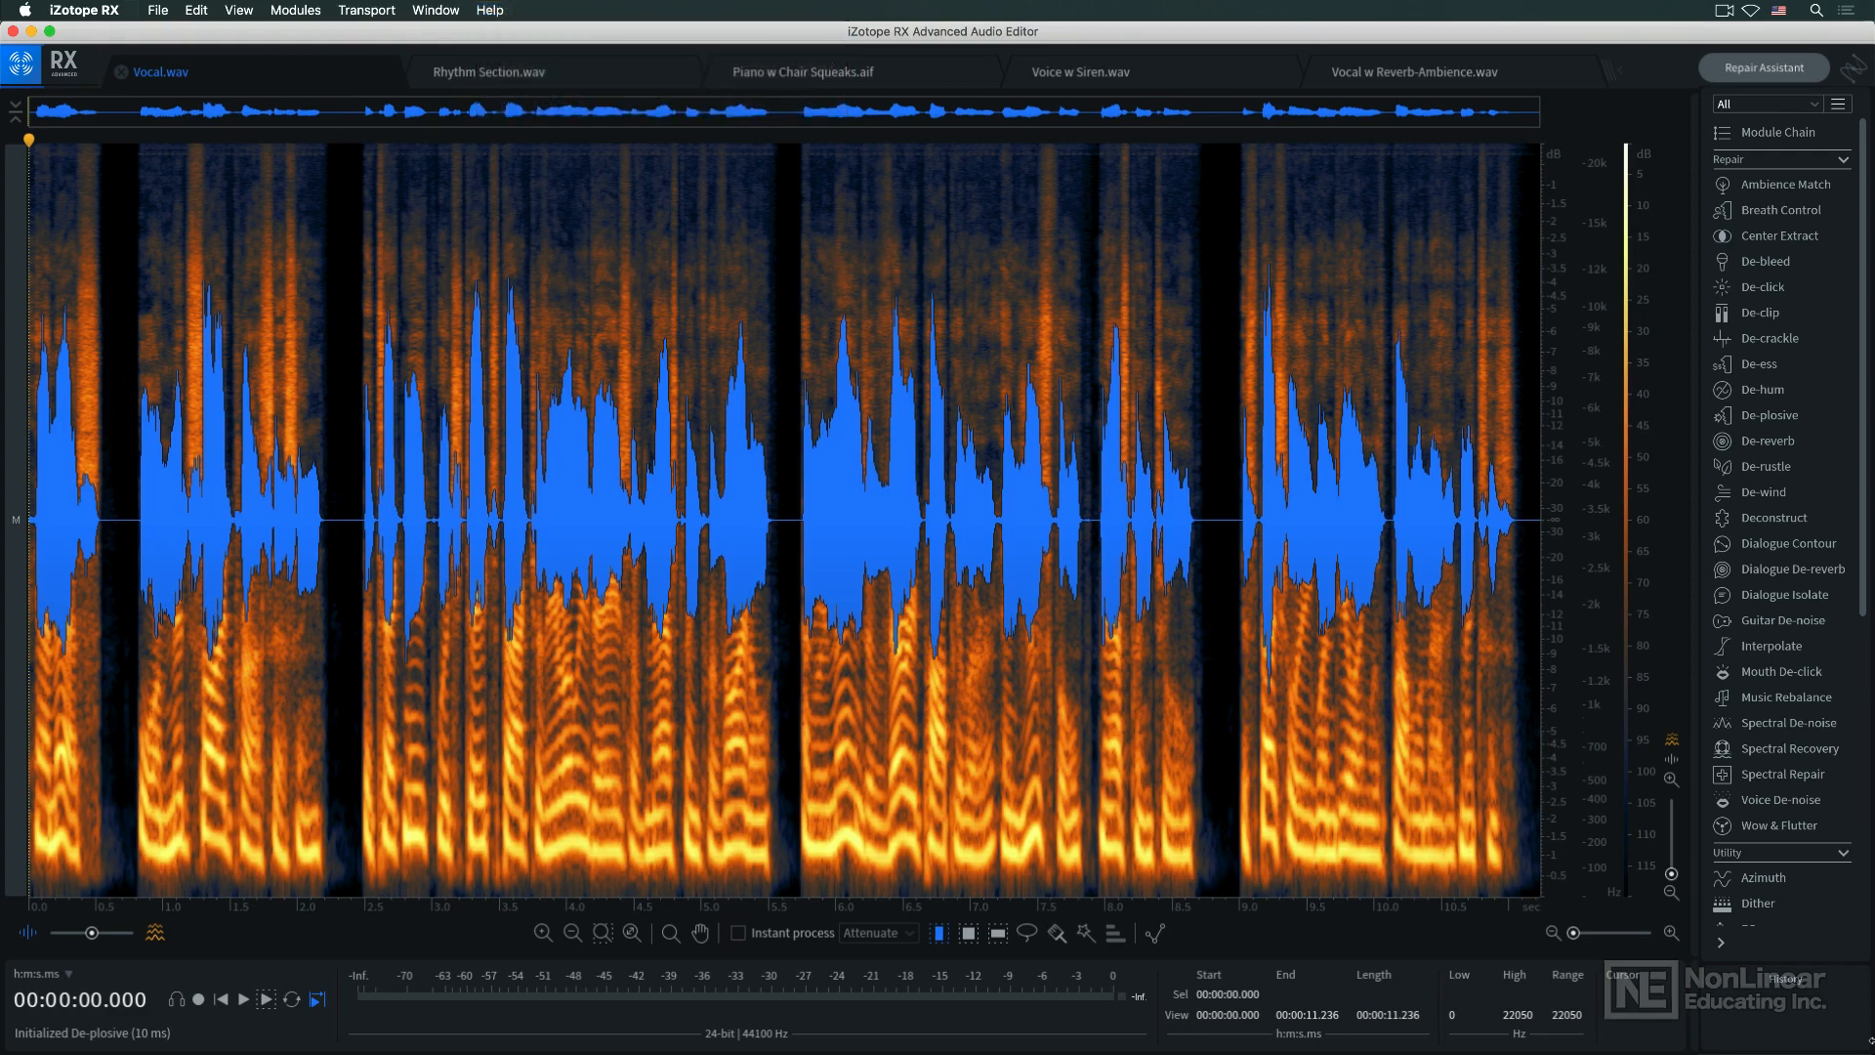